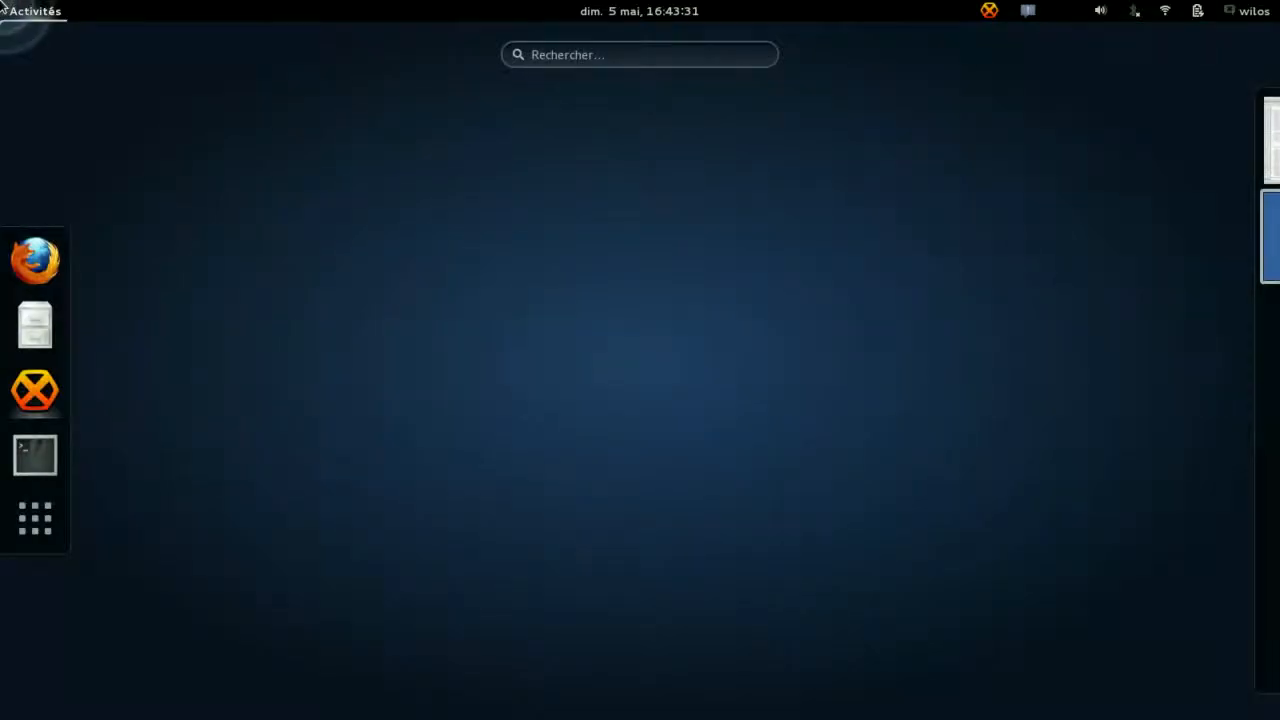
Search 'xc' in the Activities overview and launch X Convert File Audio
text(xc)
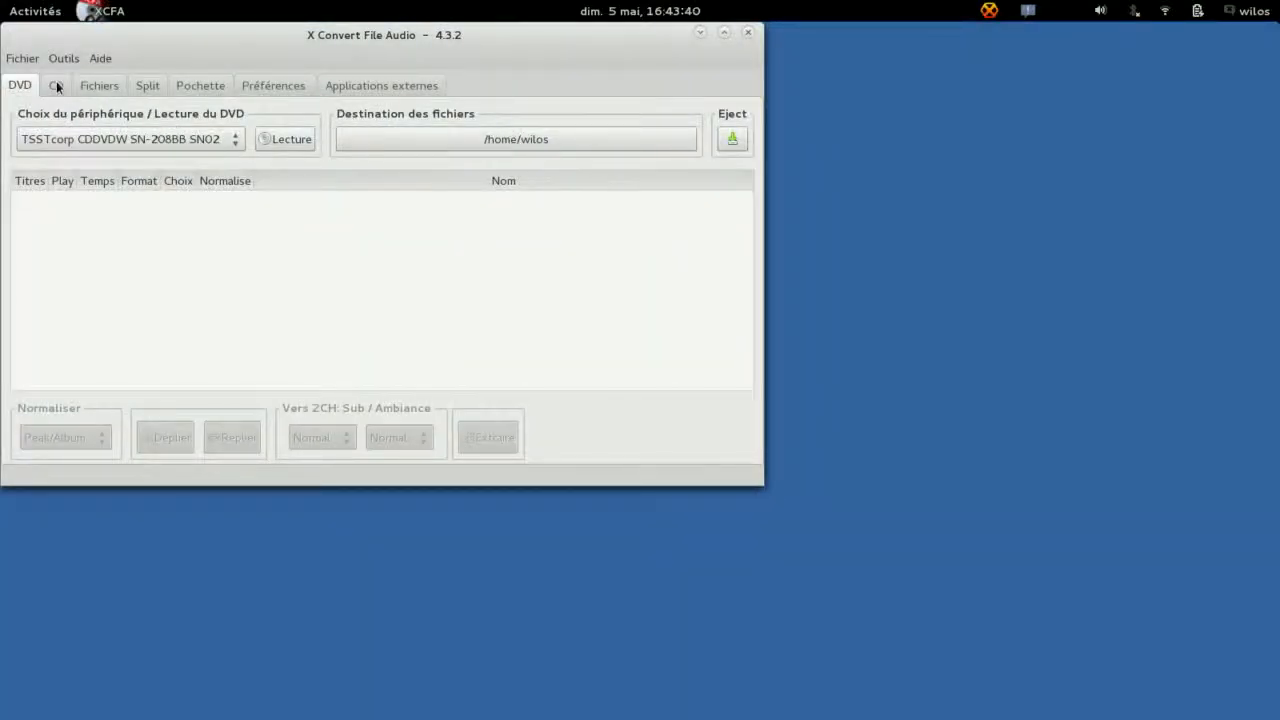
Try reading the DVD, dismiss the lsdvd warning, and review the CD ripping options
click(291, 139)
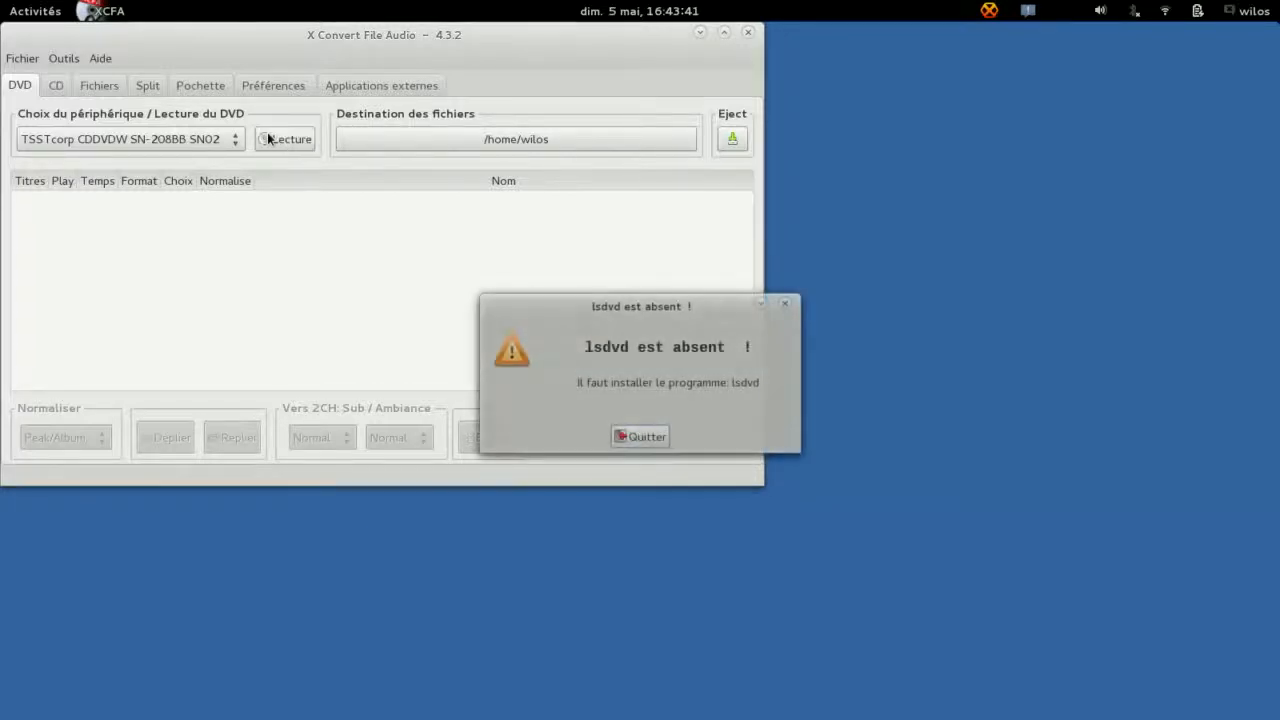
click(640, 436)
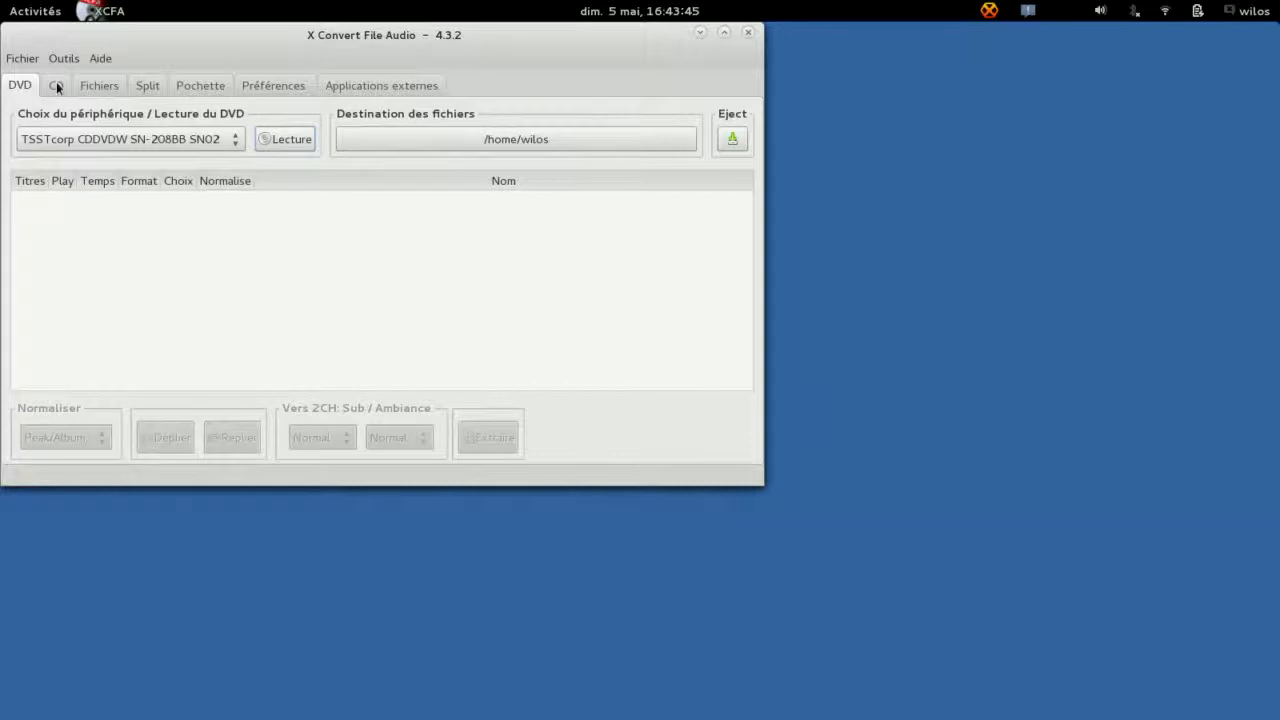
click(56, 85)
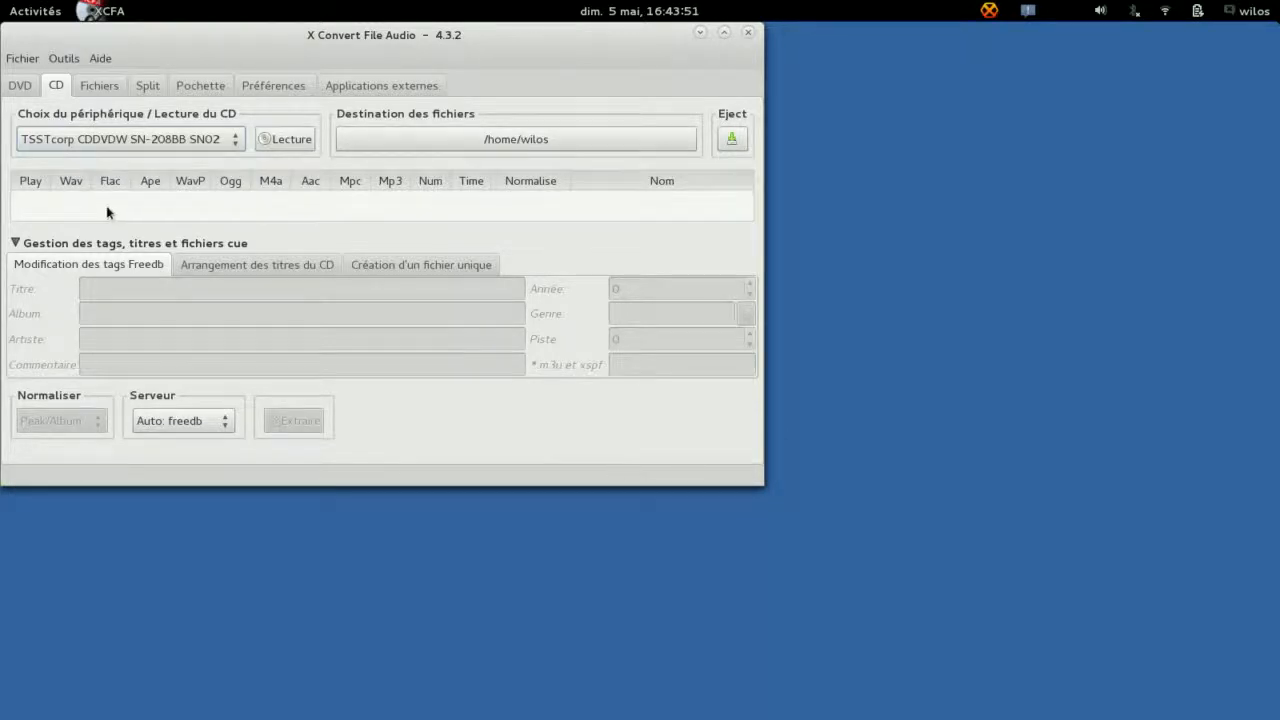
click(256, 264)
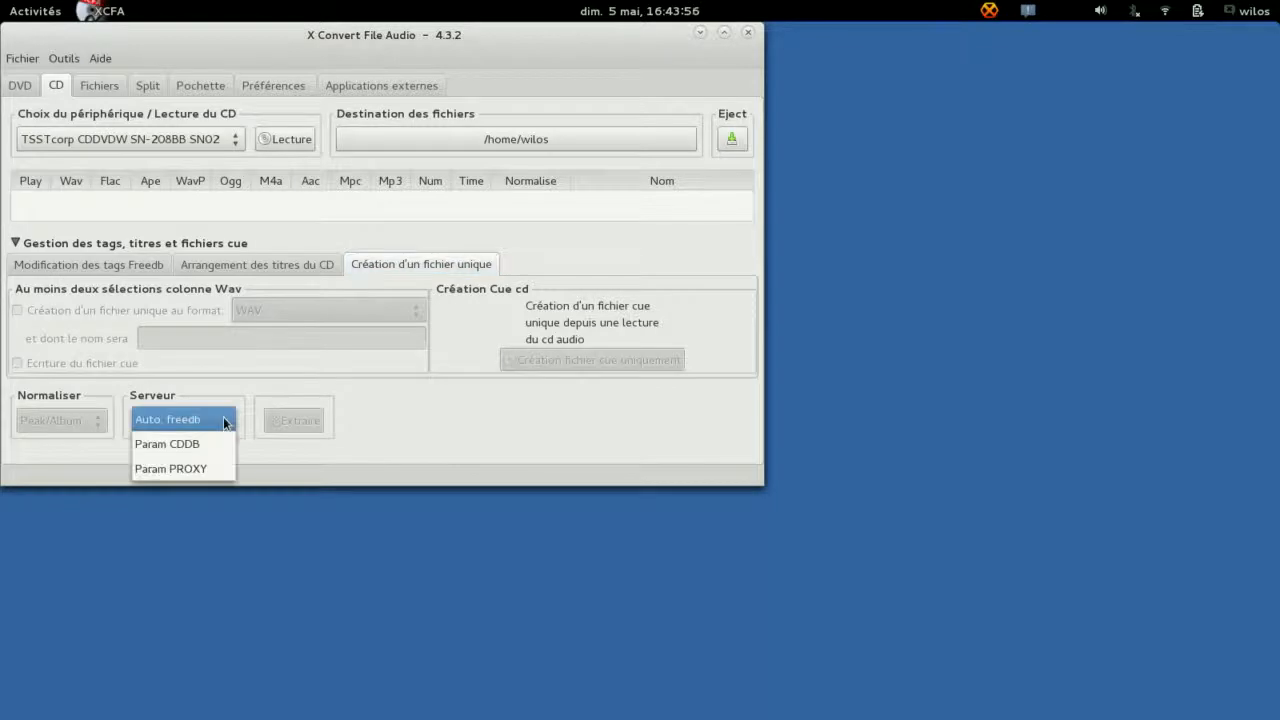
mouse_move(220, 440)
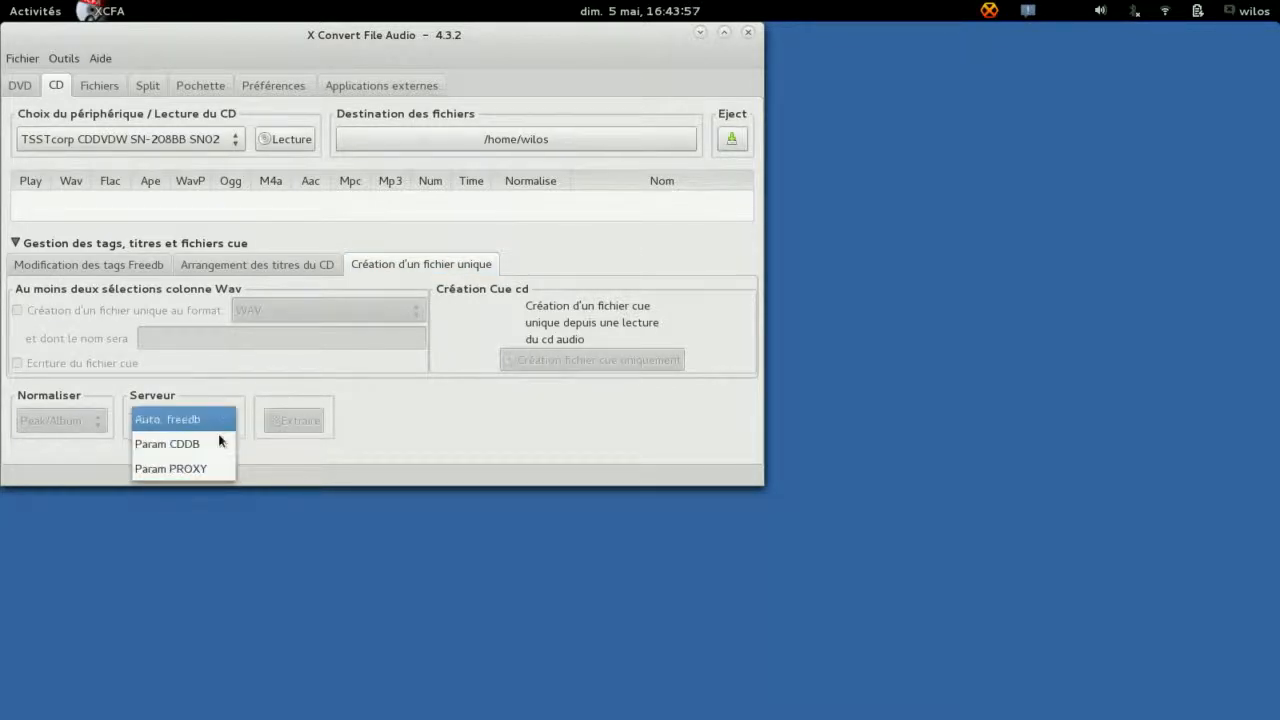
click(98, 85)
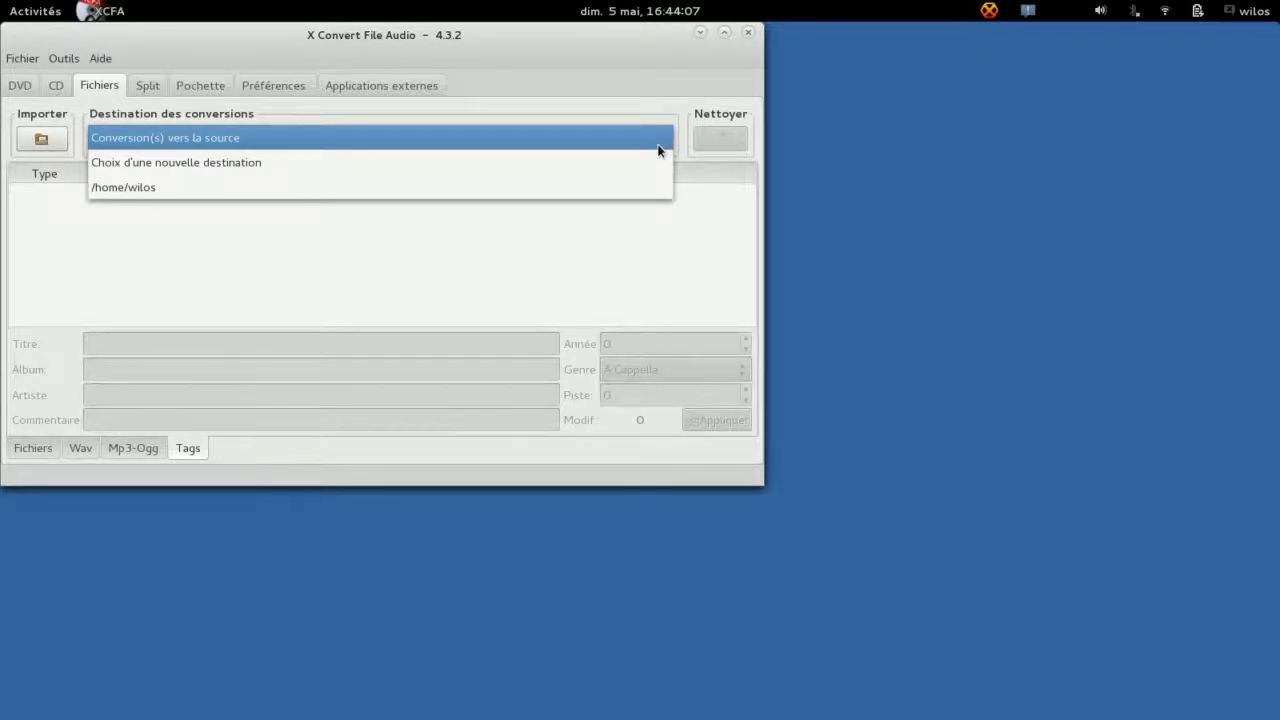
Keep conversions beside the source files and view the Wav and Mp3-Ogg settings
click(164, 138)
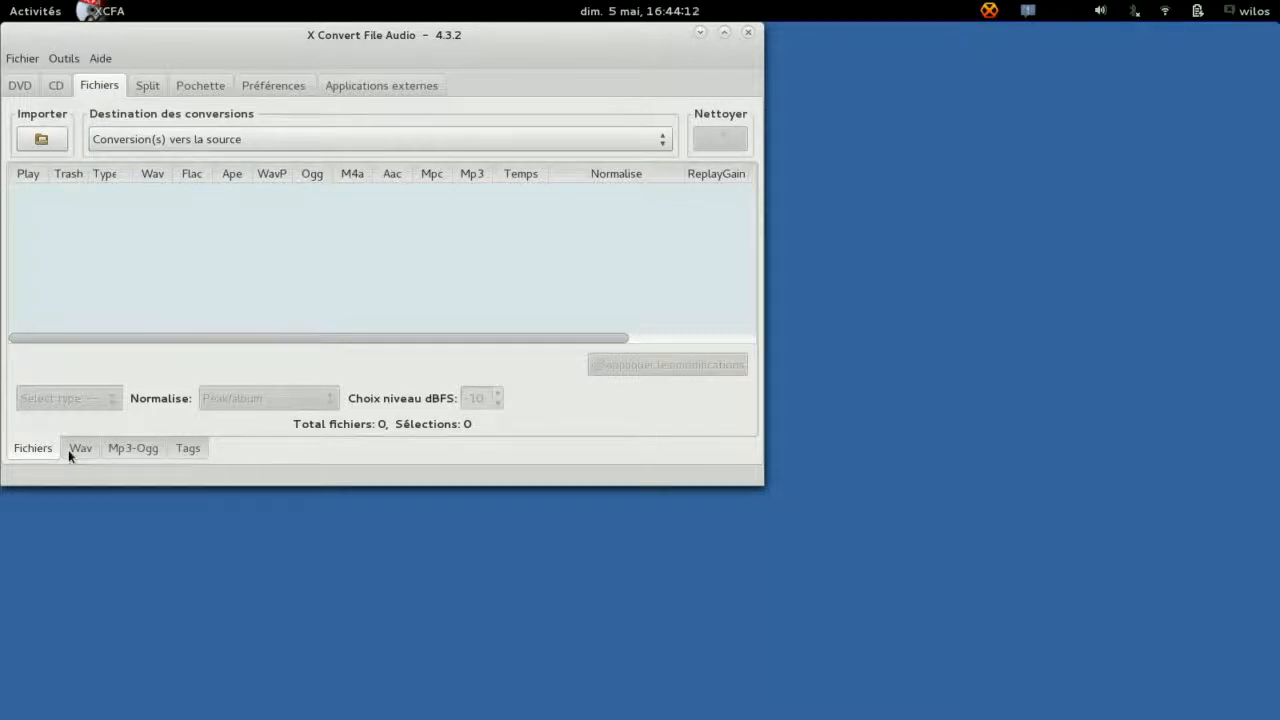
click(80, 447)
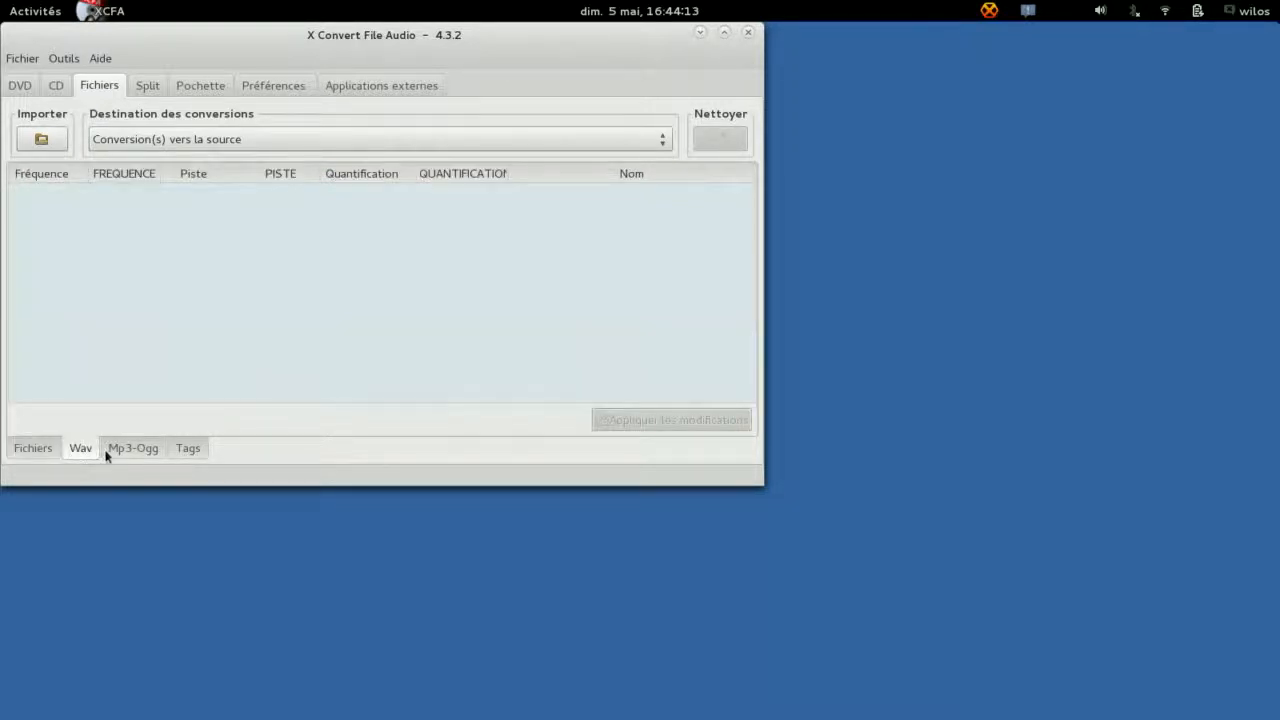
click(132, 447)
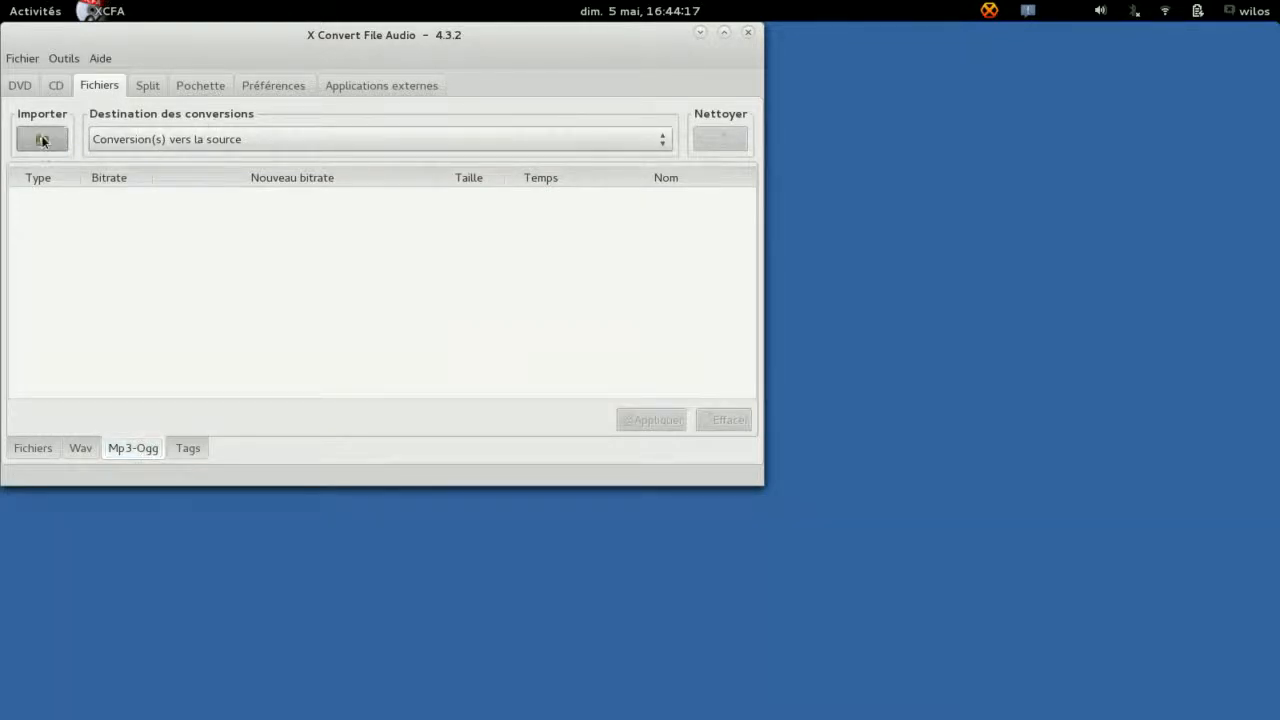
Import the djbsk Promenade track from the Musique folder
click(42, 138)
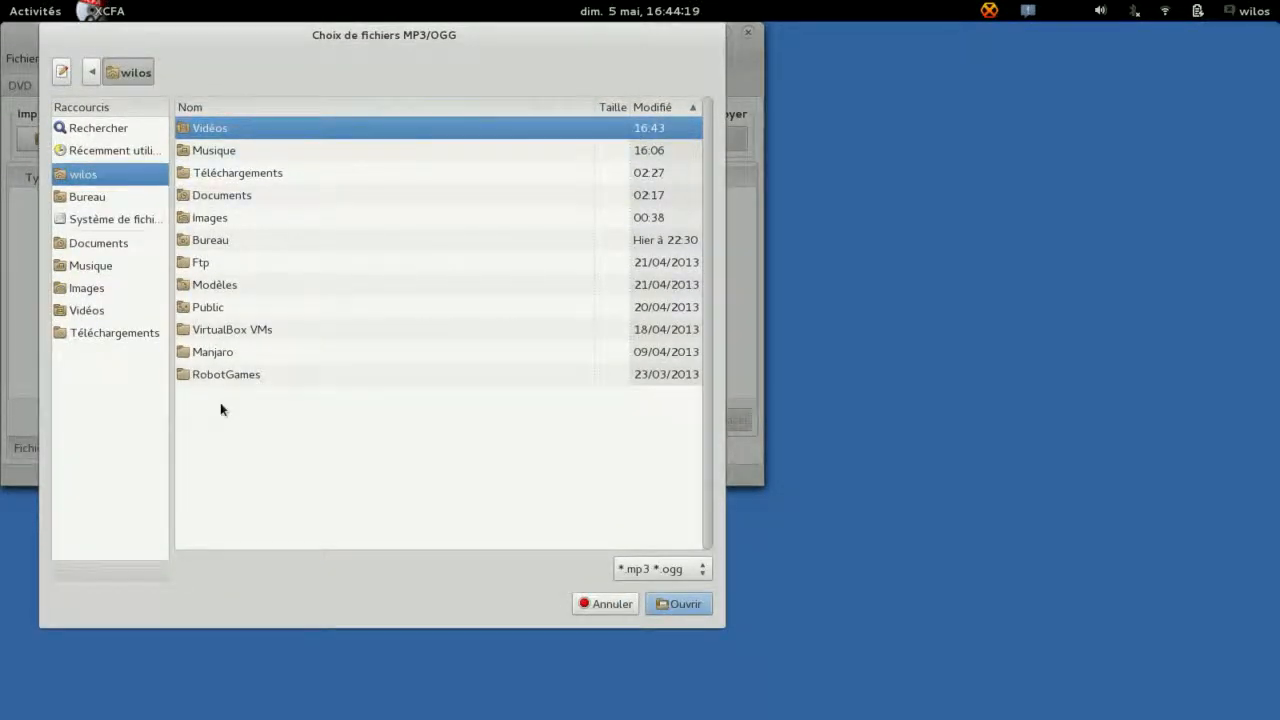
mouse_move(222, 270)
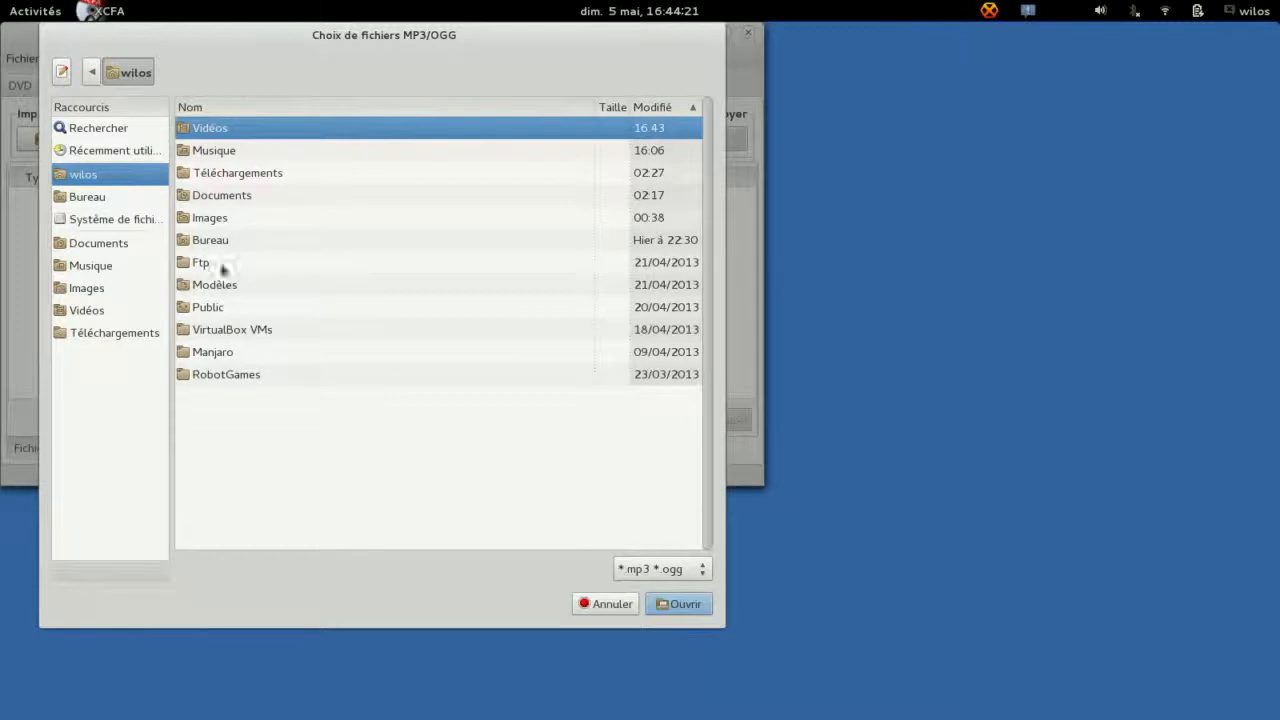
mouse_move(222, 310)
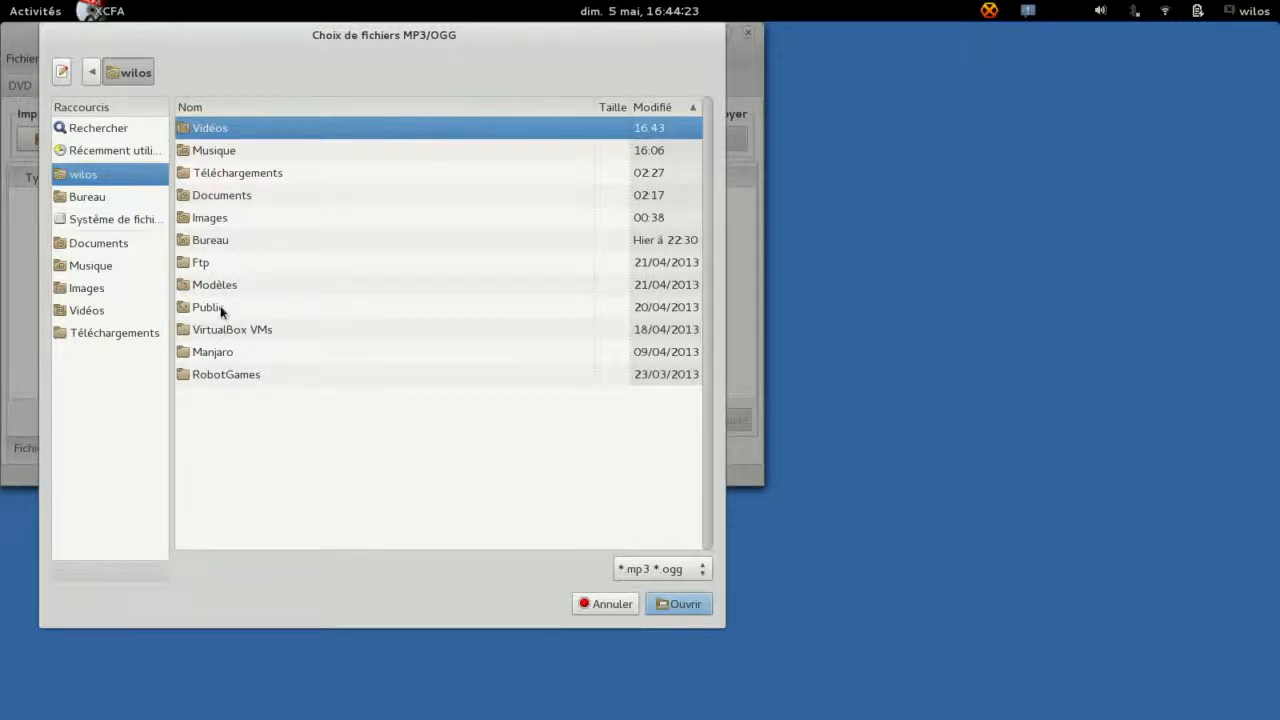
double_click(214, 150)
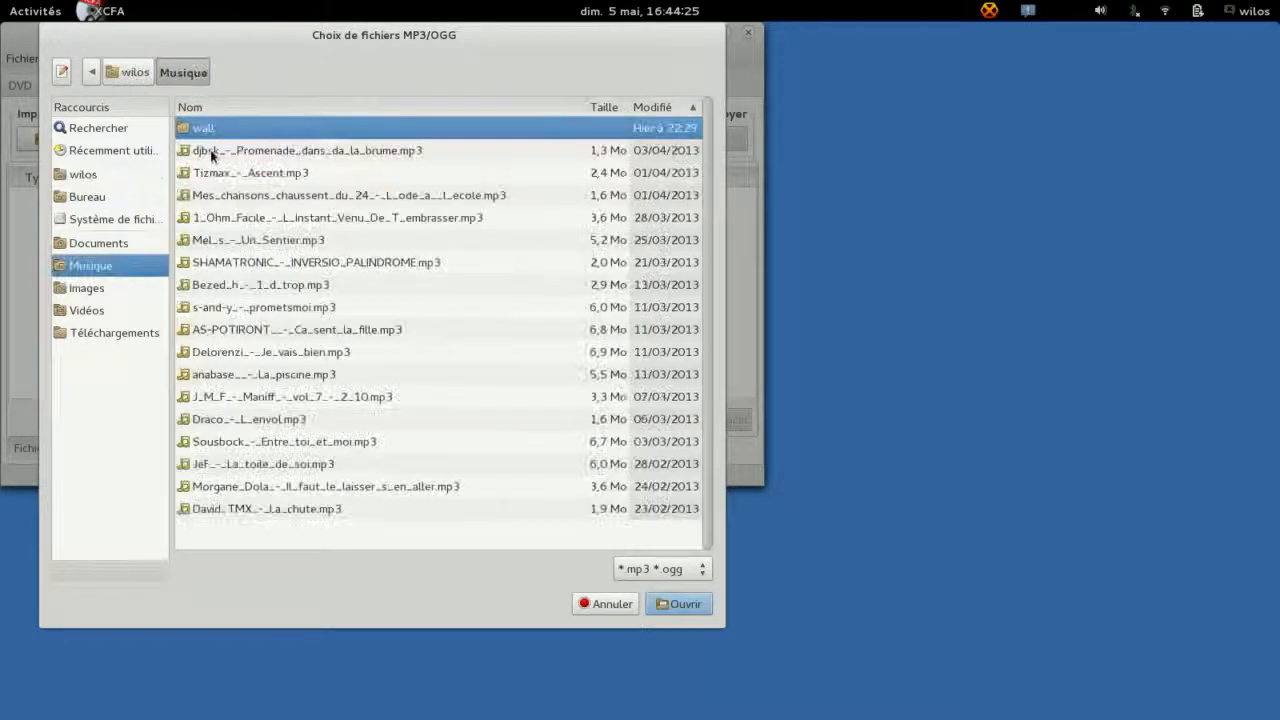
click(678, 603)
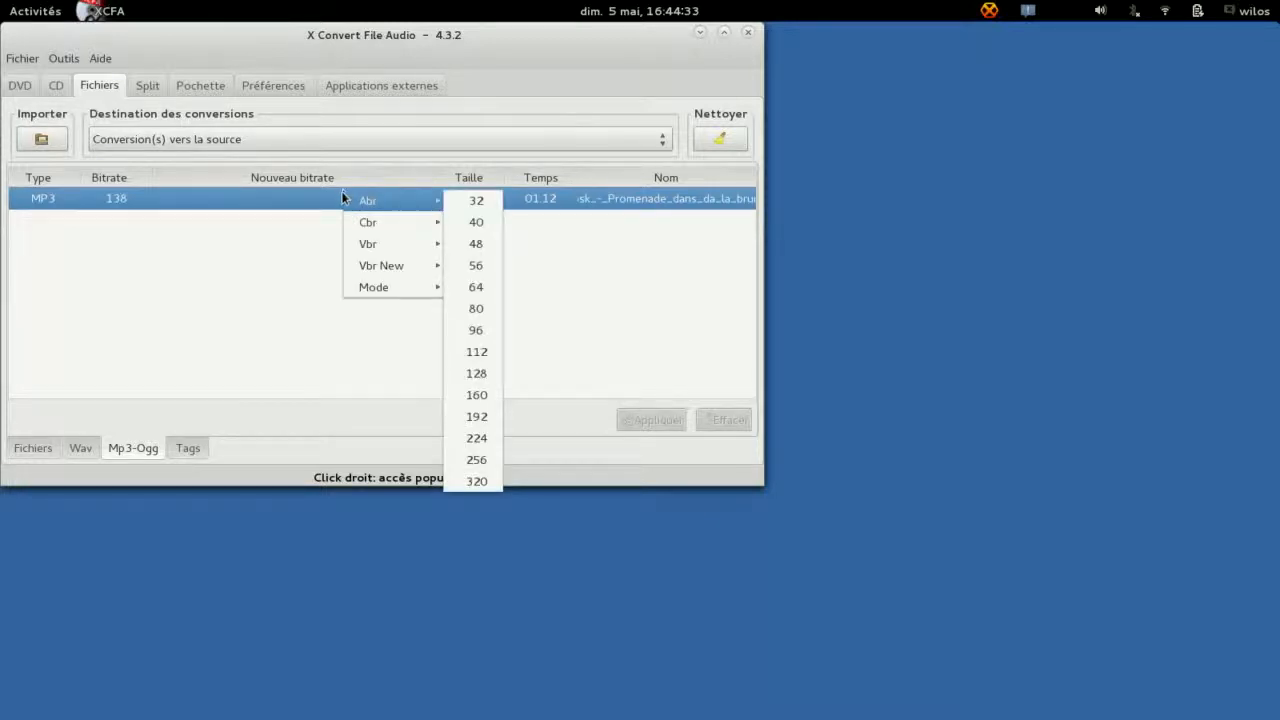
mouse_move(393, 265)
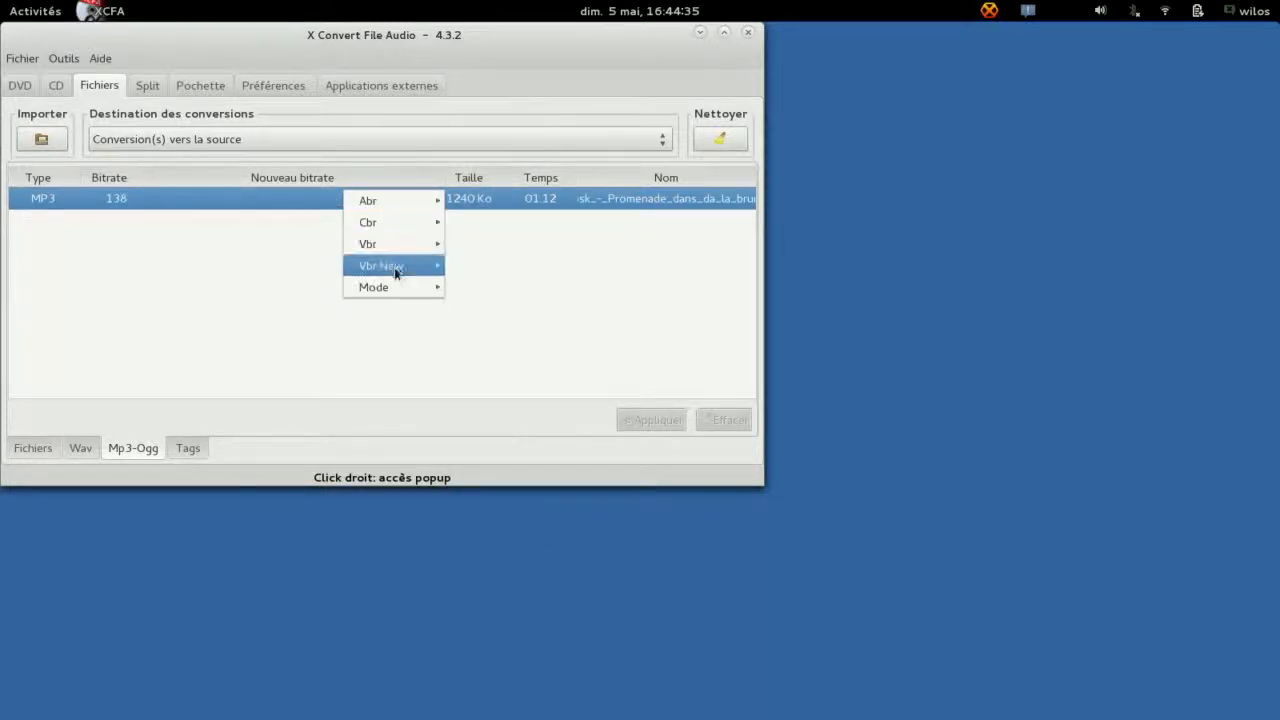
mouse_move(368, 243)
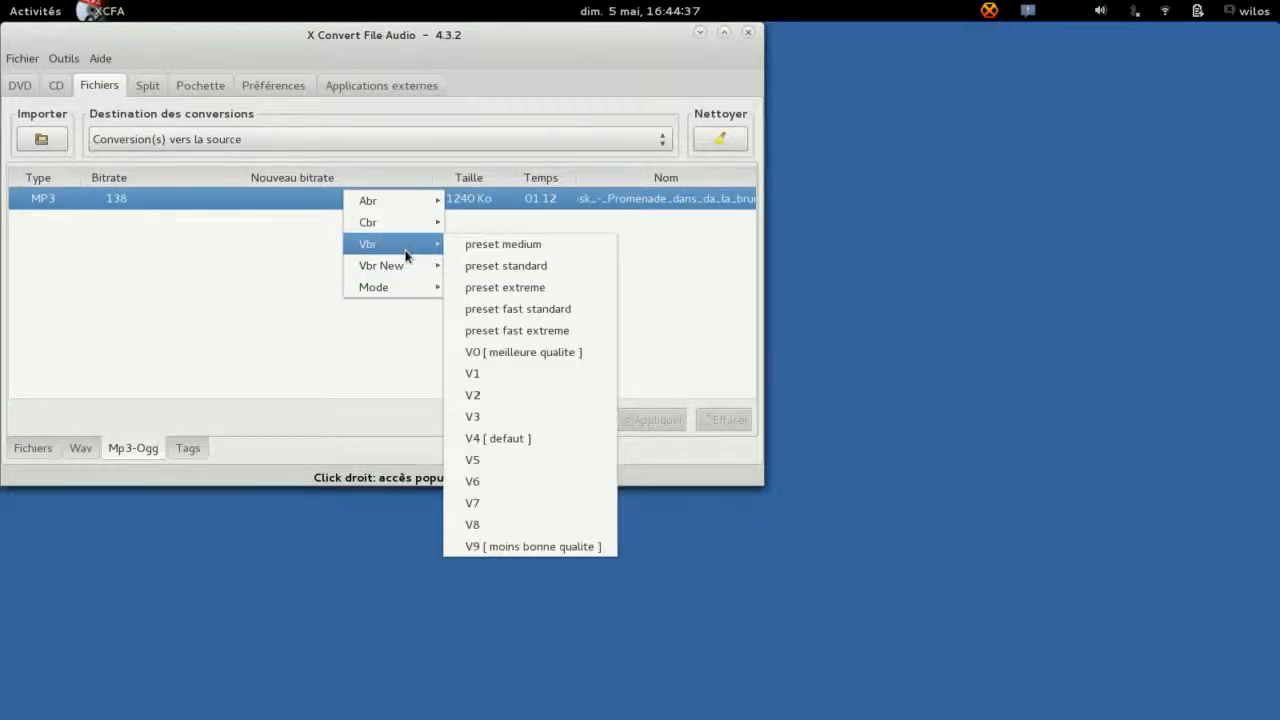
mouse_move(375, 287)
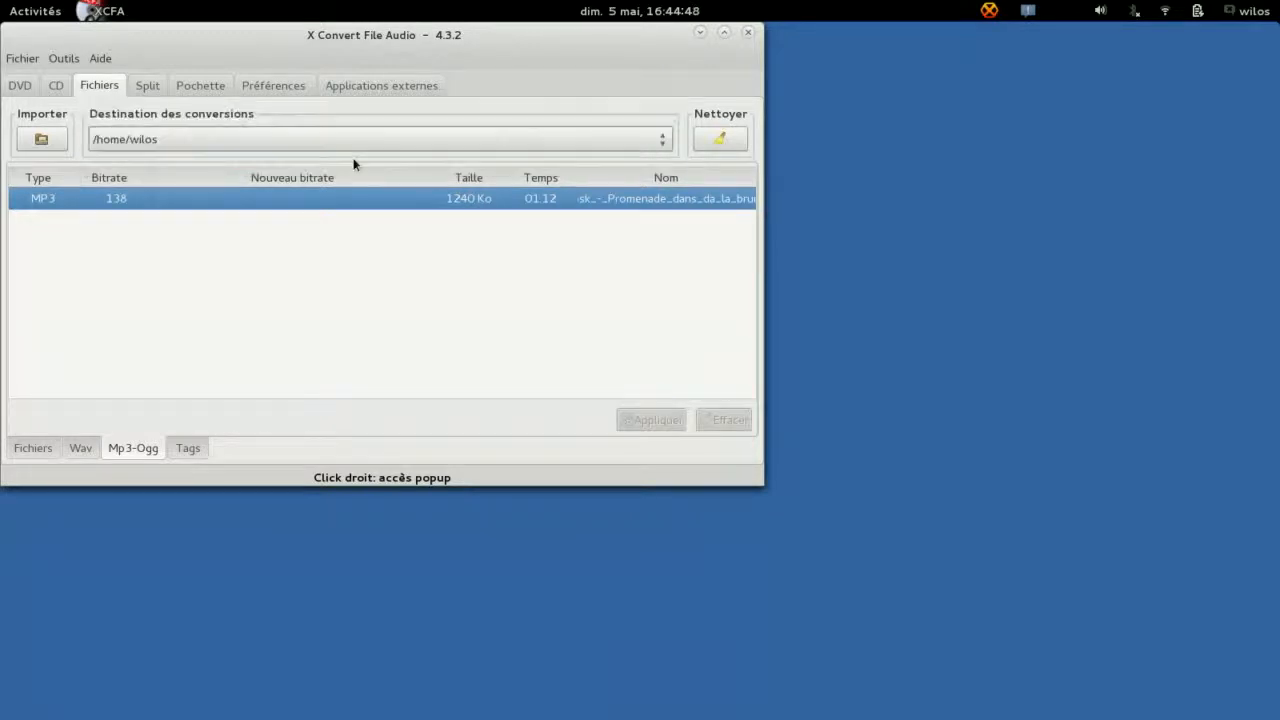
mouse_move(405, 210)
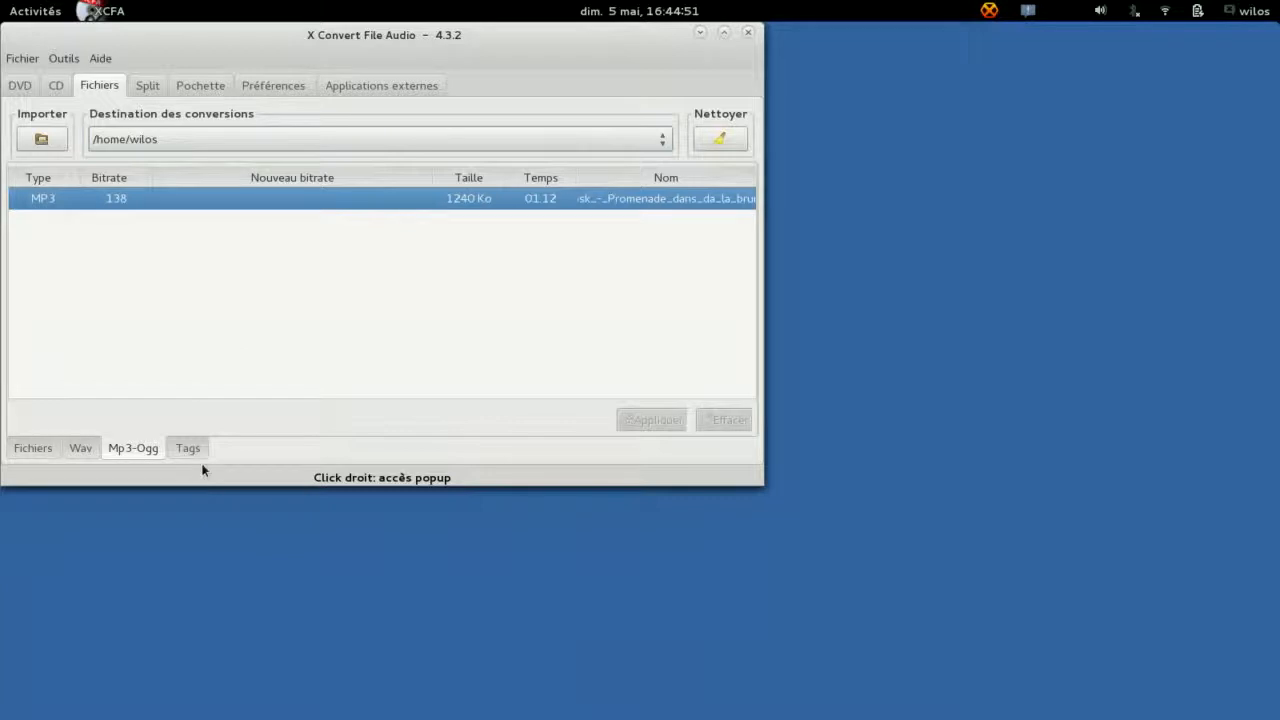
Revisit the Fichiers and Wav sub-tabs, then switch to the Split section
click(187, 447)
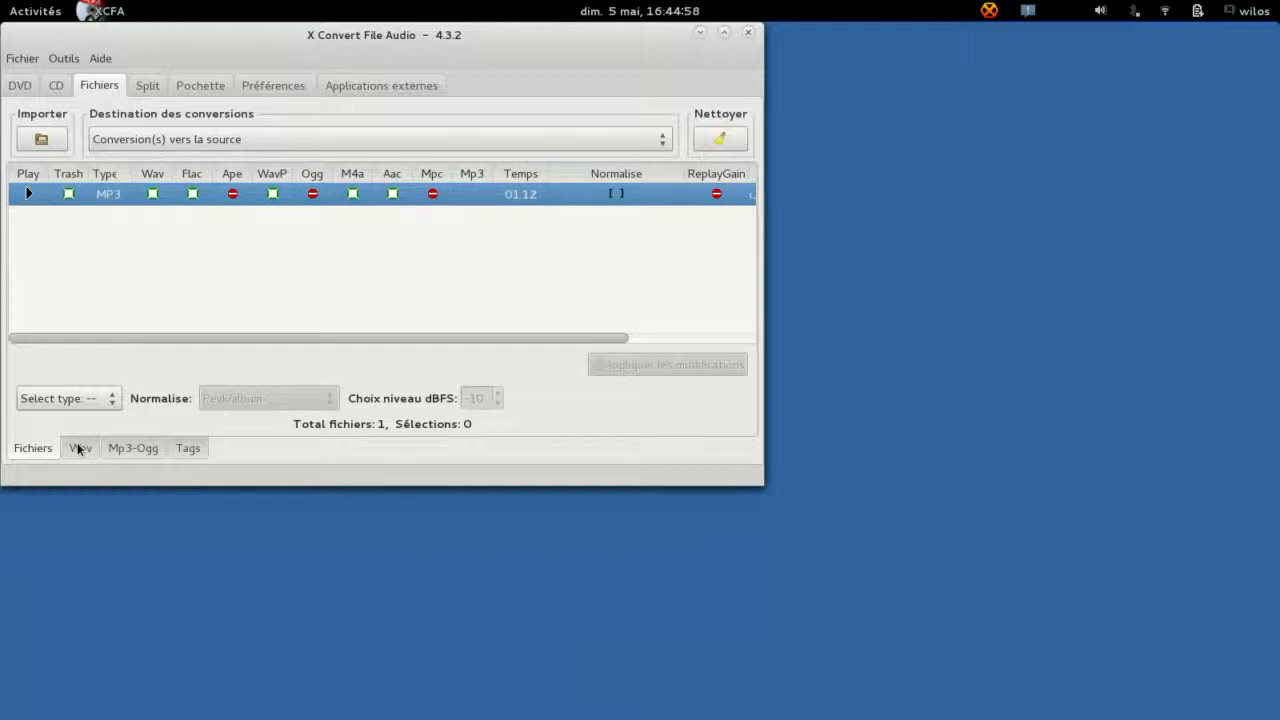
click(80, 447)
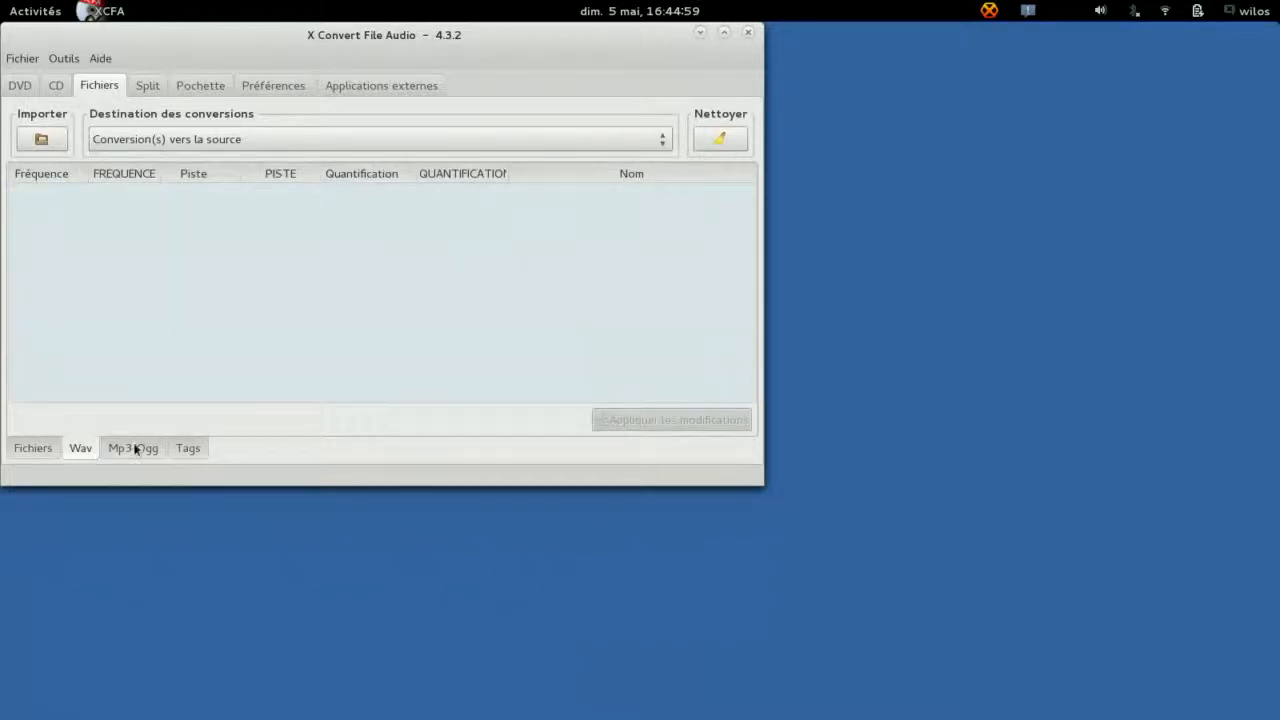
click(147, 85)
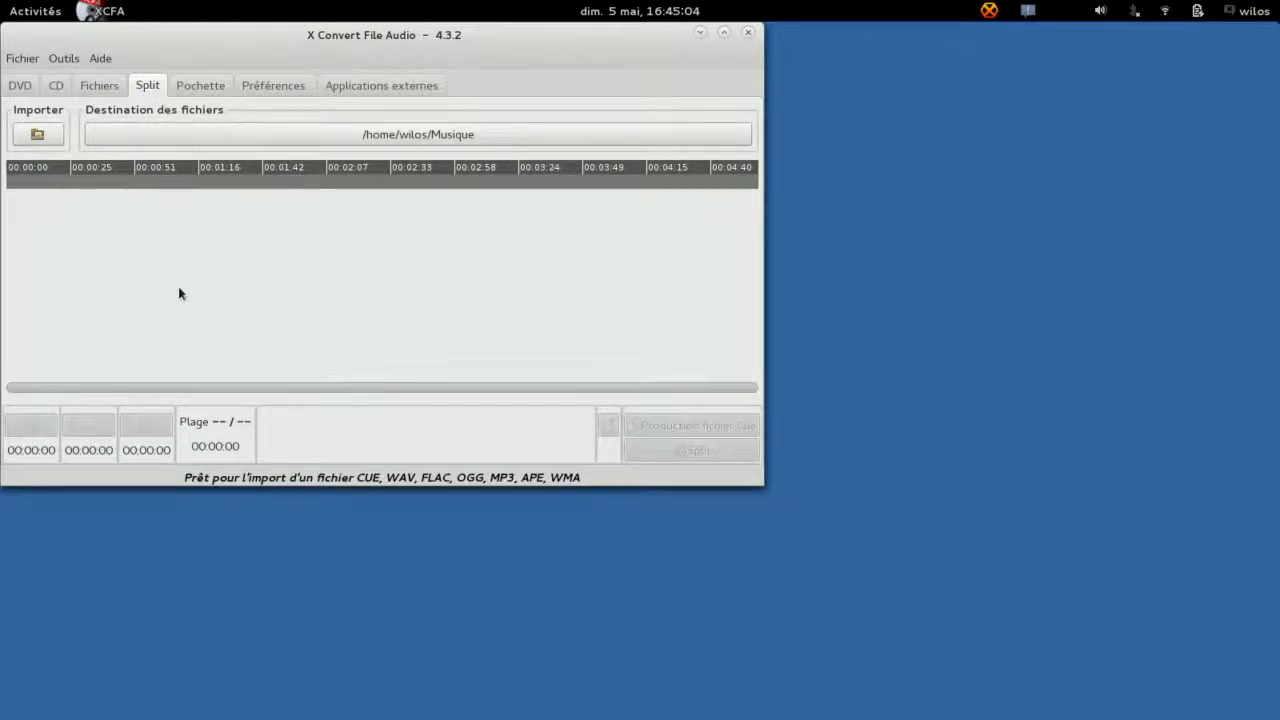
Load the Tizmax Ascent track as a waveform in Split, then open the Pochette cover page
click(37, 133)
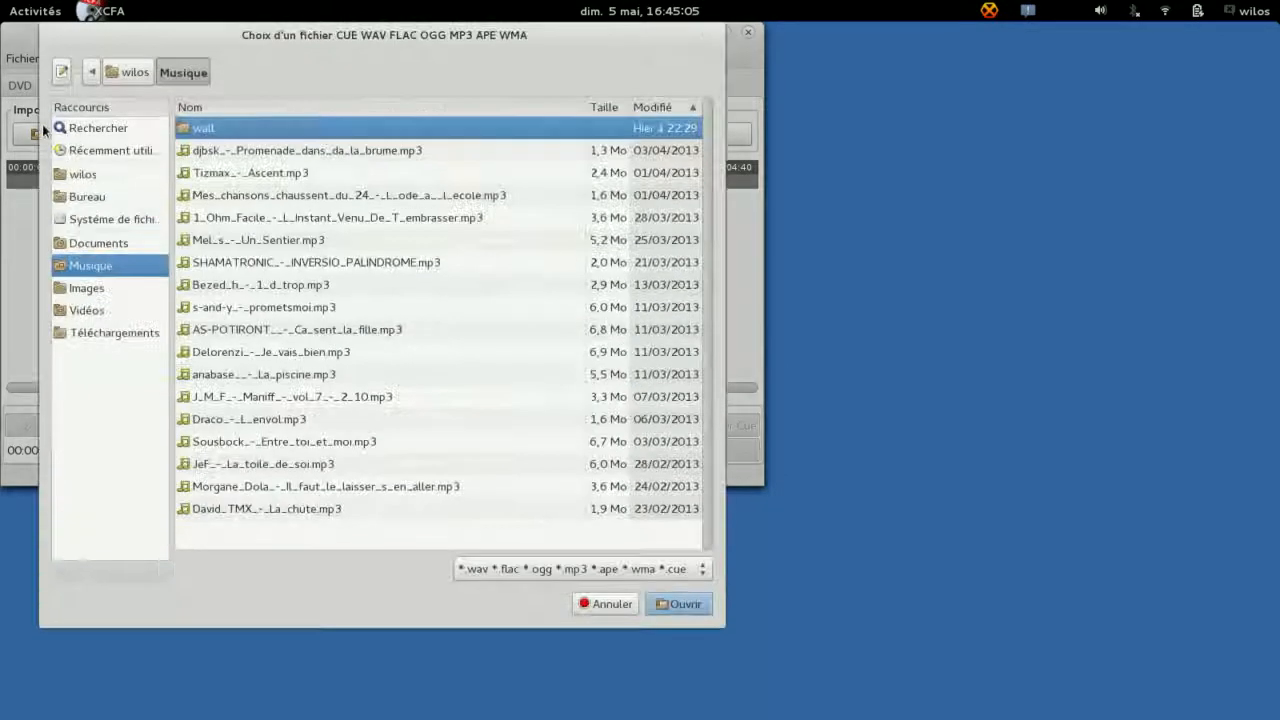
click(678, 603)
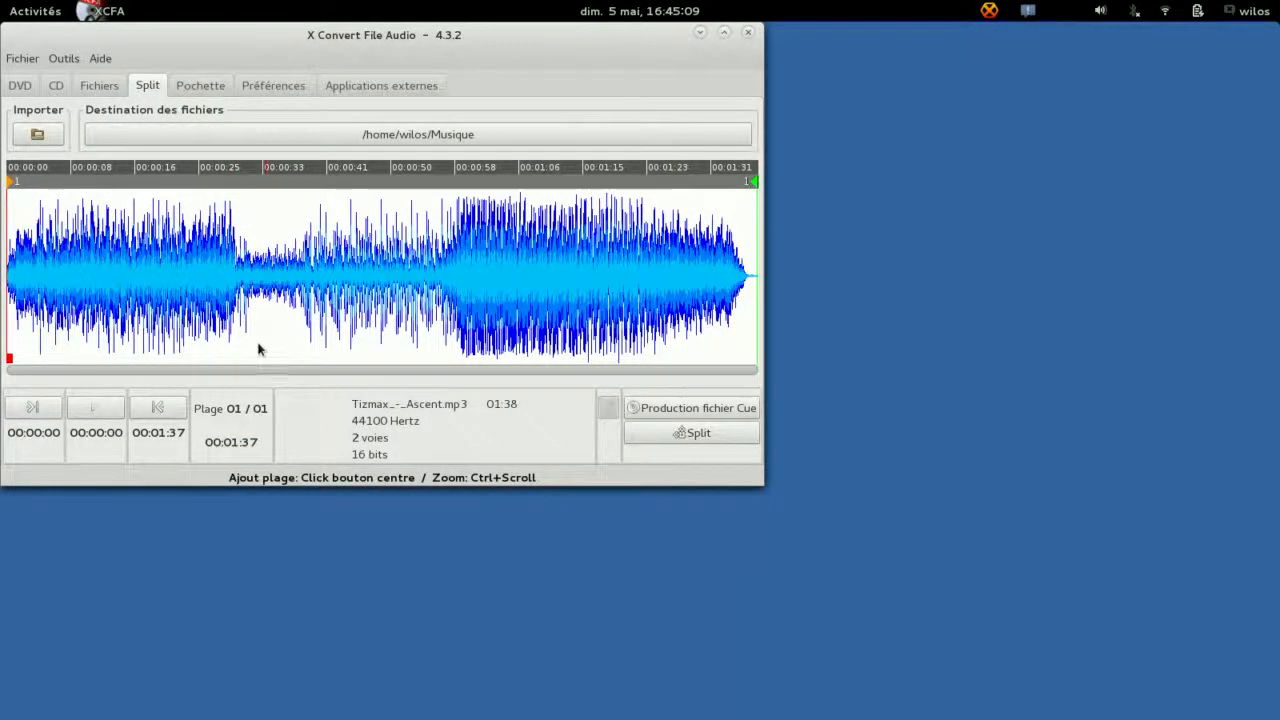
click(95, 407)
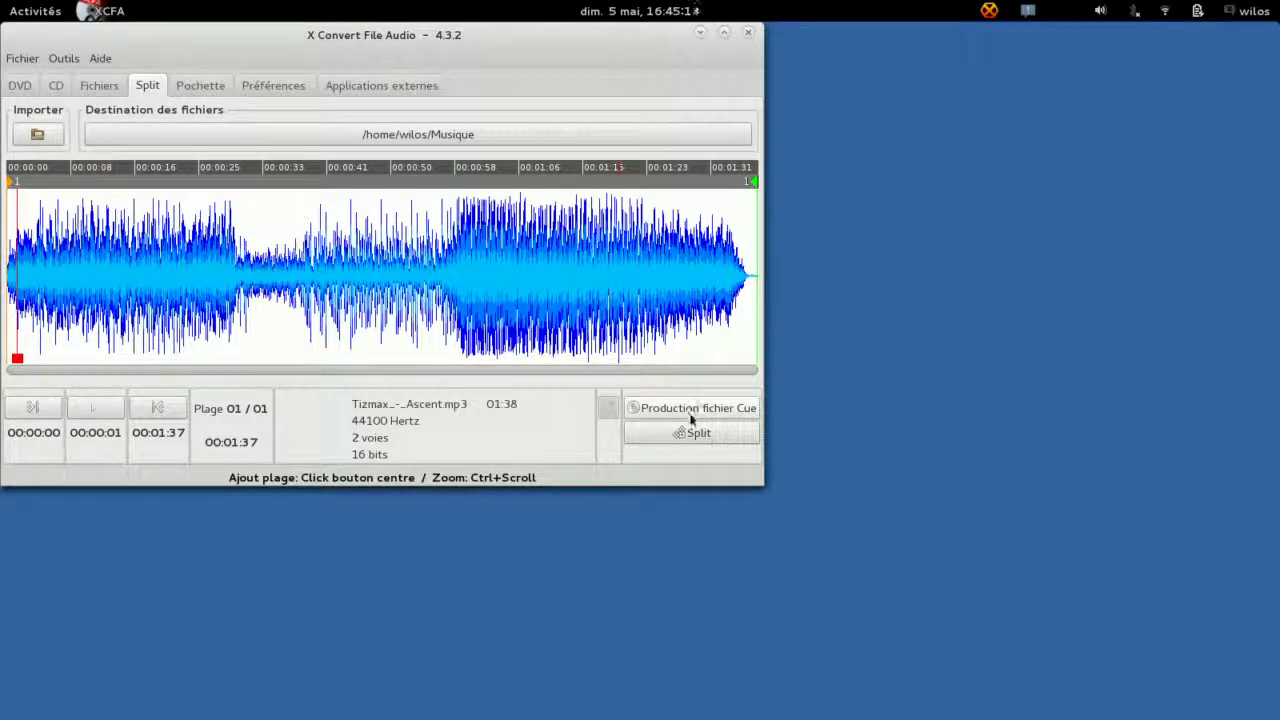
mouse_move(697, 432)
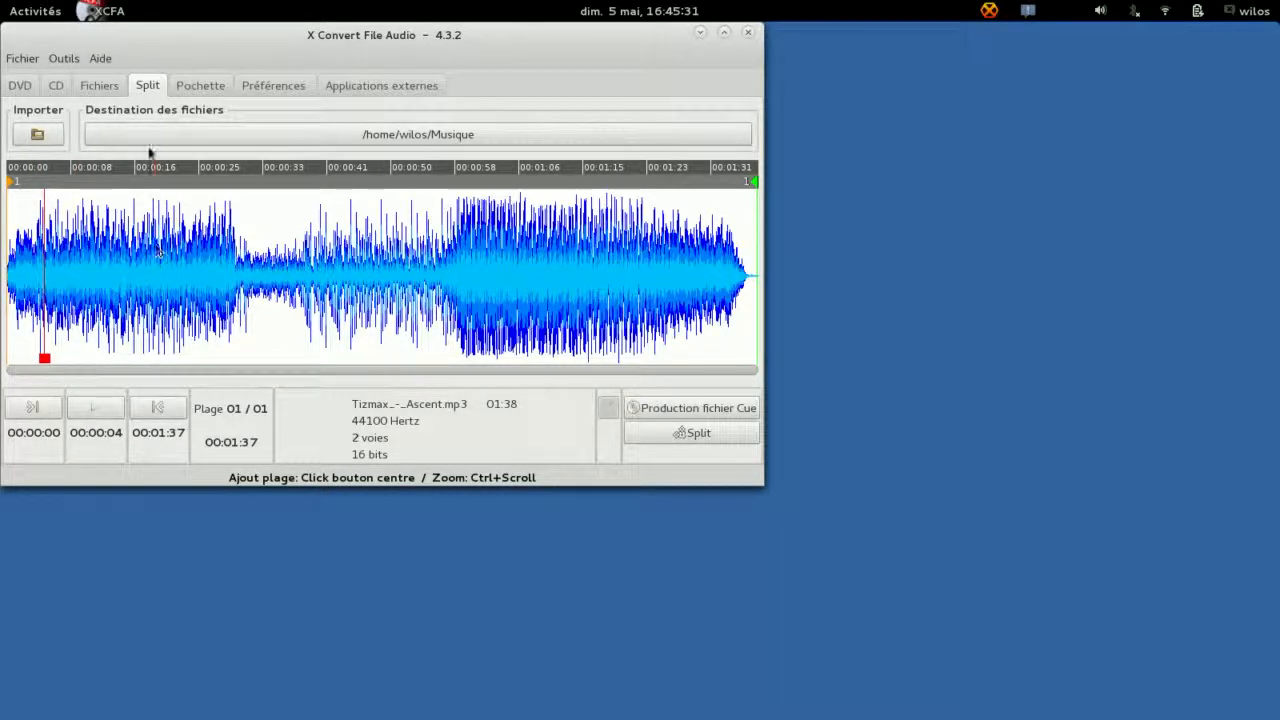
click(200, 85)
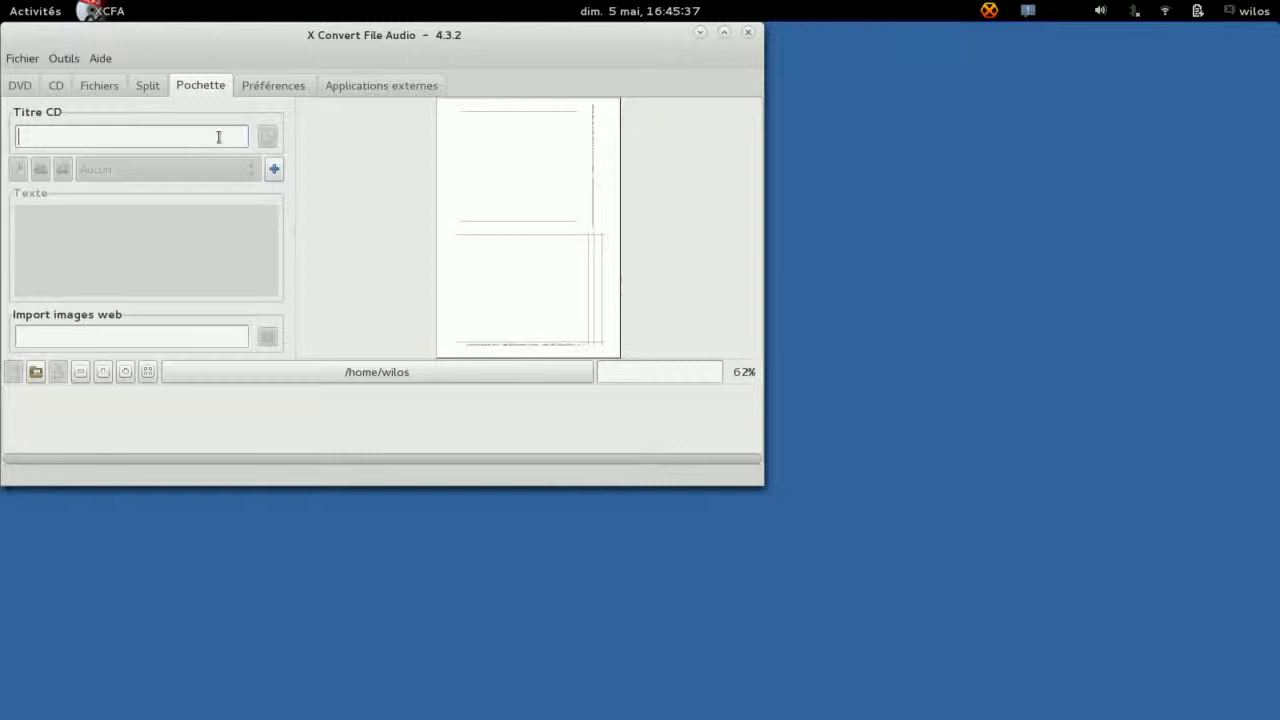
Title the CD cover 'test' and go to the Préférences section
text(test)
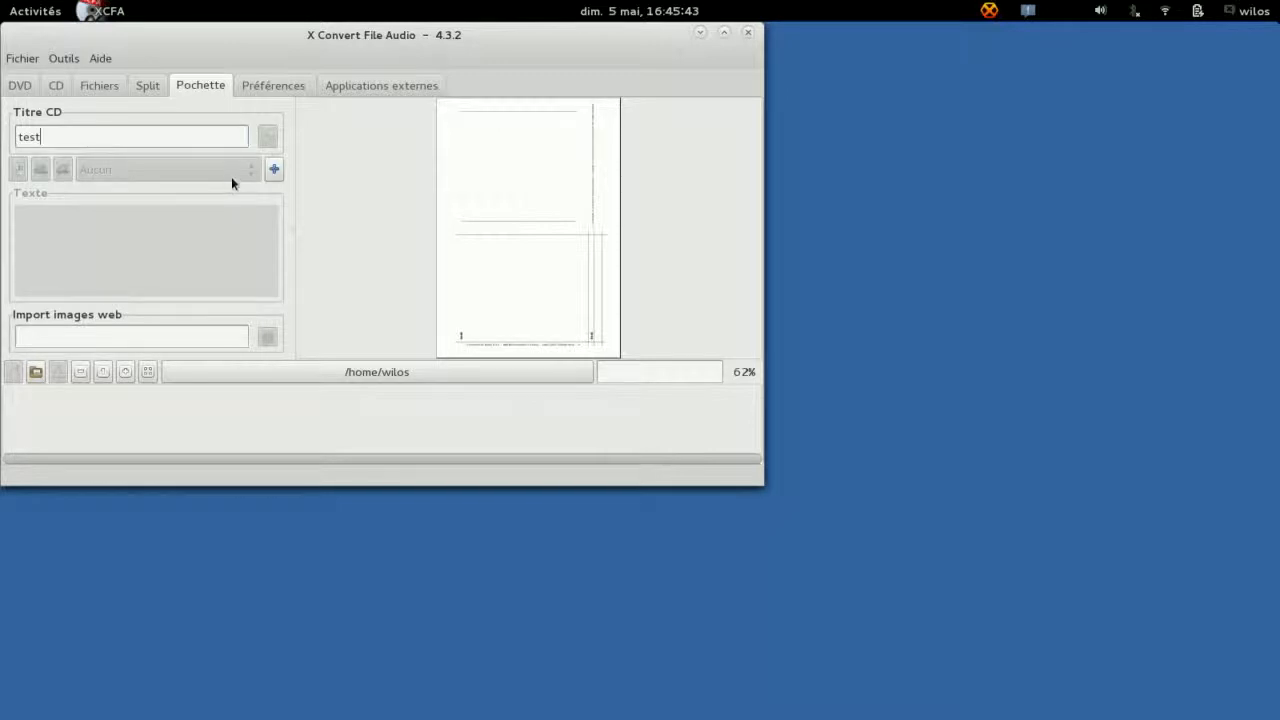
mouse_move(583, 330)
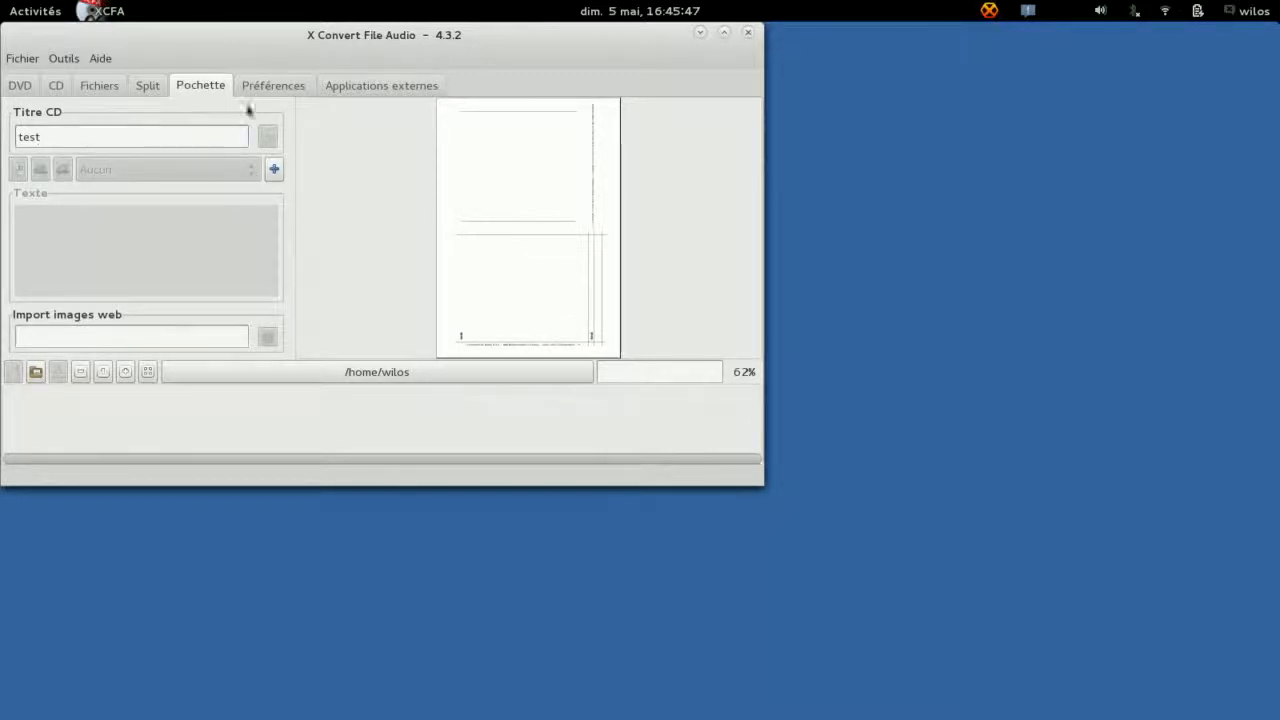
click(273, 85)
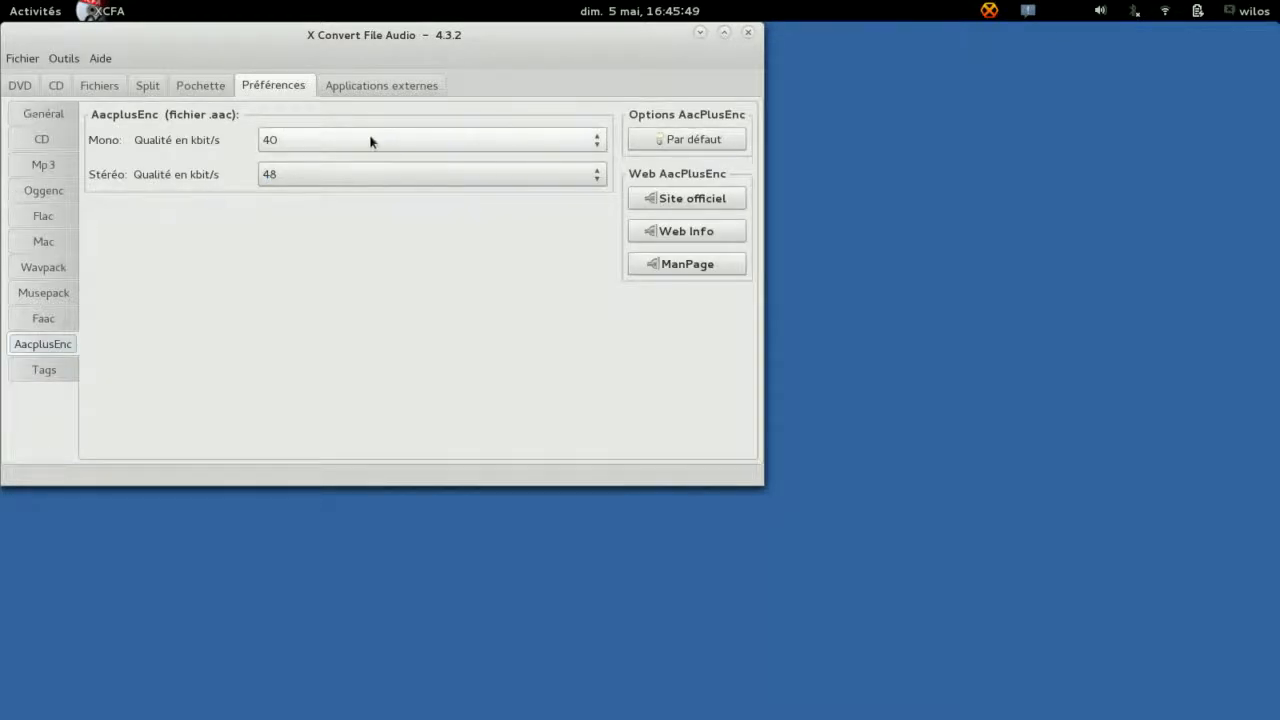
Keep the AacplusEnc mono quality at 40 and review the general preferences
click(430, 139)
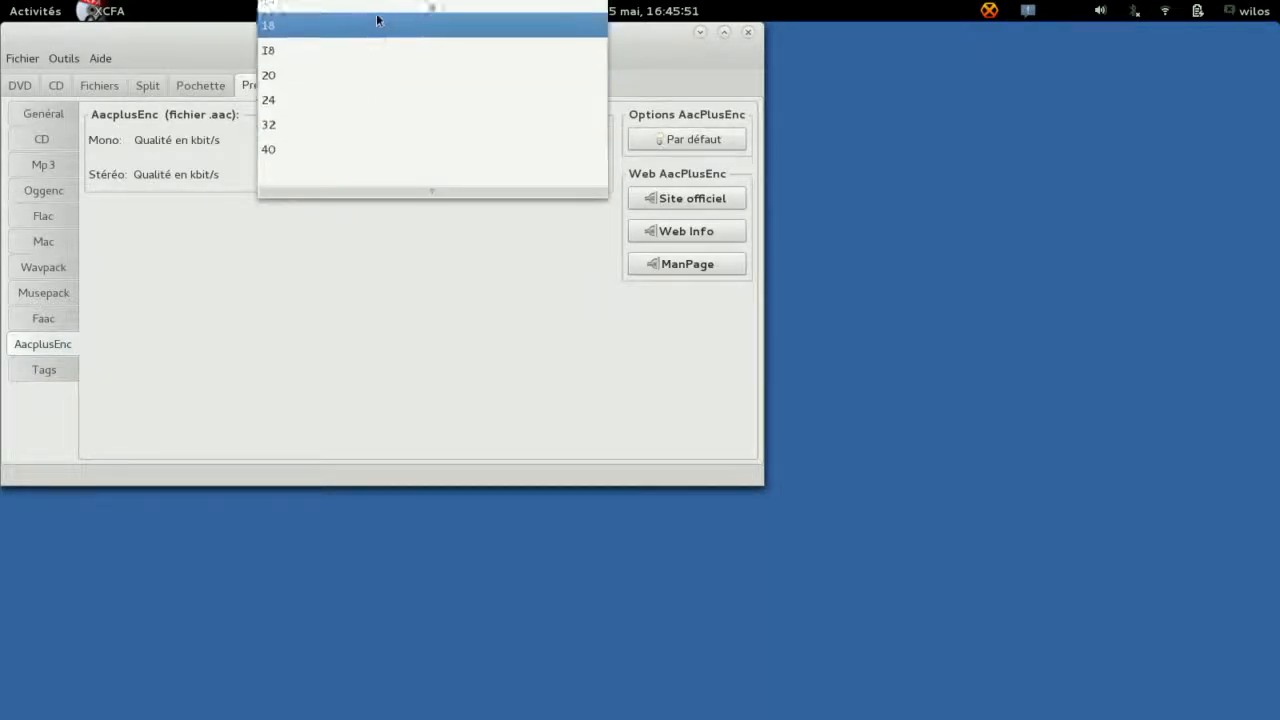
click(268, 148)
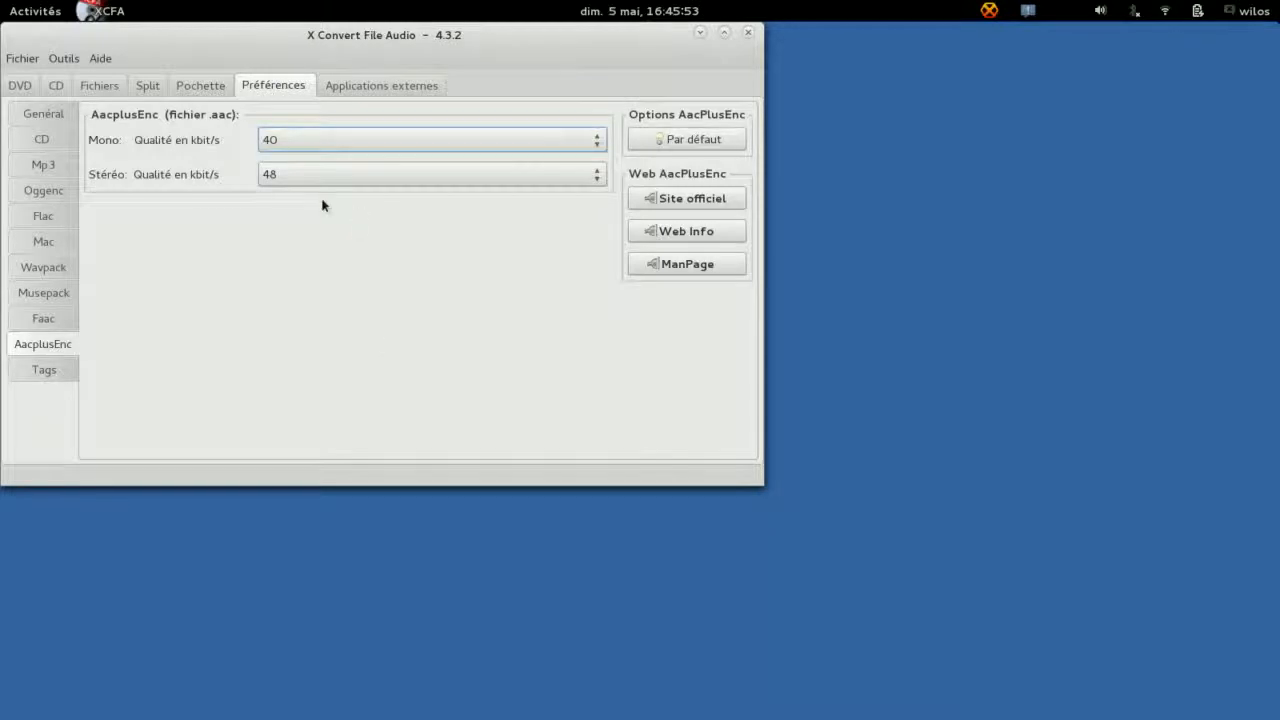
click(430, 139)
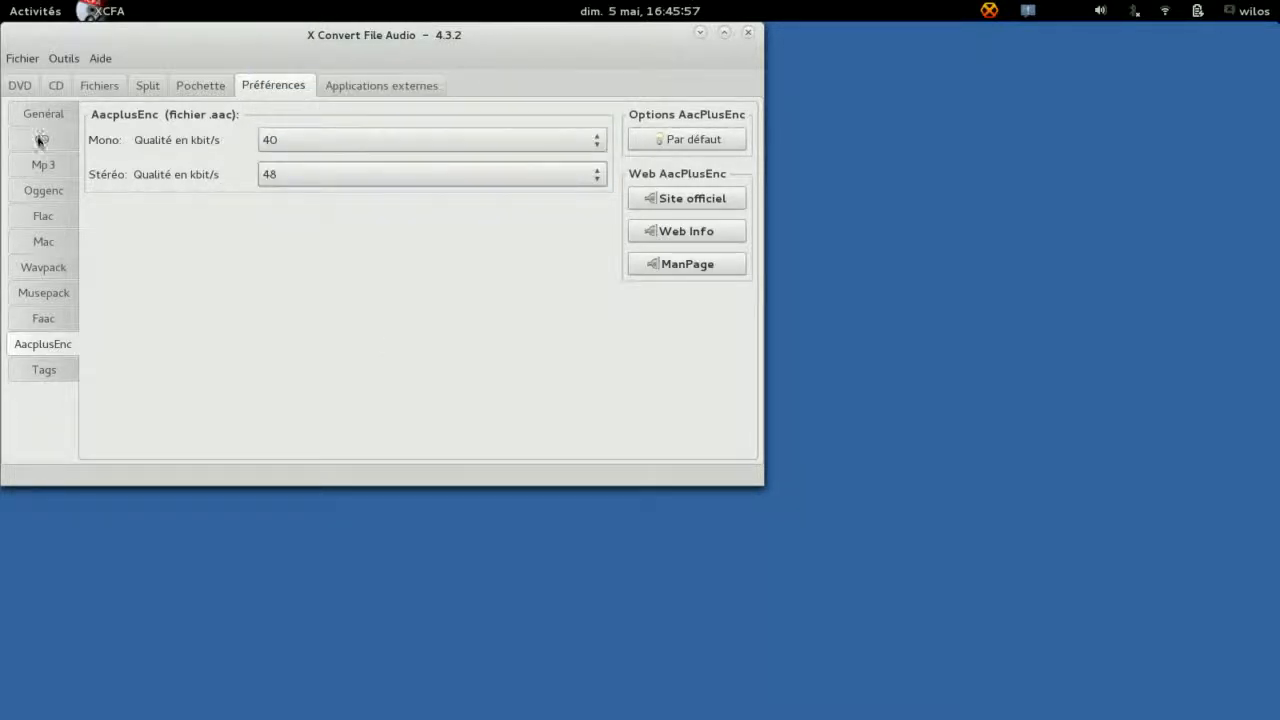
click(42, 113)
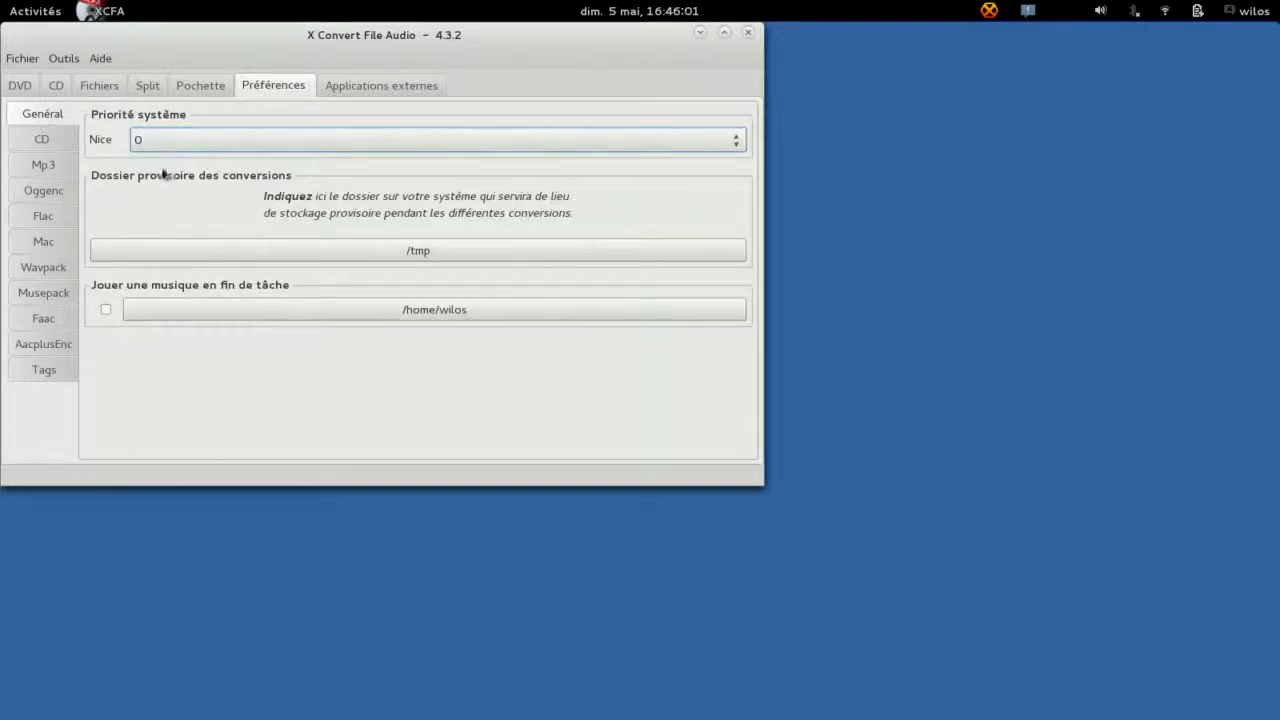
click(417, 250)
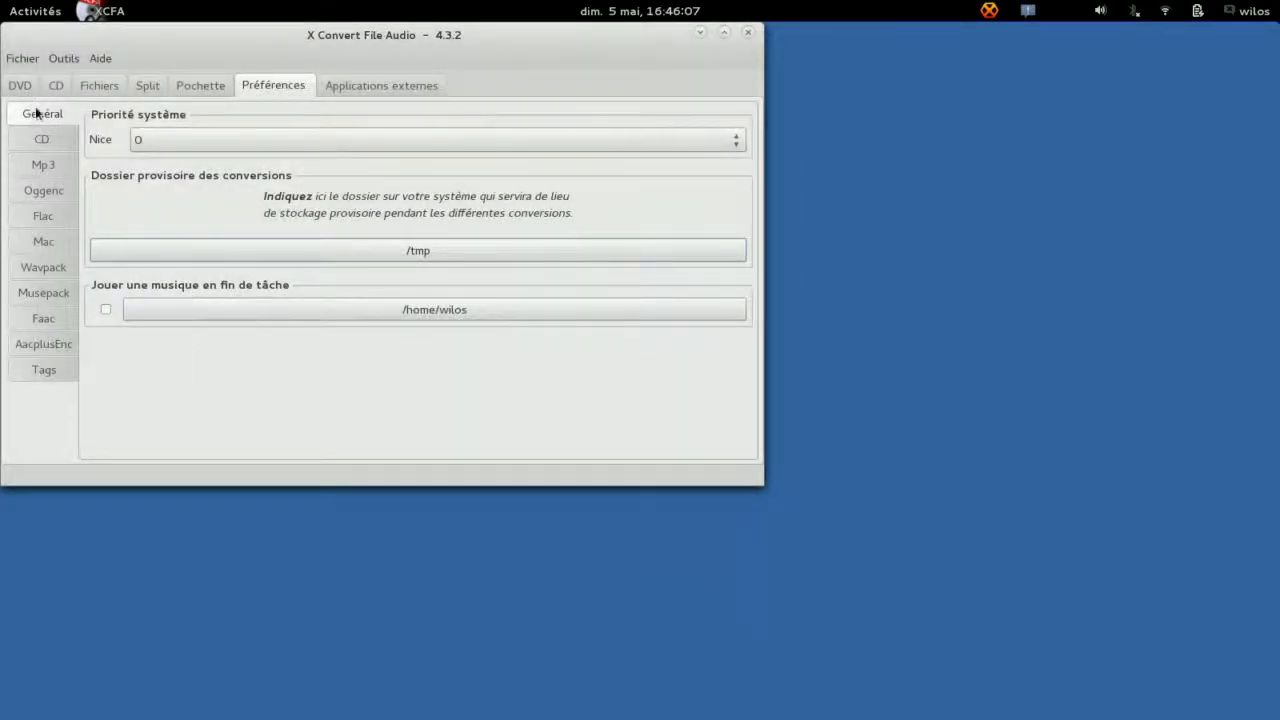
Review CD ripping preferences and open the cdparanoia home page in Chromium
click(42, 138)
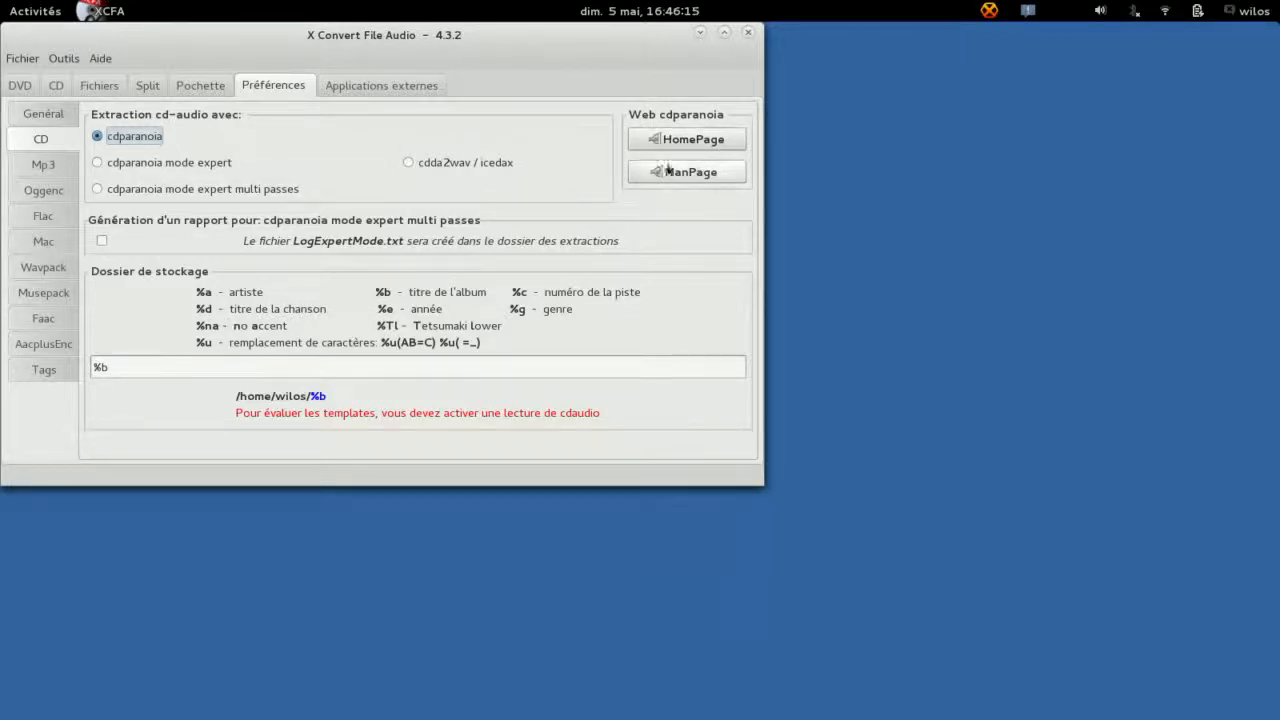
mouse_move(687, 139)
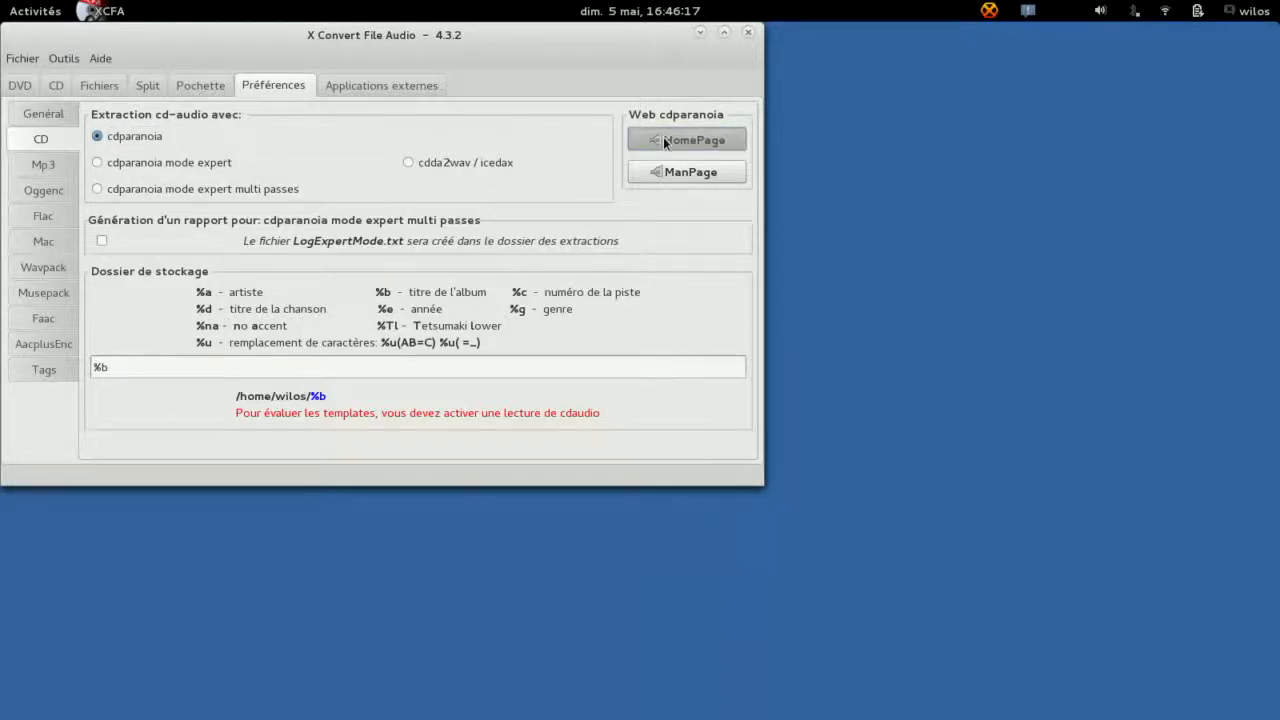
click(686, 139)
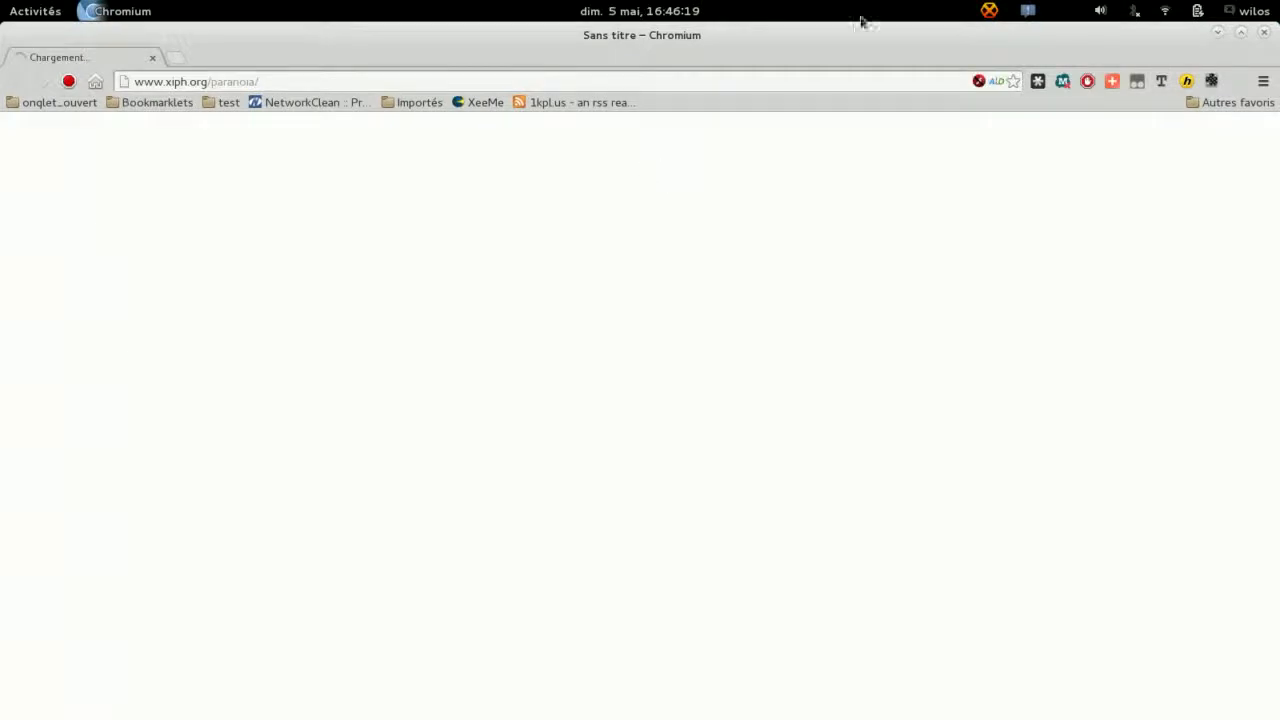
click(35, 11)
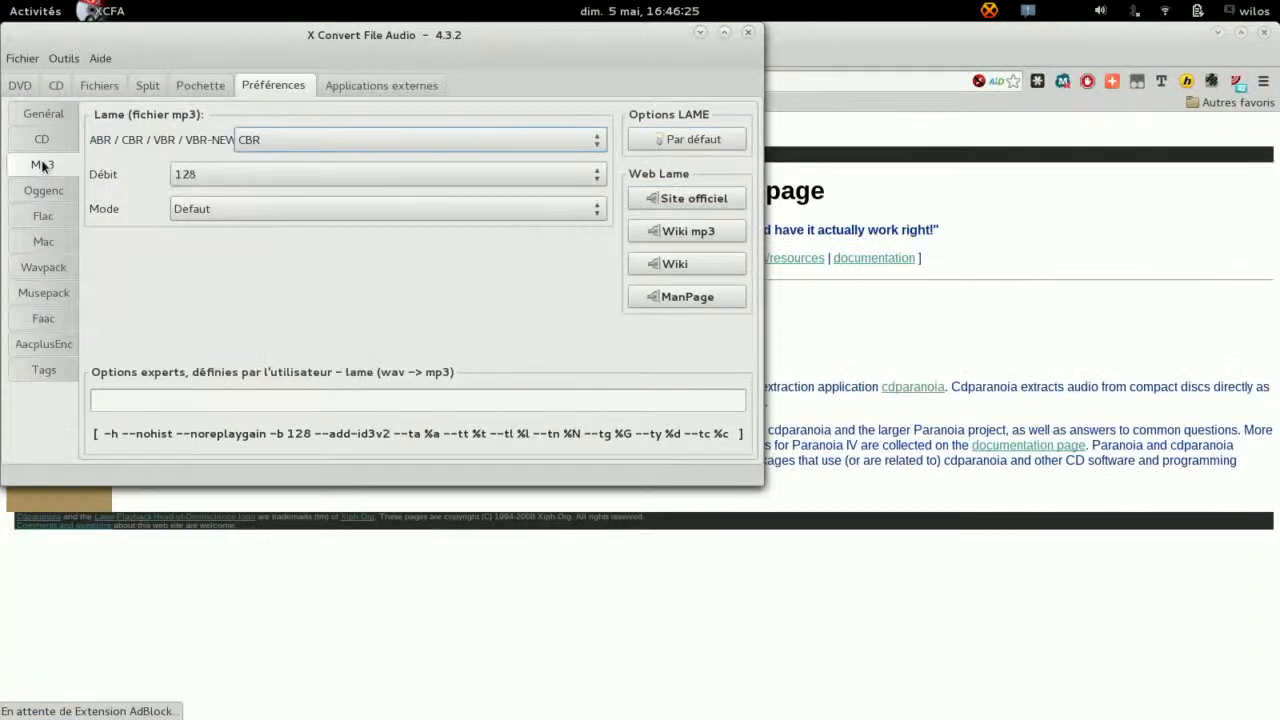
Check the Lame MP3 mode and bitrate lists, keeping CBR at 128
click(418, 139)
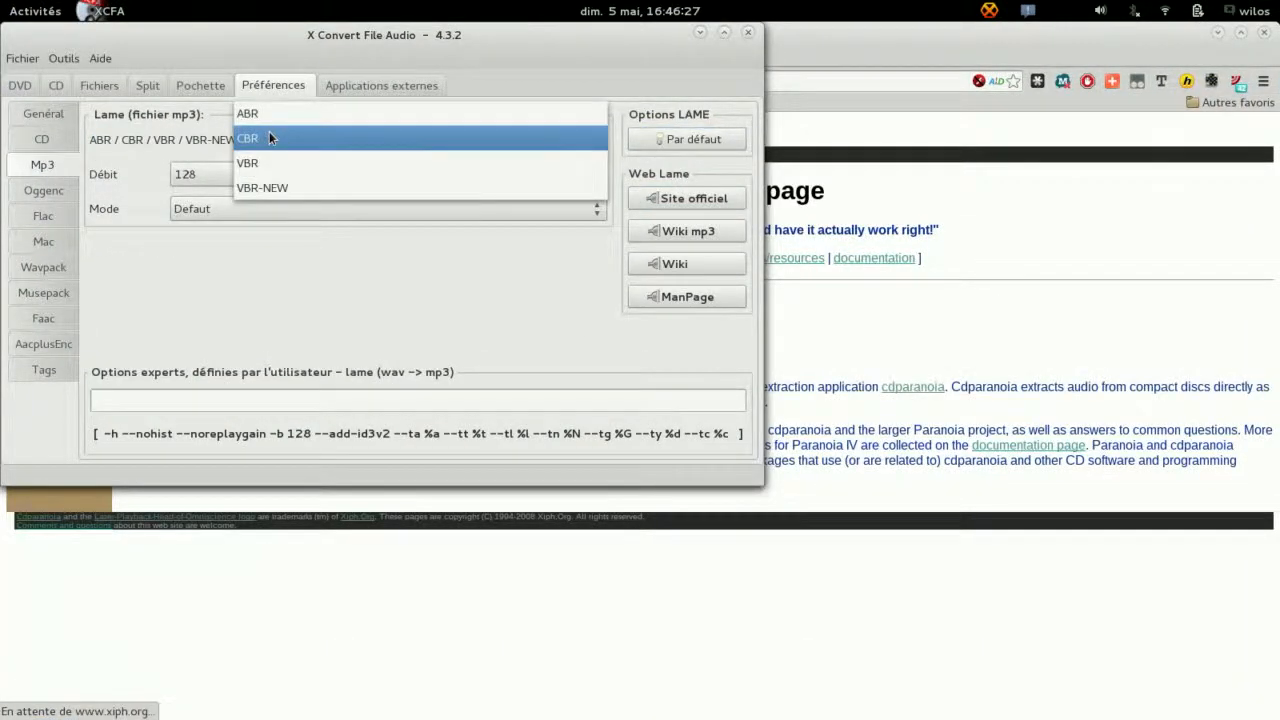
click(200, 174)
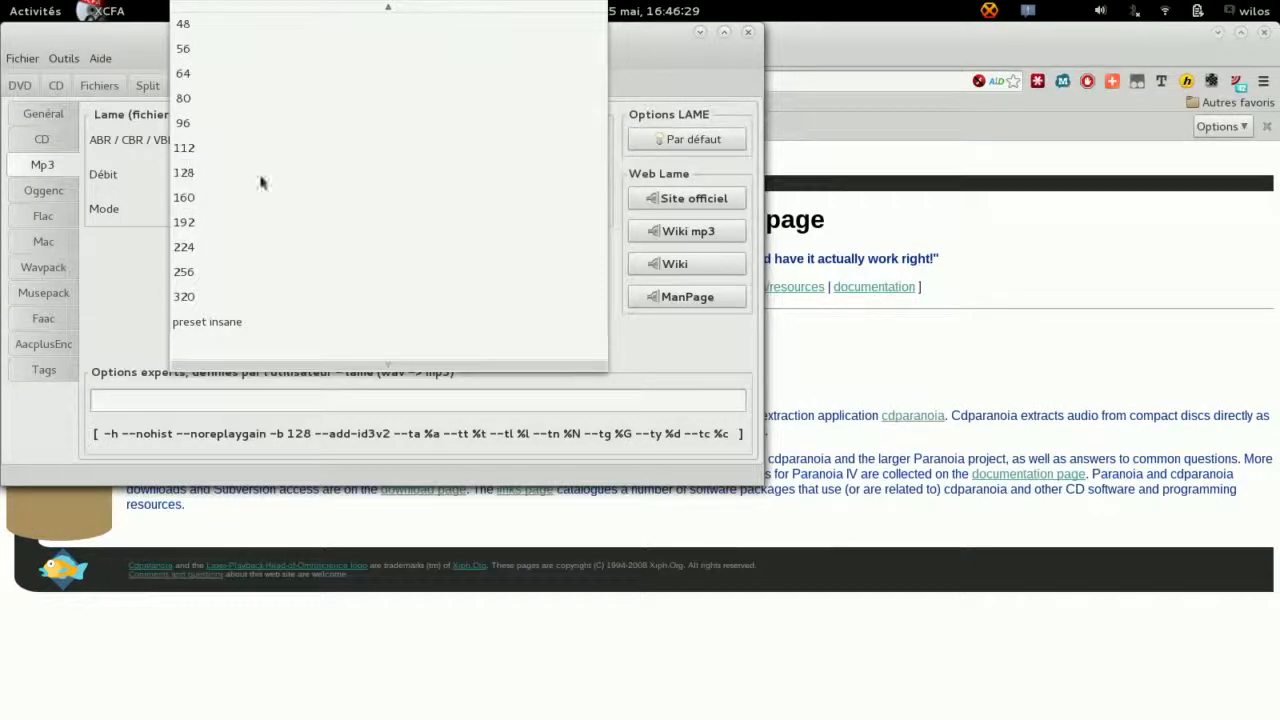
click(184, 172)
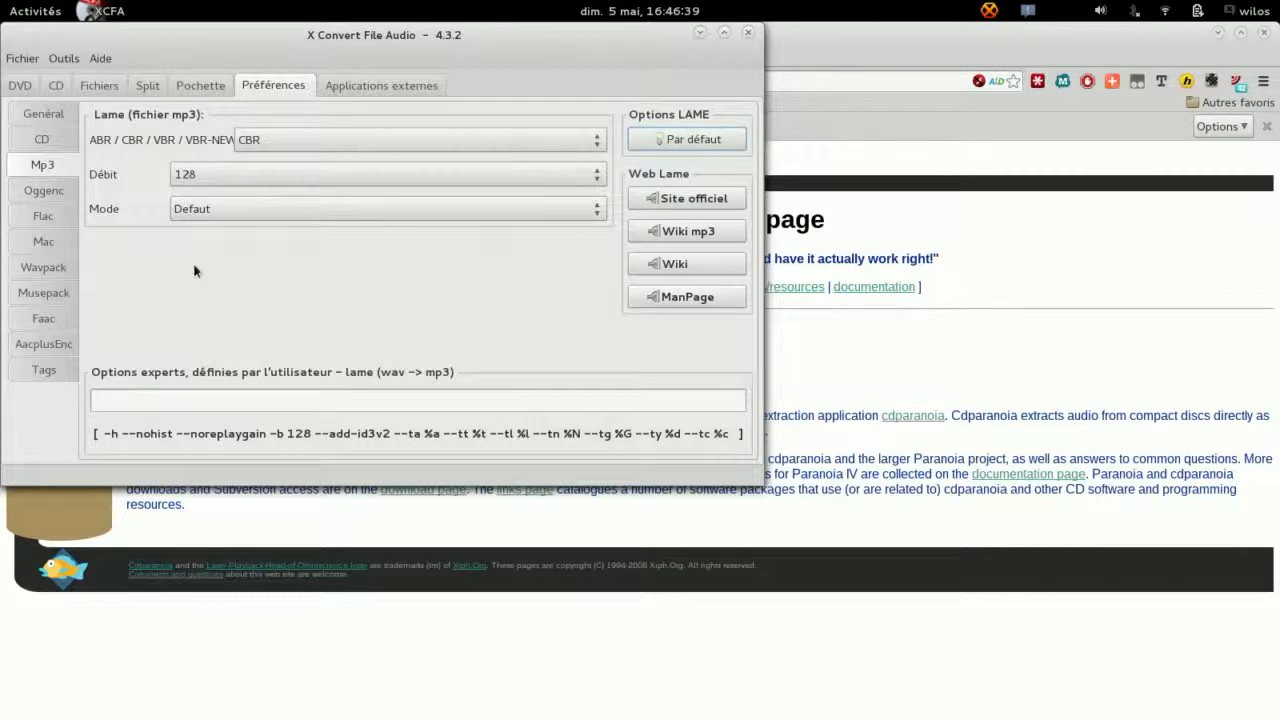
click(43, 190)
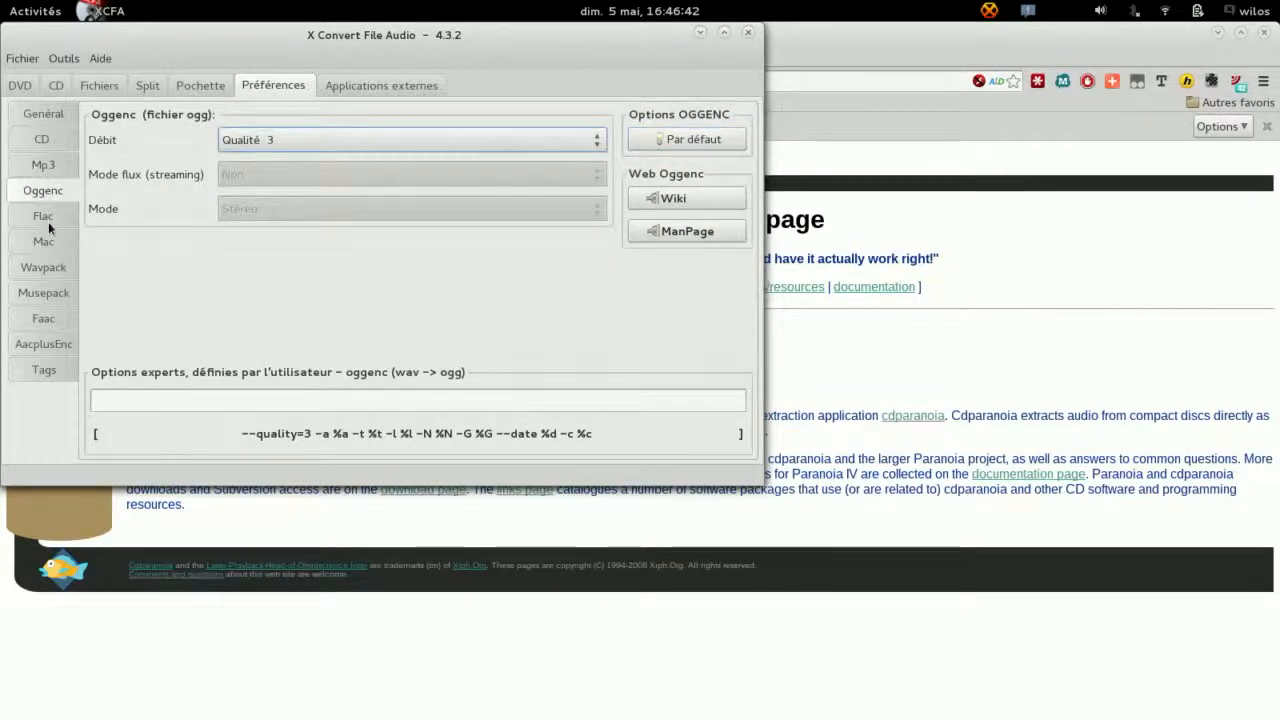
Review Ogg bitrates, keeping FLAC compression at 5 and Mac compression at normal
click(410, 139)
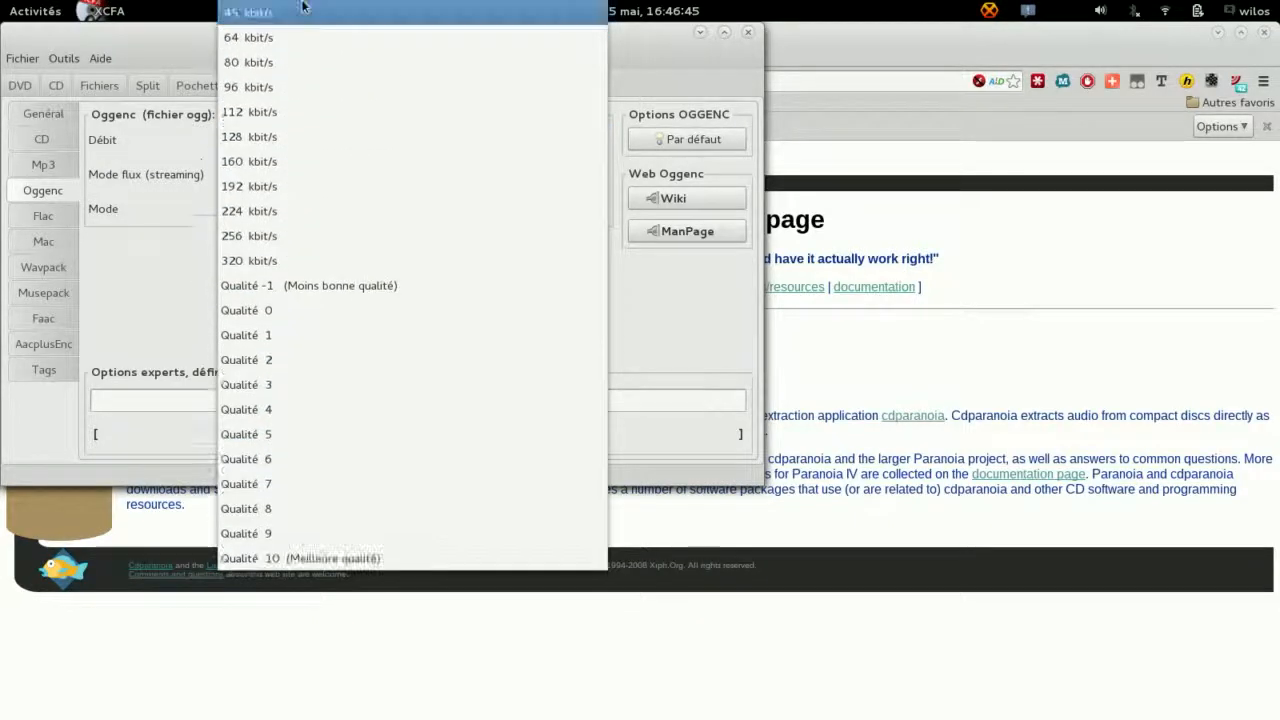
click(246, 384)
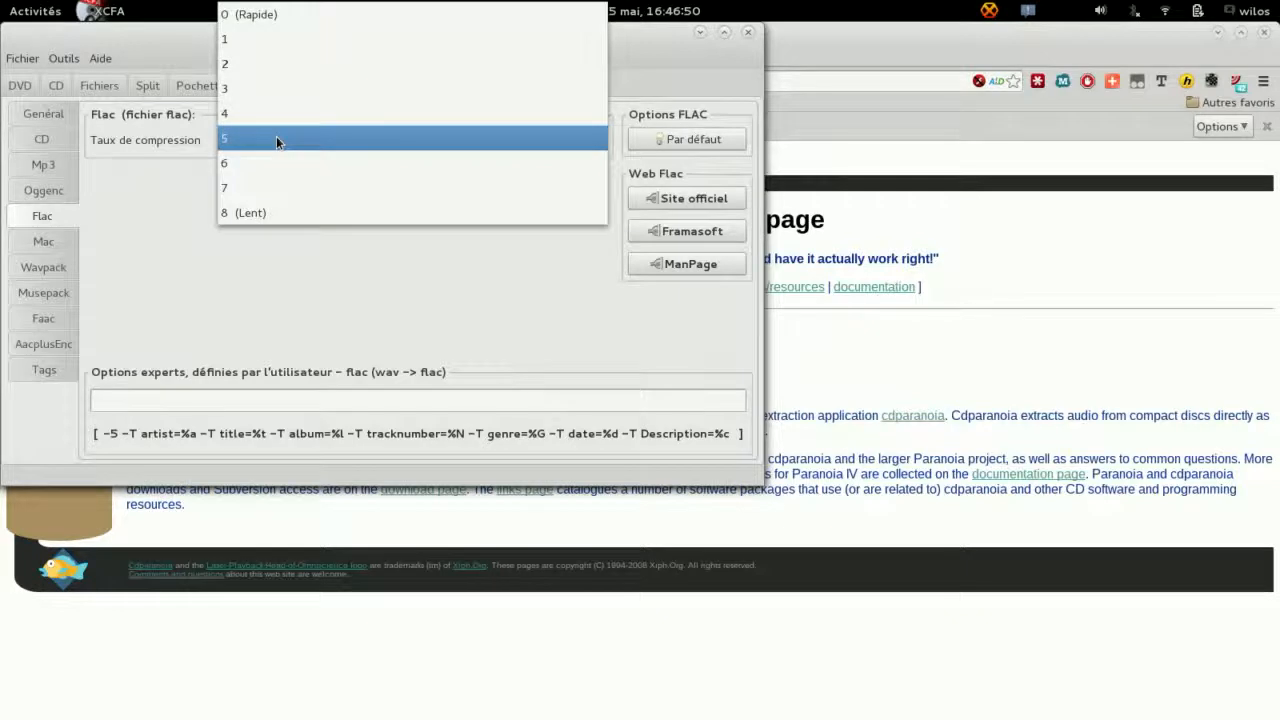
click(224, 138)
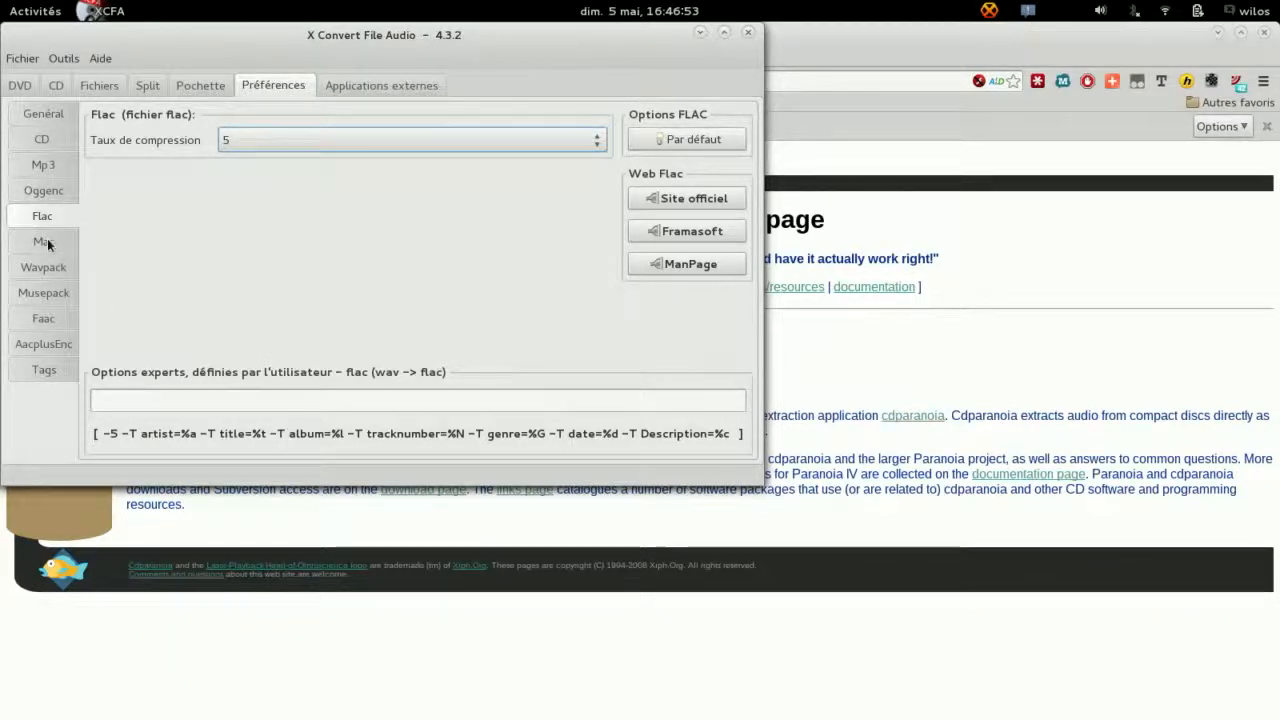
click(42, 241)
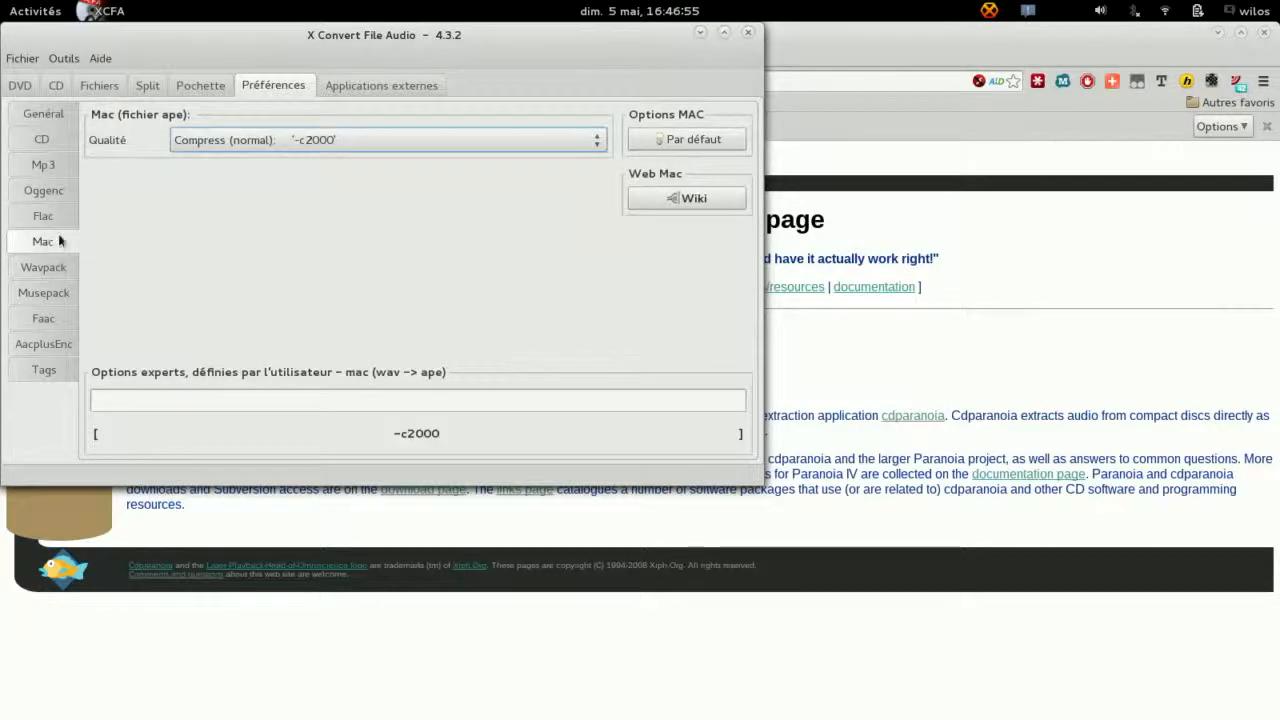
click(388, 139)
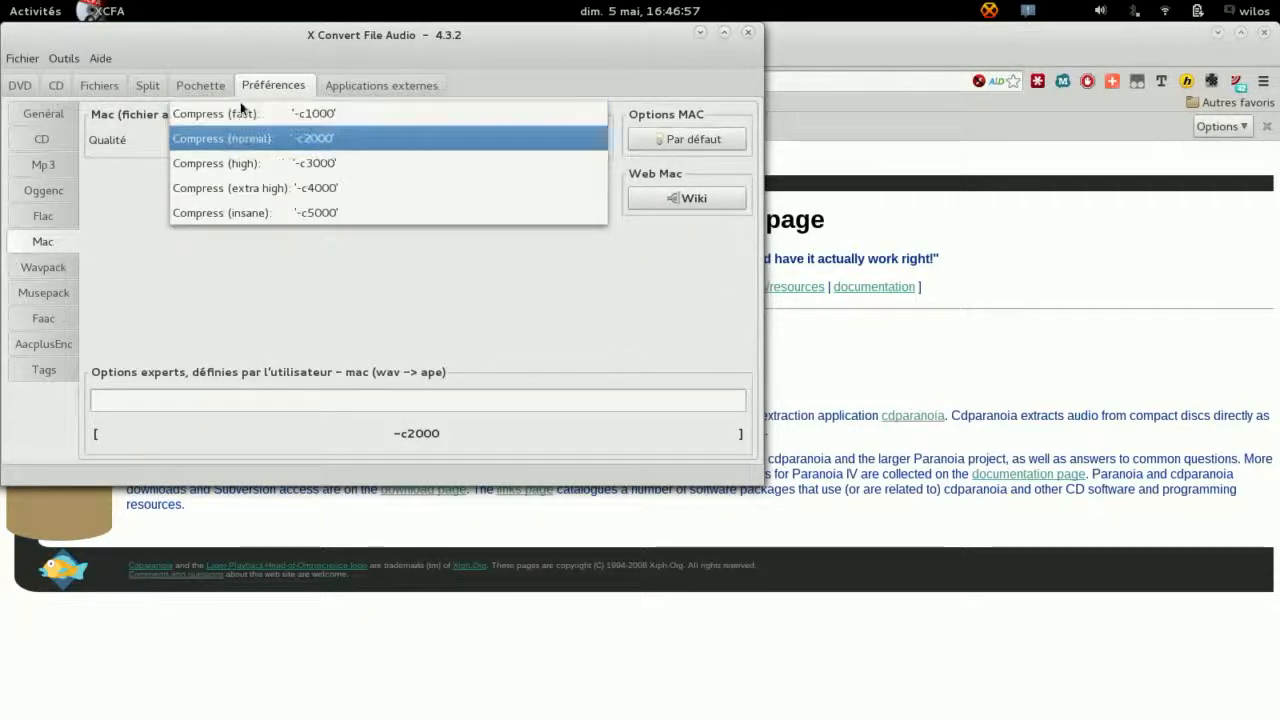
click(43, 267)
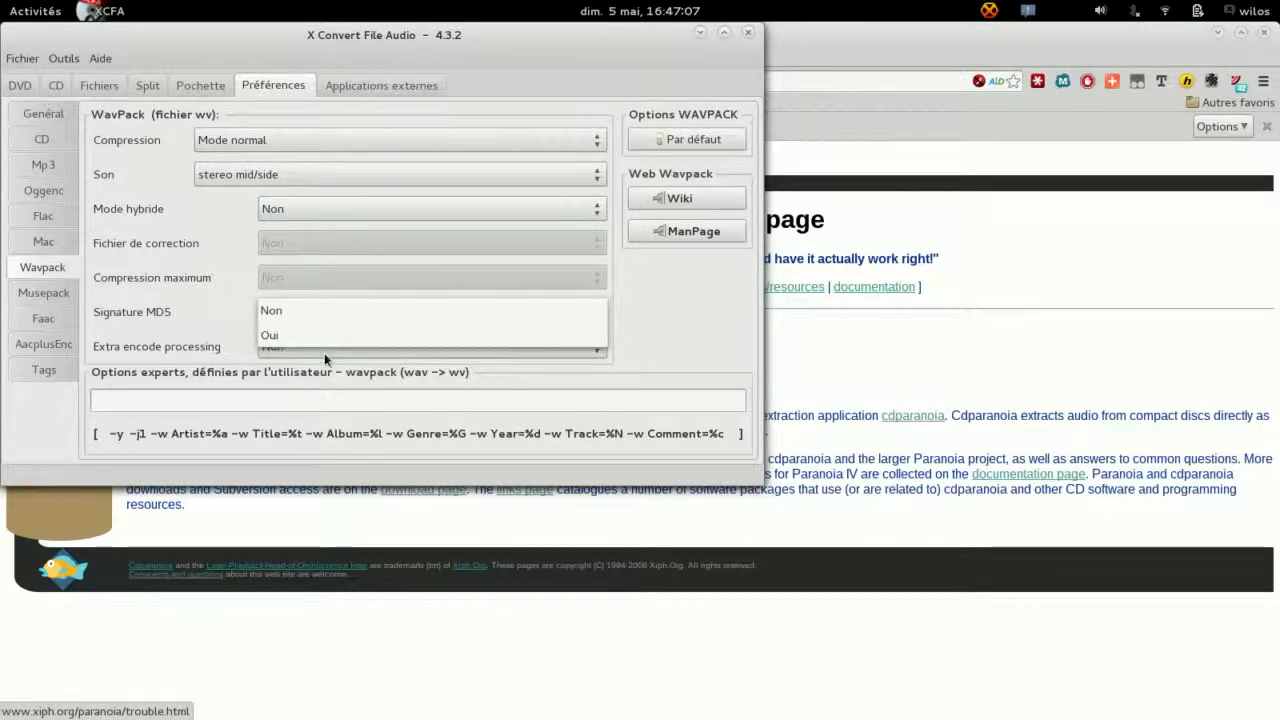
Keep the MD5 signature off and browse the Musepack quality presets
click(270, 310)
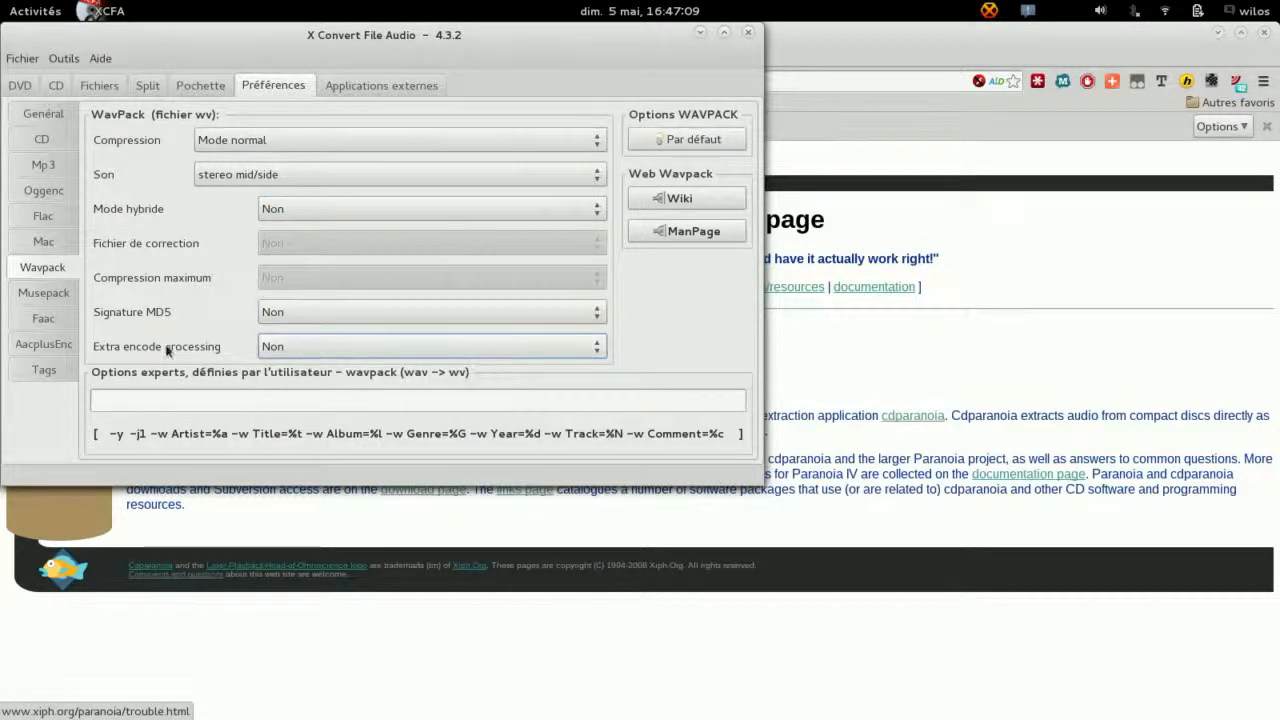
click(43, 292)
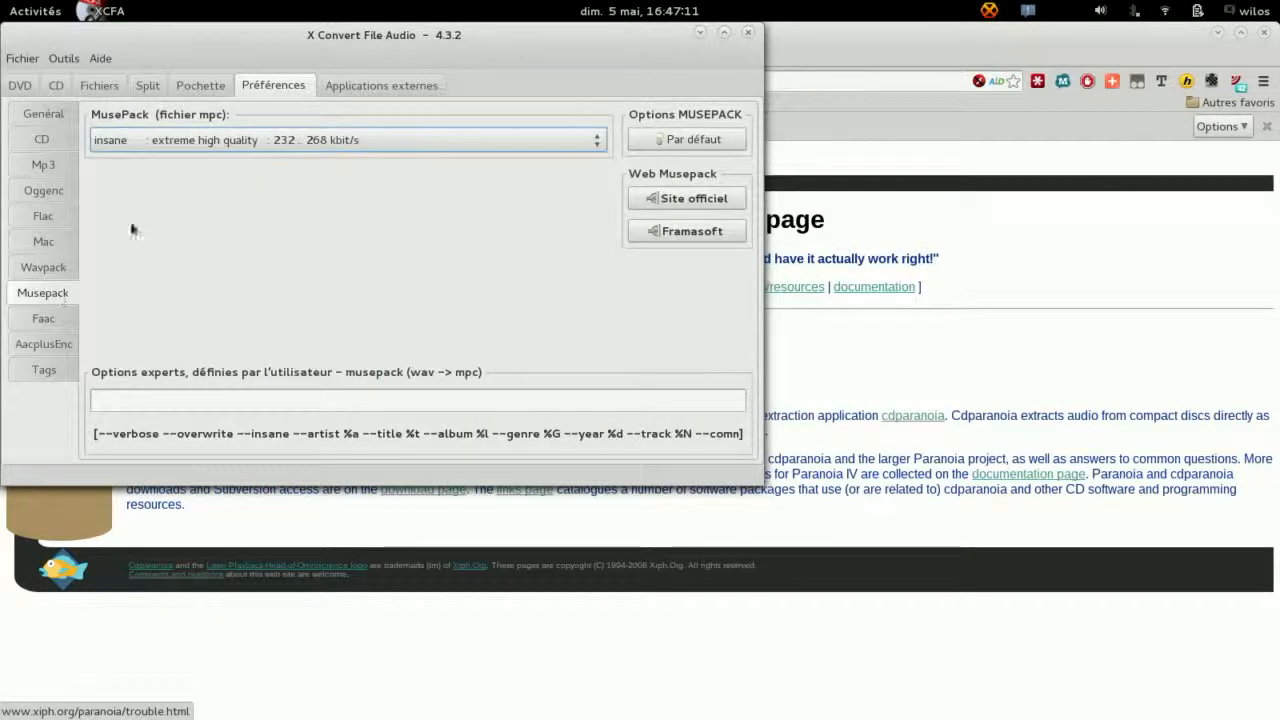
click(345, 139)
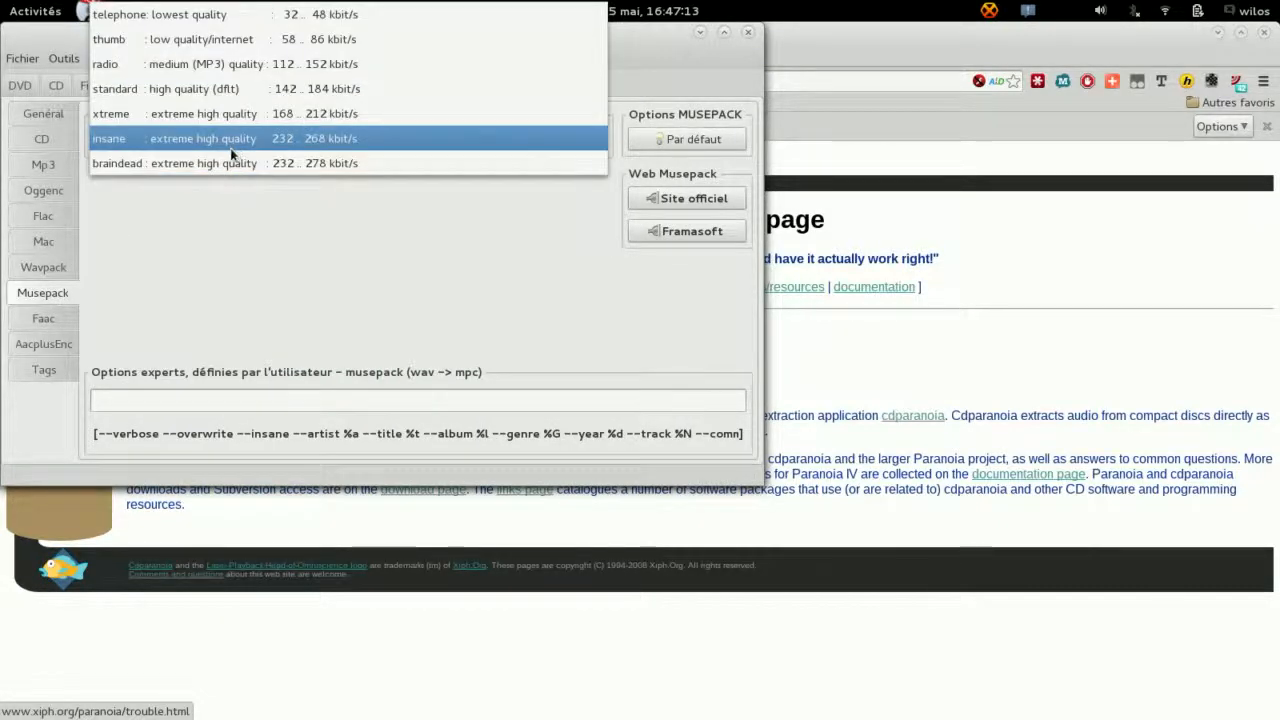
click(160, 14)
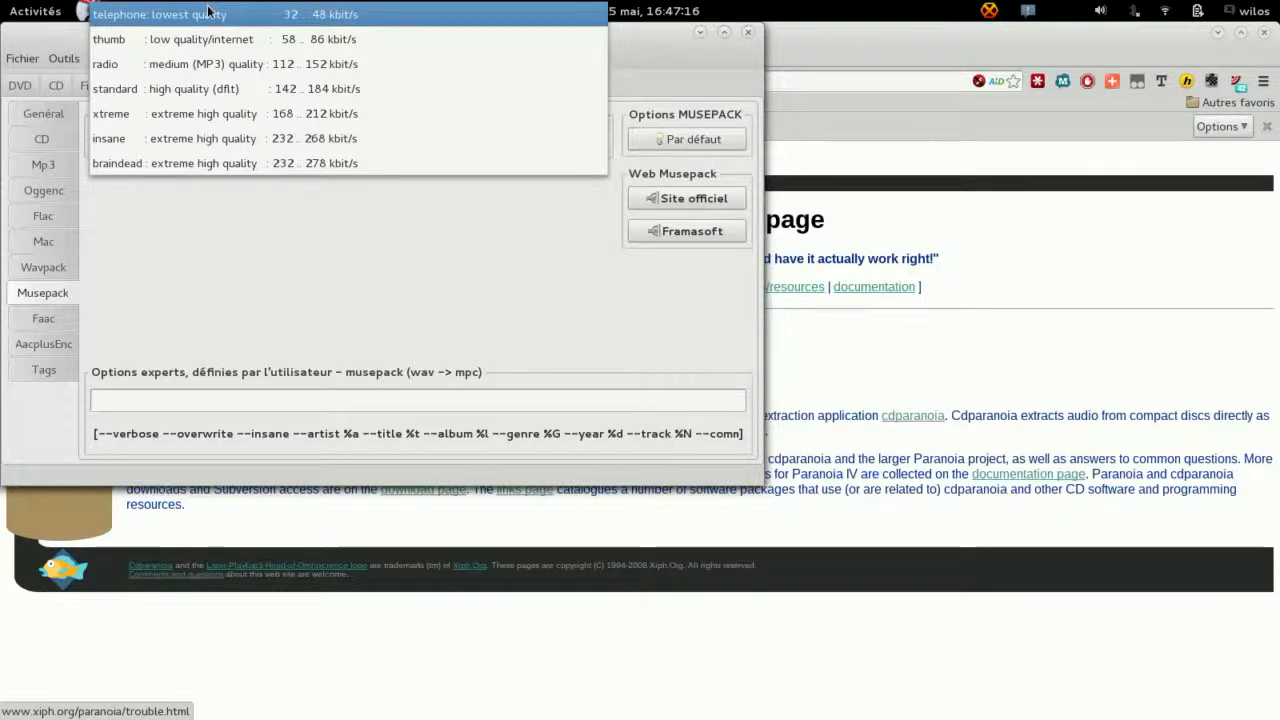
Keep the Faac ADTS container and review its available quality values
click(42, 318)
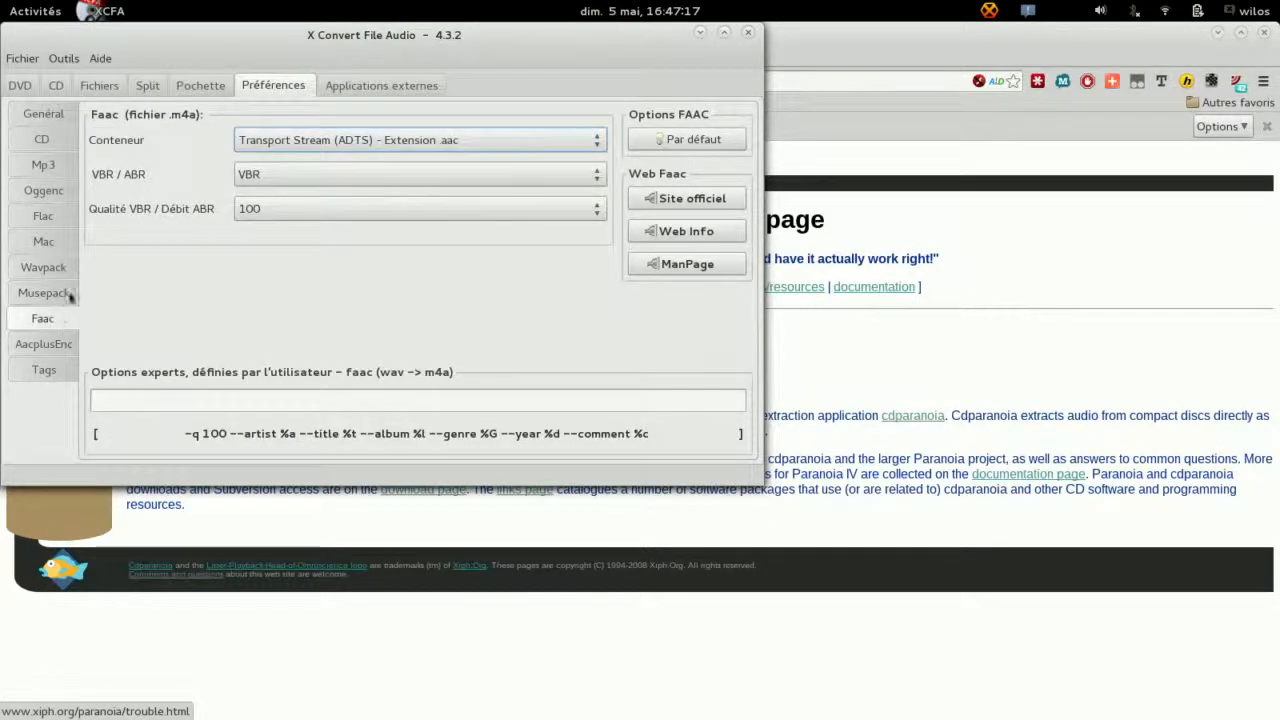
click(418, 139)
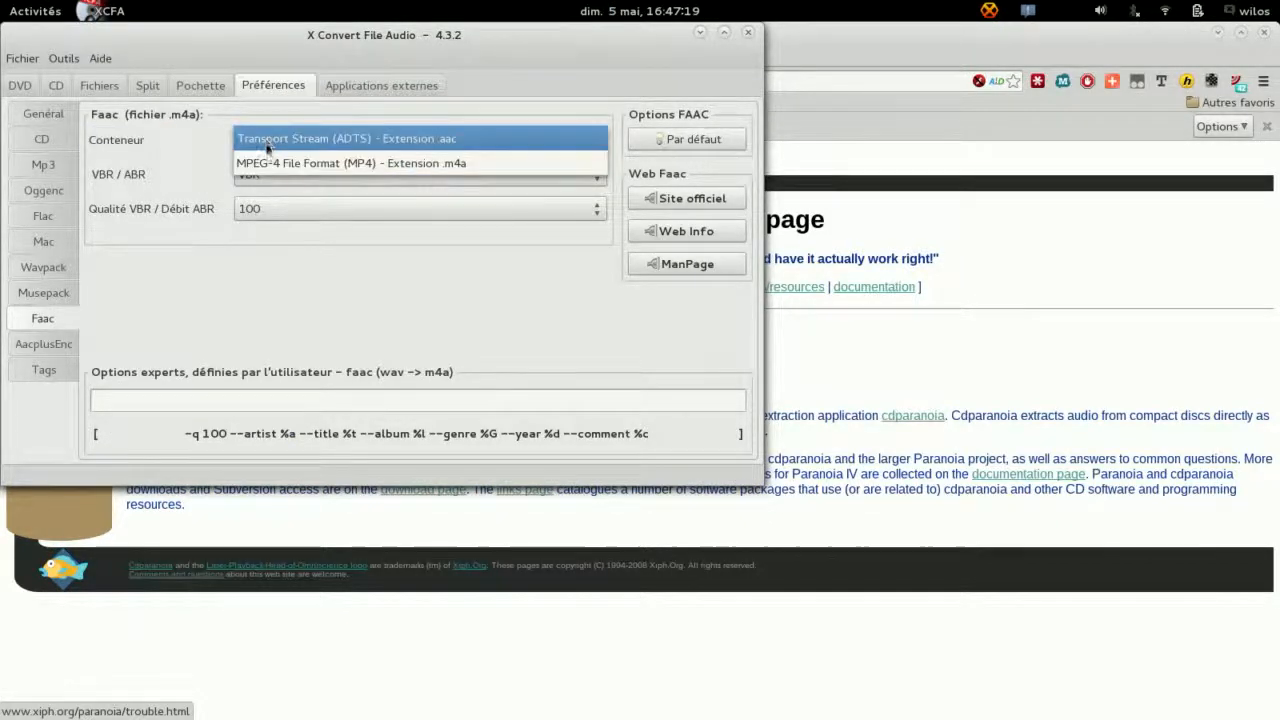
click(345, 139)
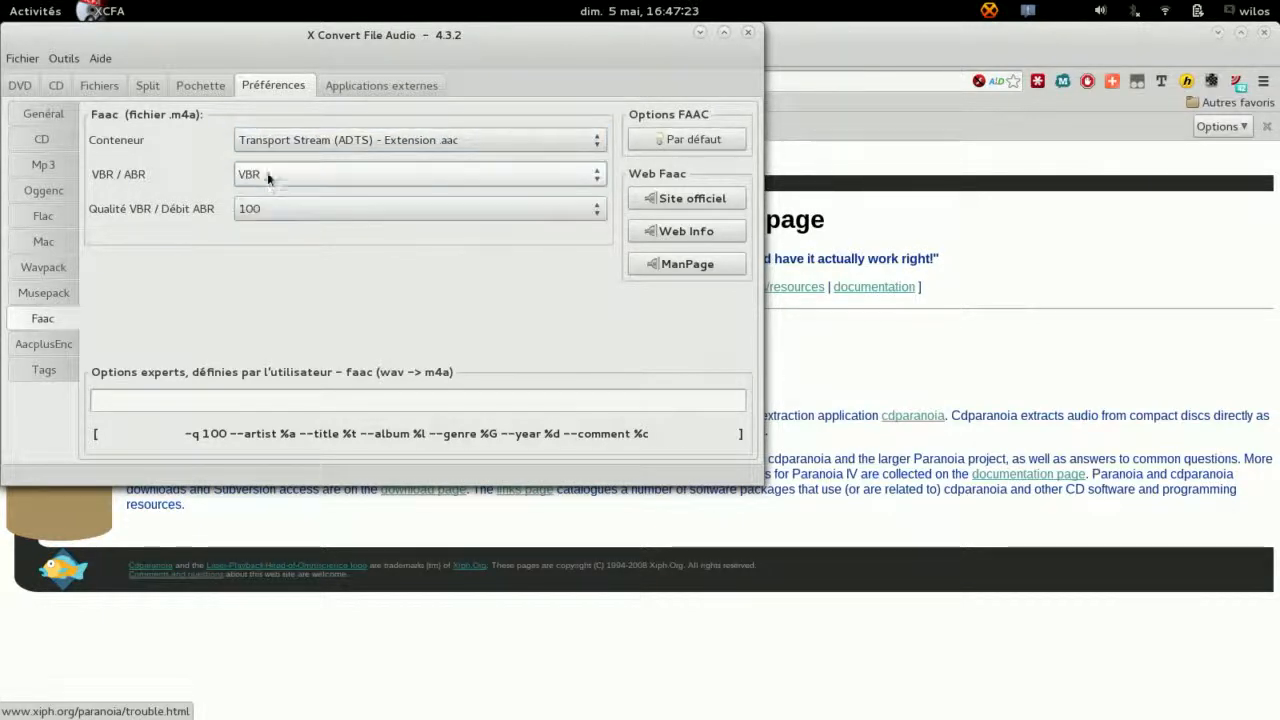
click(418, 208)
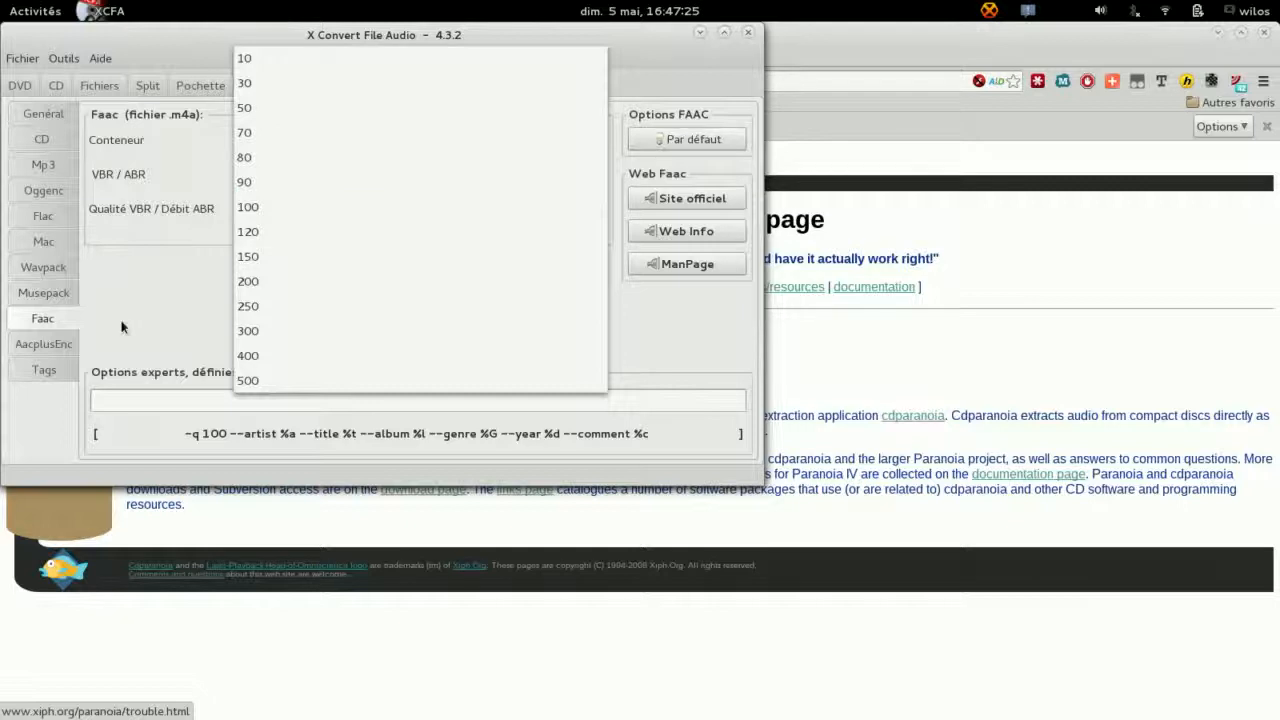
Set AacplusEnc stereo quality to 24 kbit/s, view exported tags, then external applications
click(43, 343)
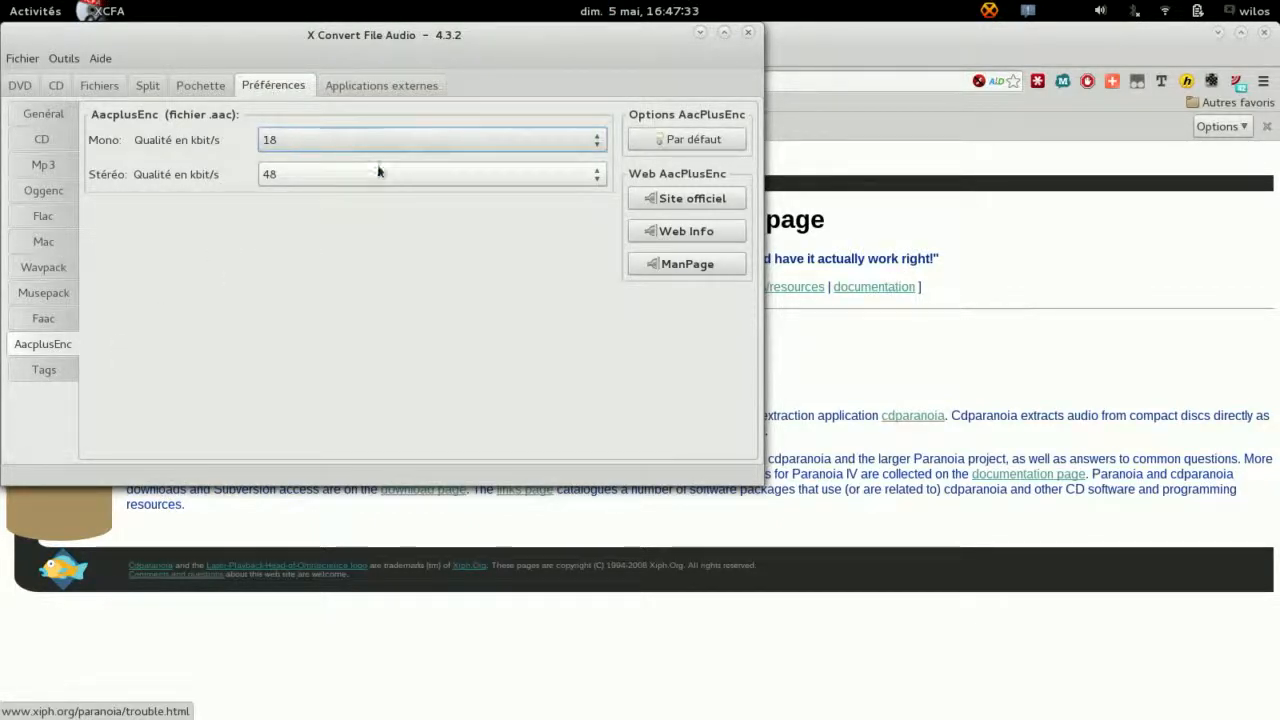
click(596, 179)
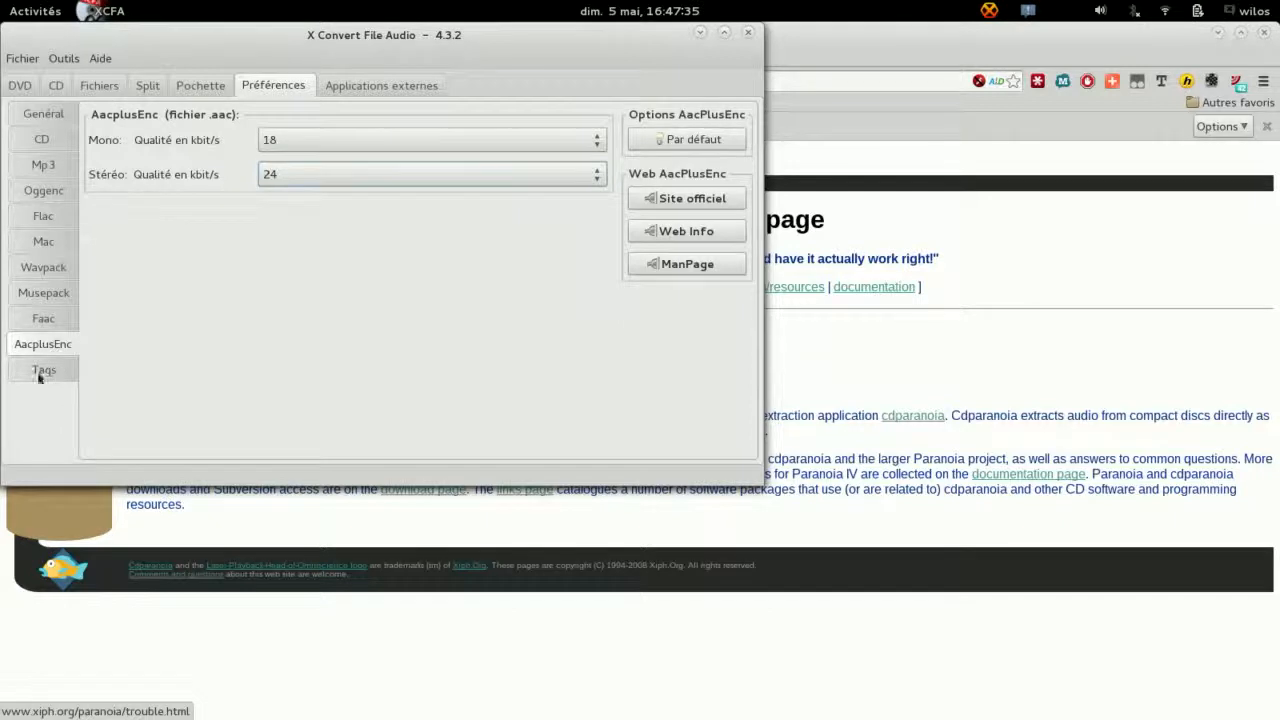
click(43, 370)
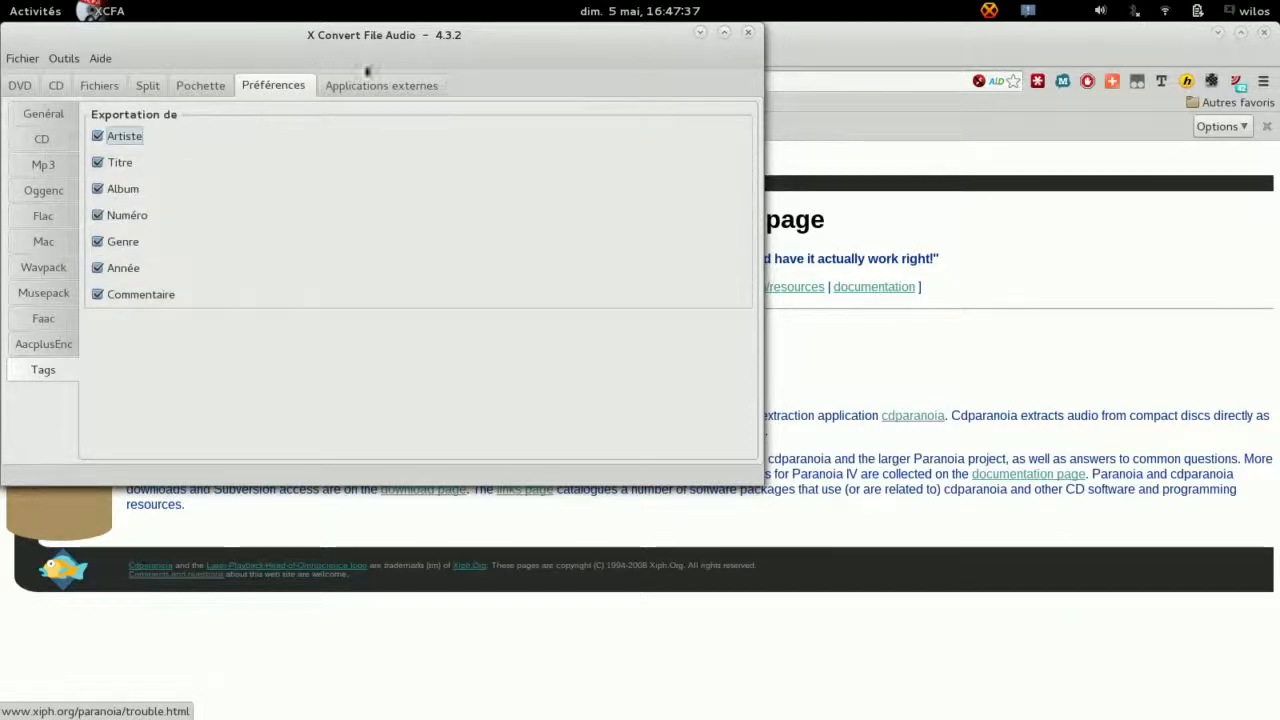
click(381, 85)
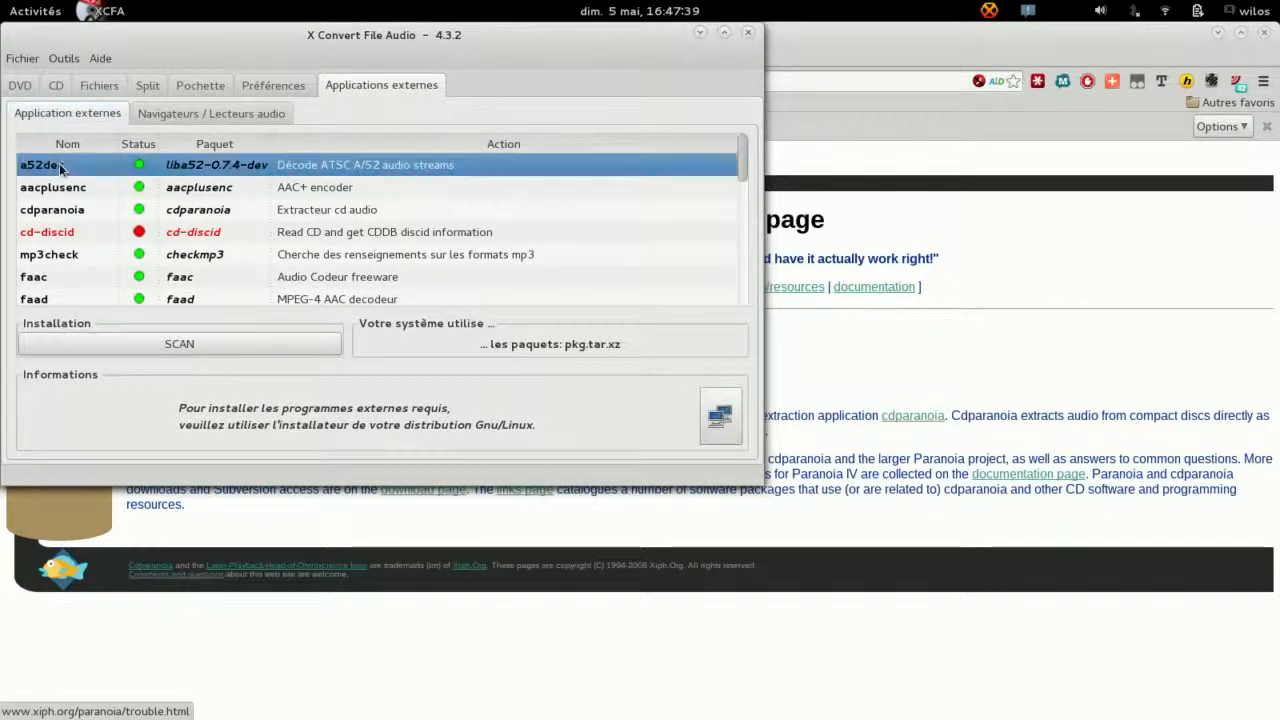
Scroll the external tools list: lame and mplayer installed; lsdvd, monkeys-audio, musepack-tools missing
scroll(down, 3)
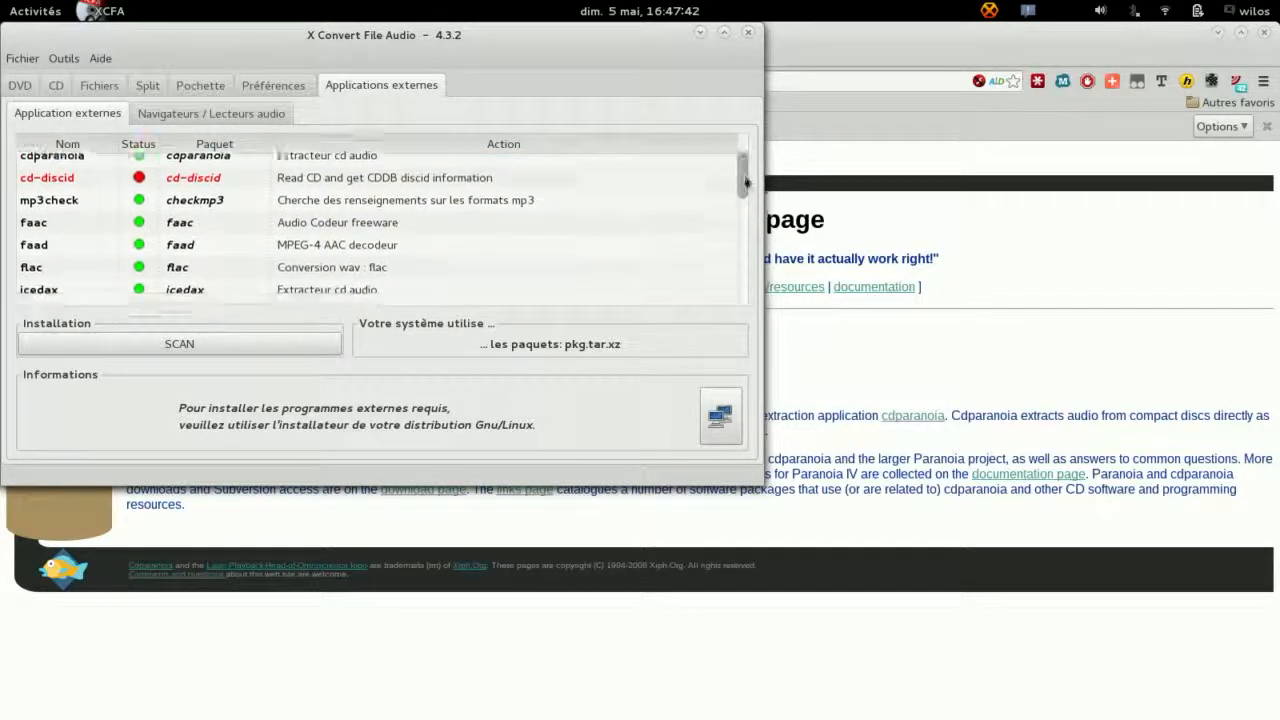
scroll(down, 3)
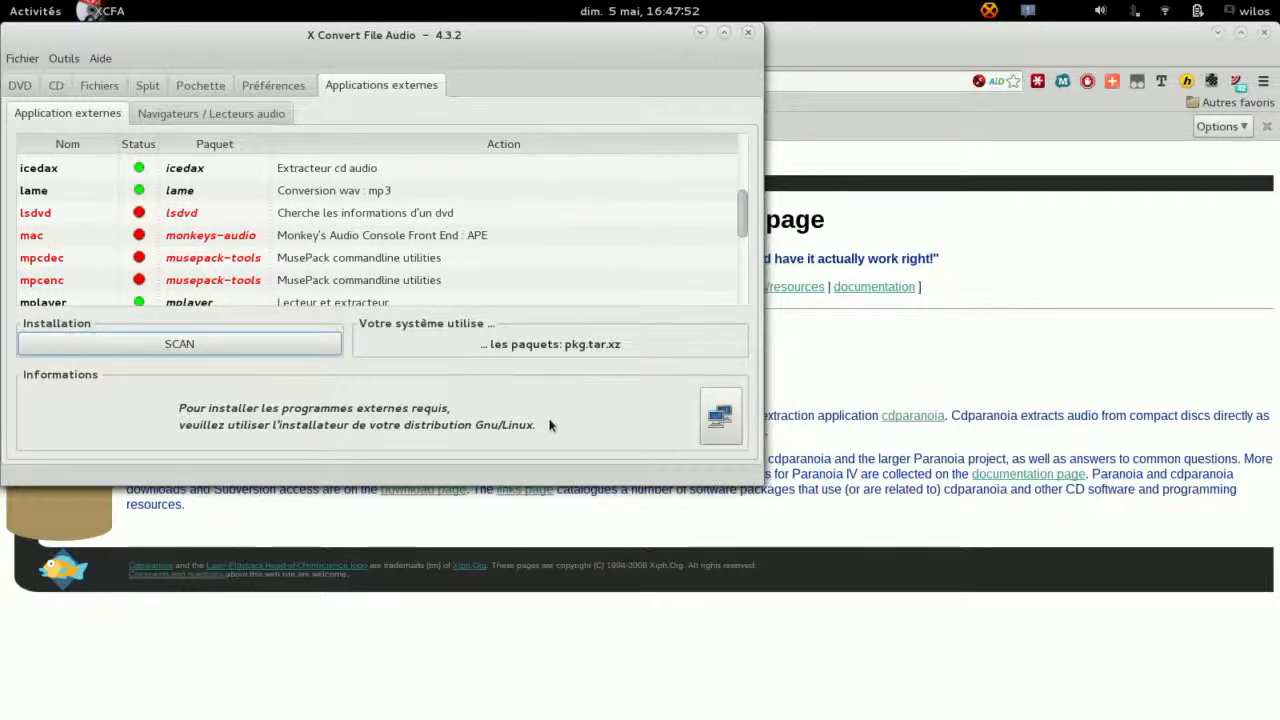
mouse_move(560, 423)
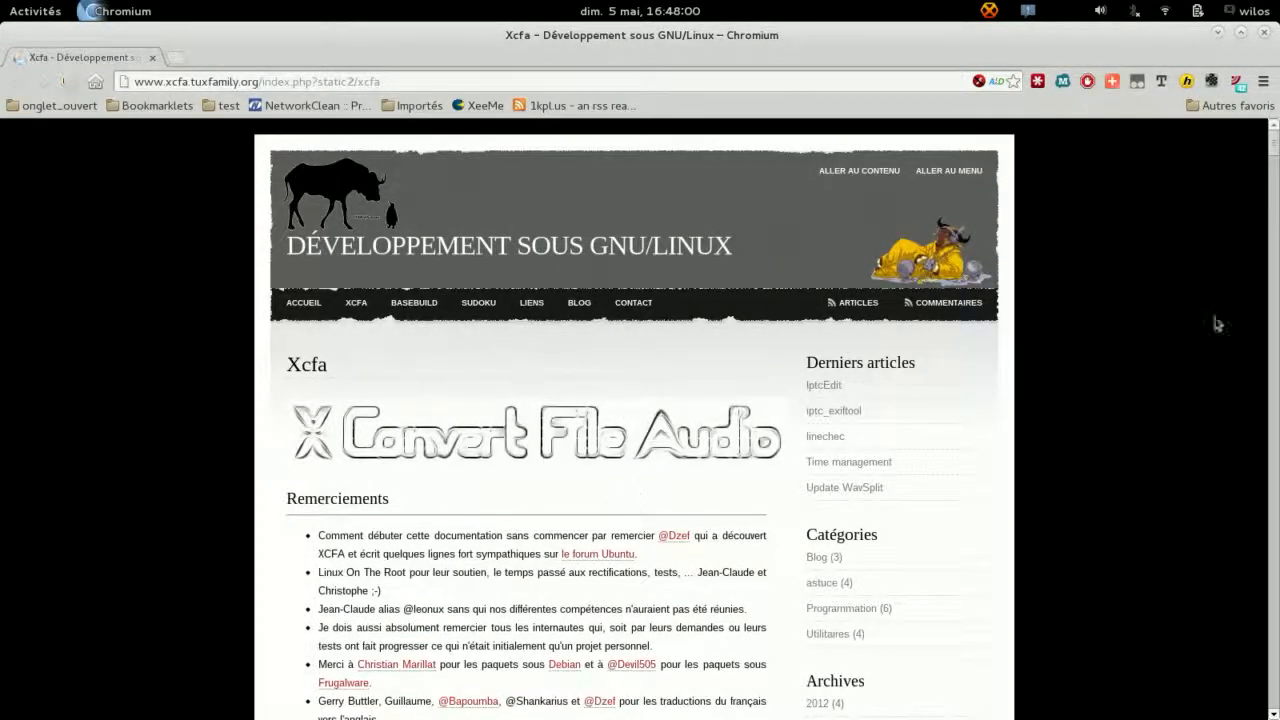
Browse the PlusPlus download index with its install-all script, then return to XCFA
scroll(down, 3)
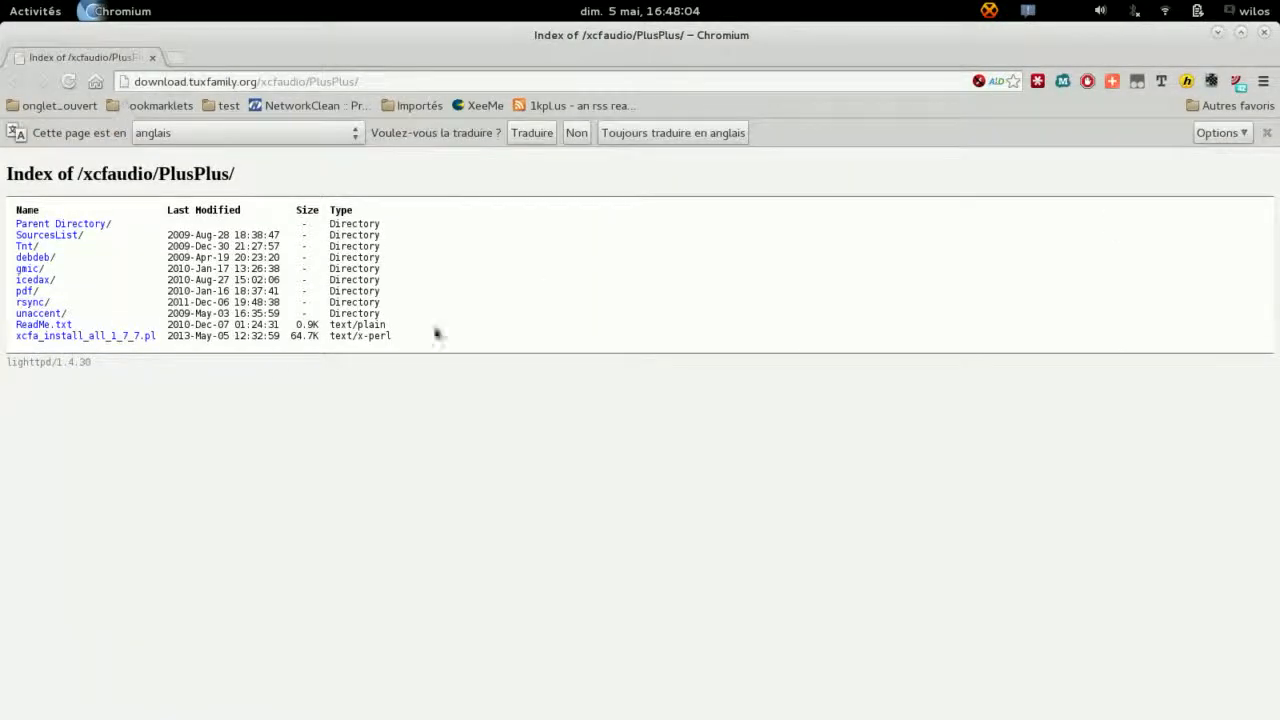
click(35, 11)
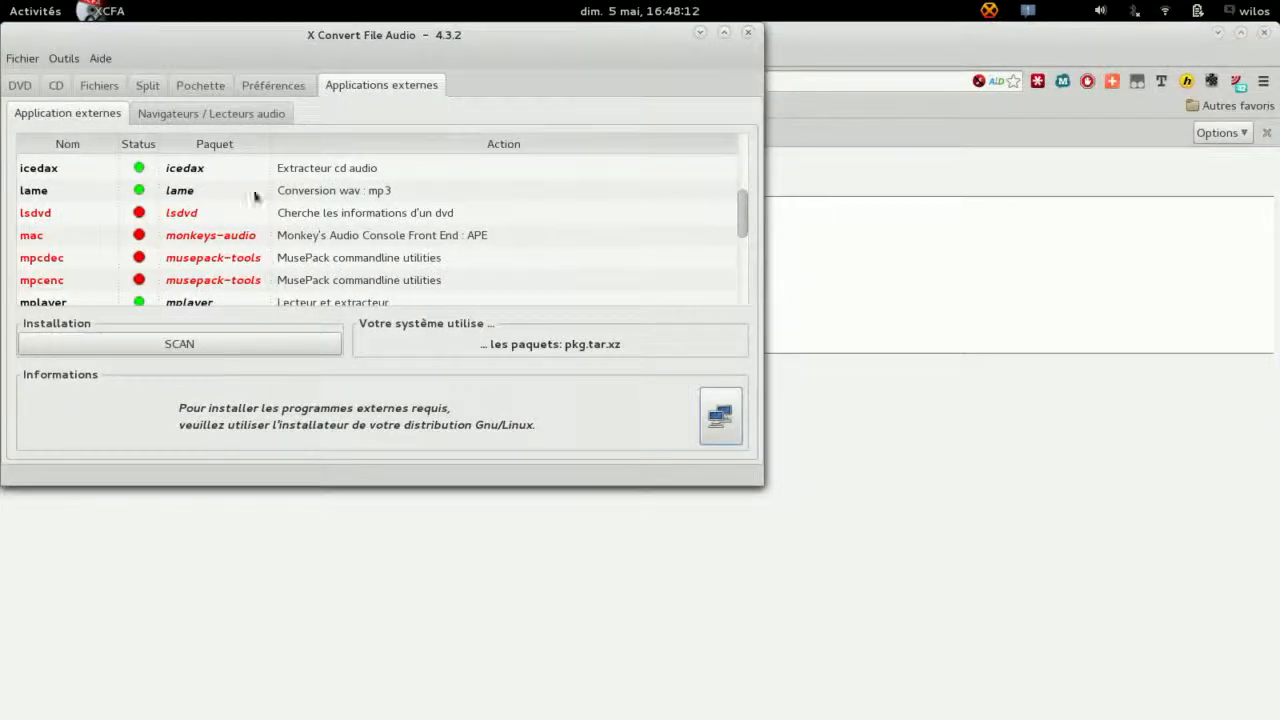
Confirm Chromium and Rhythmbox were found, then open Outils > Visibilité des champs
scroll(down, 3)
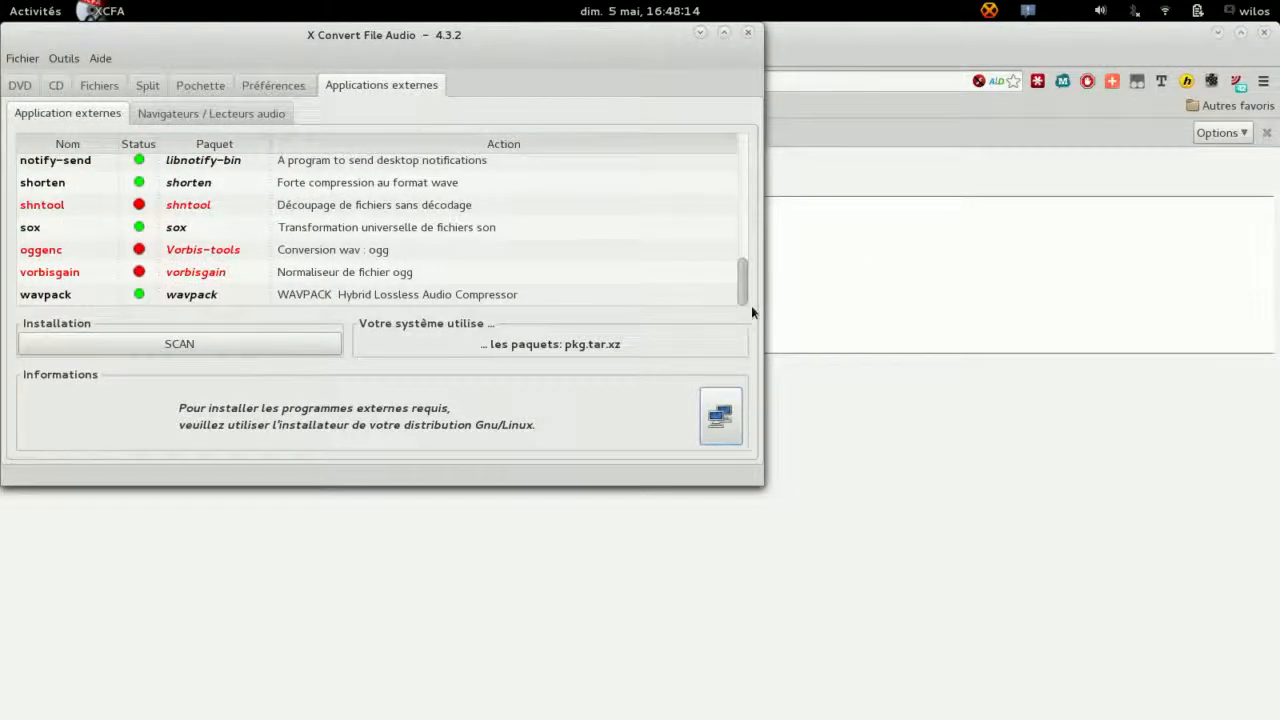
mouse_move(464, 264)
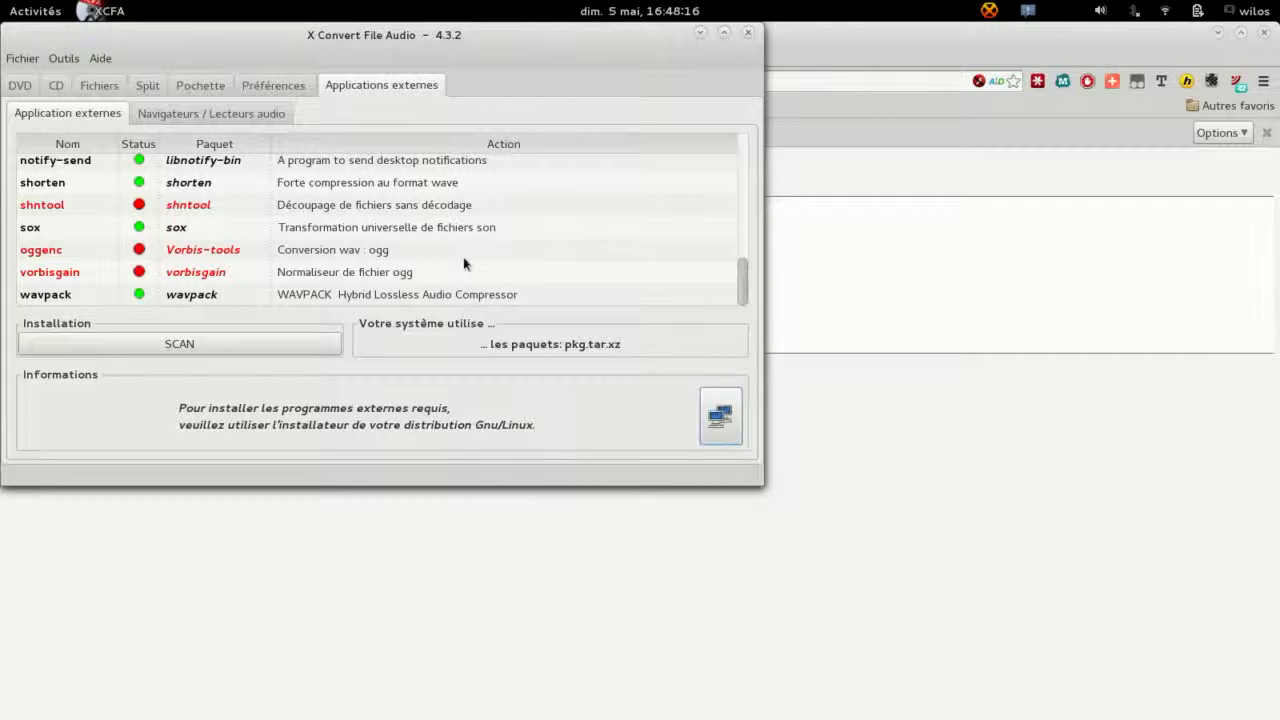
click(211, 113)
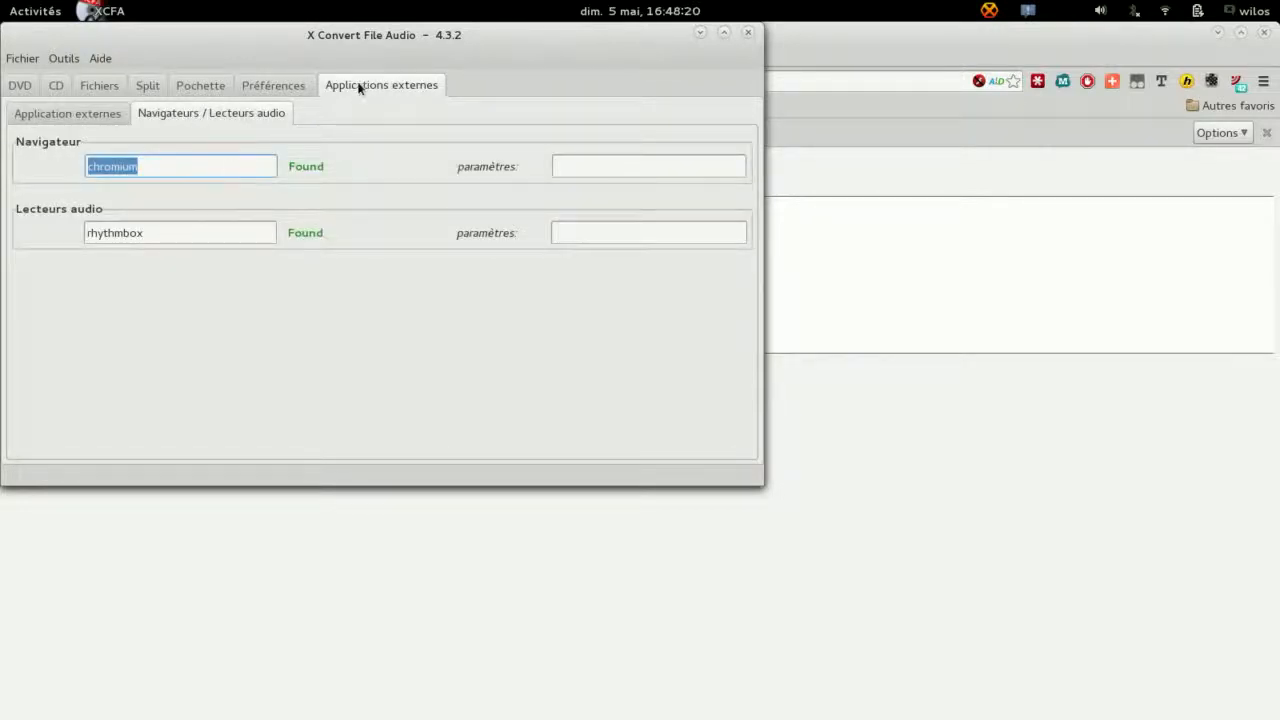
click(63, 58)
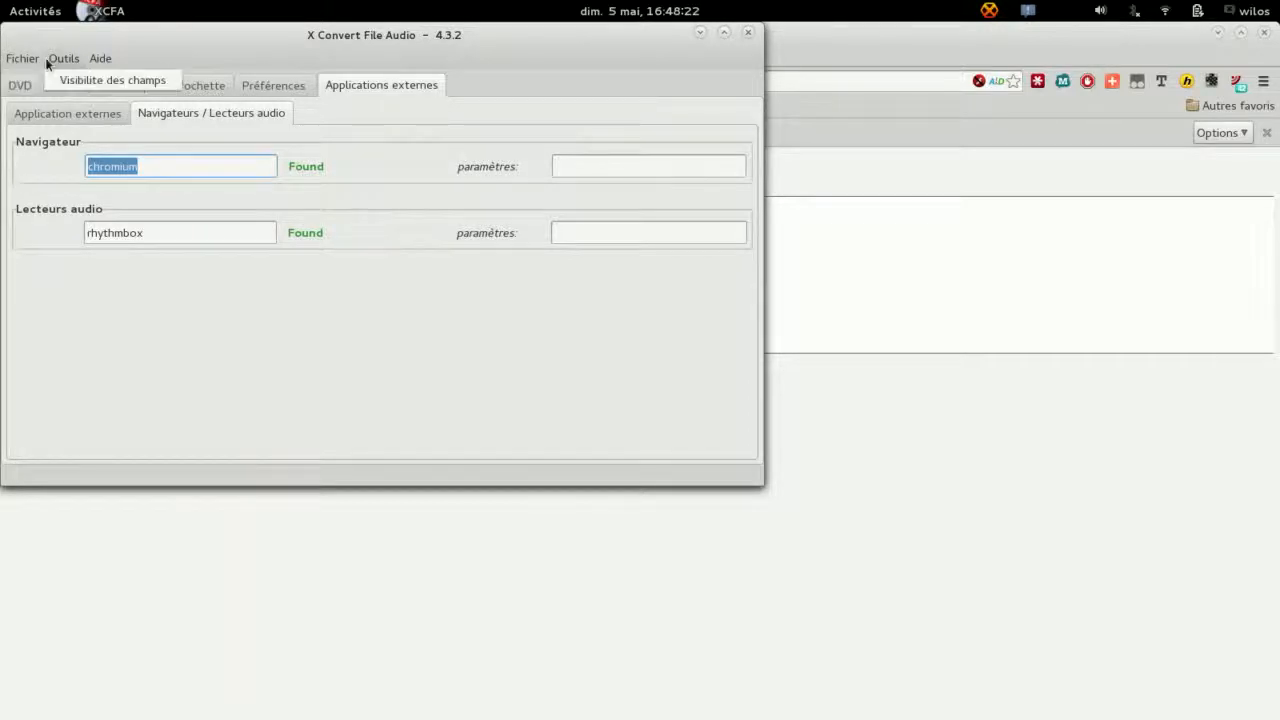
click(112, 80)
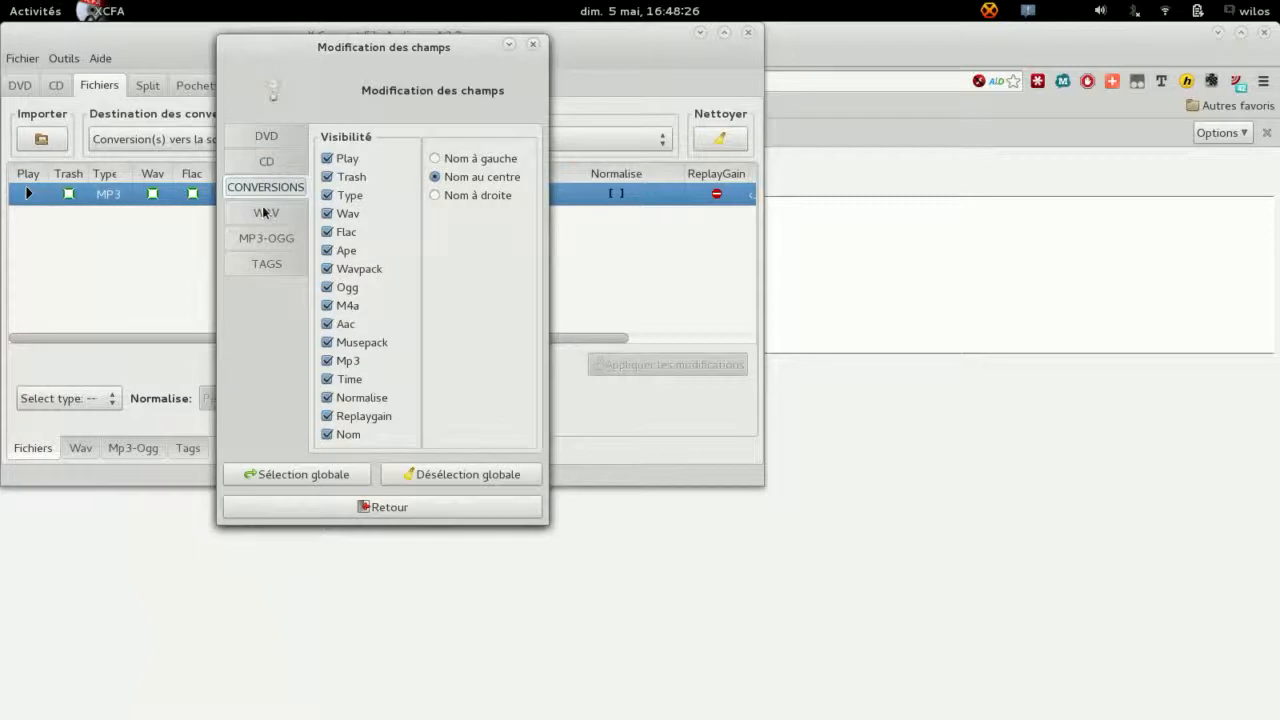
Check the MP3-OGG and TAGS column visibility options, then close the window with Retour
click(266, 237)
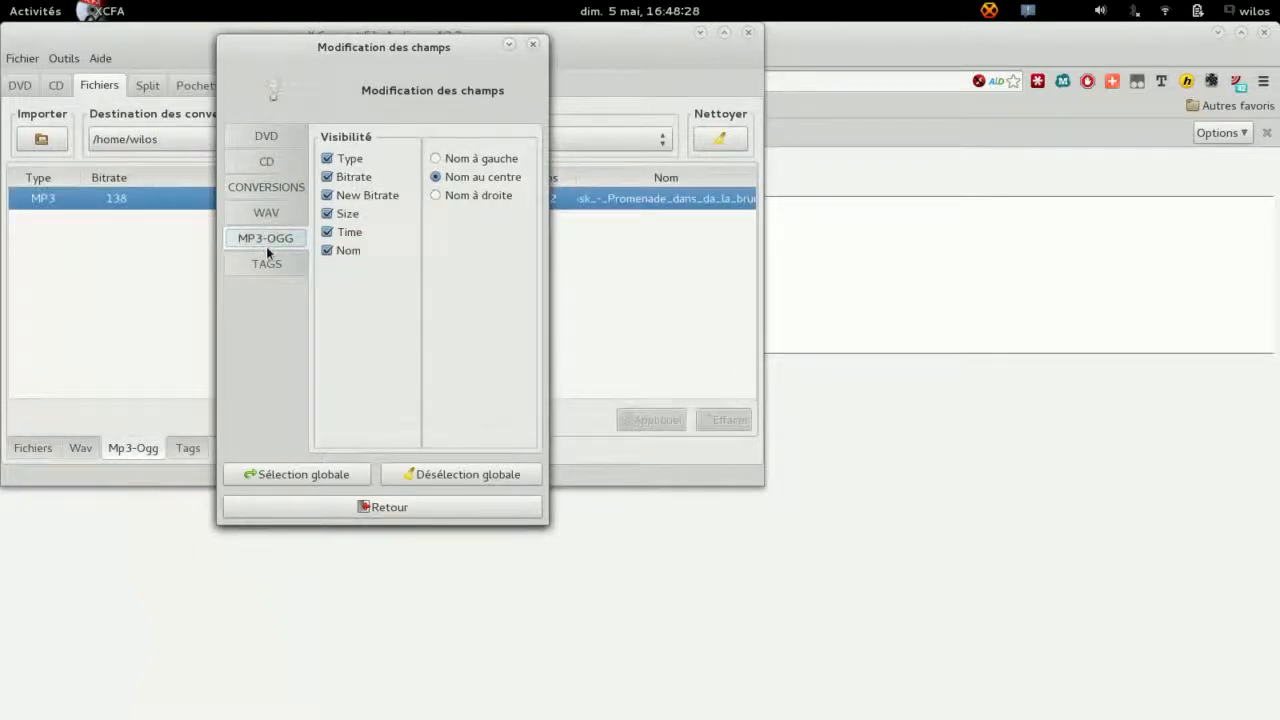
click(266, 263)
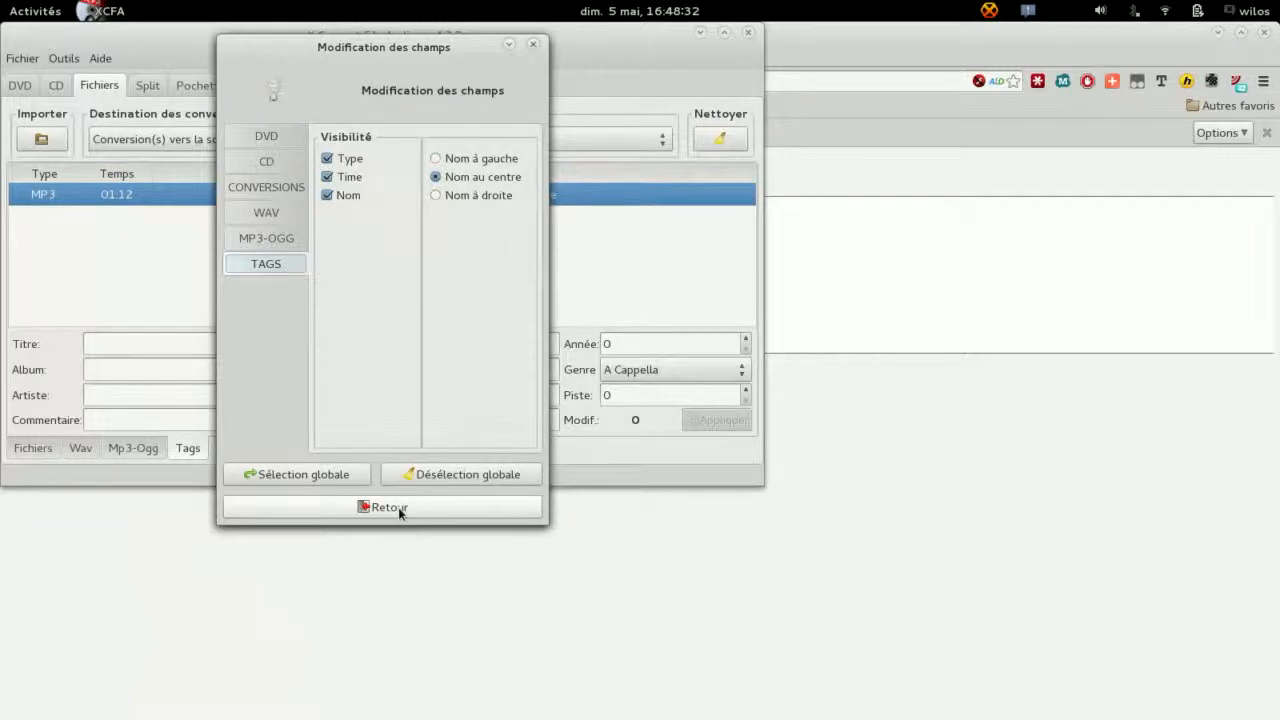
click(383, 507)
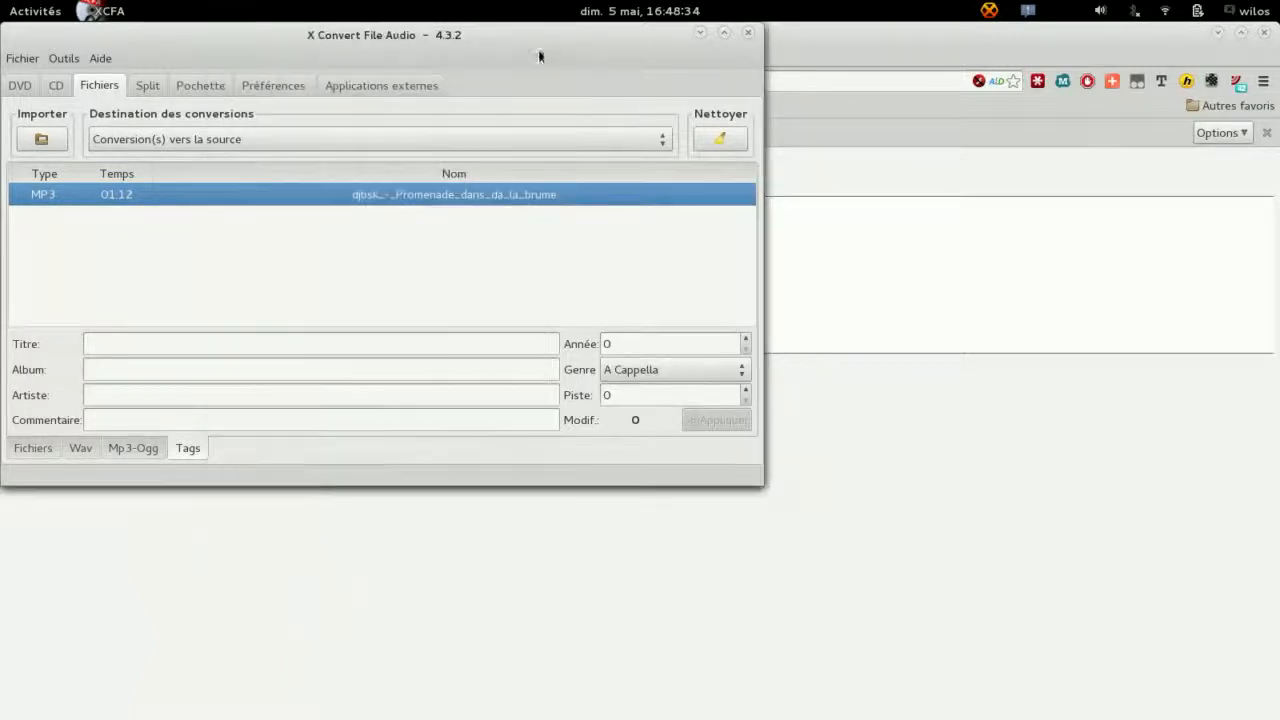
mouse_move(118, 50)
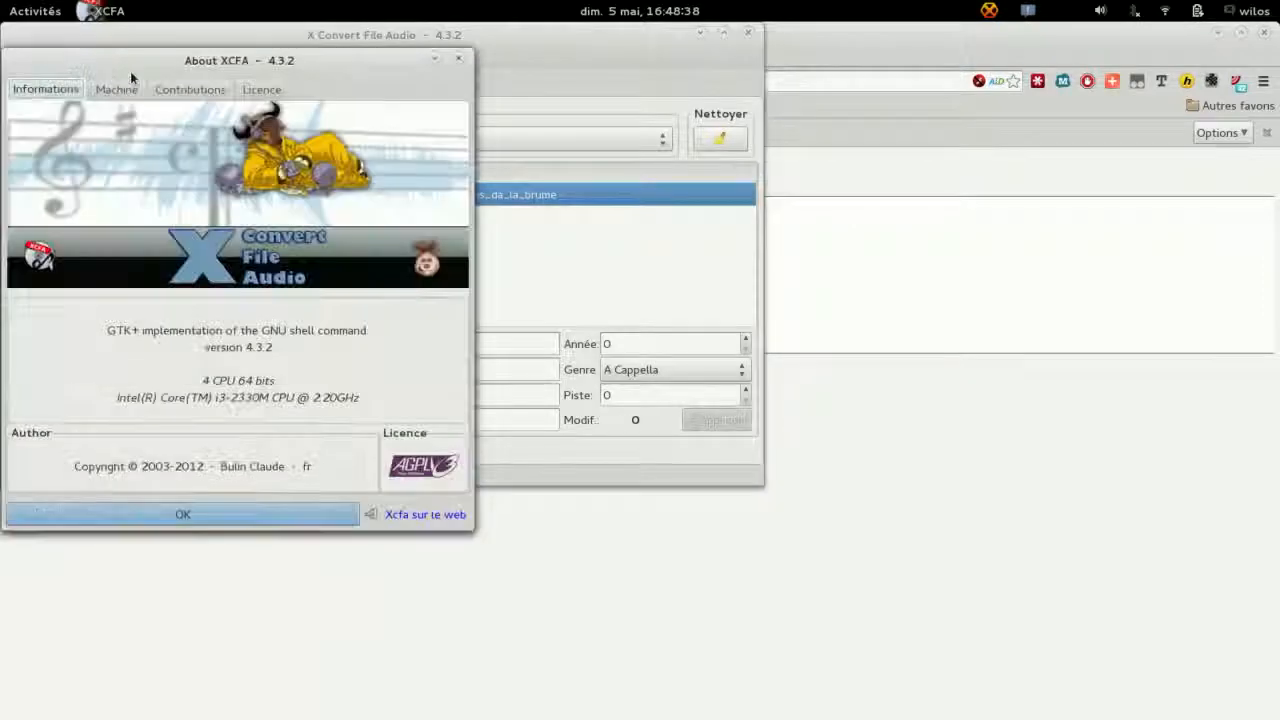
View the About dialog's Machine tab, scroll the Contributions list, then show the GPL licence
click(116, 89)
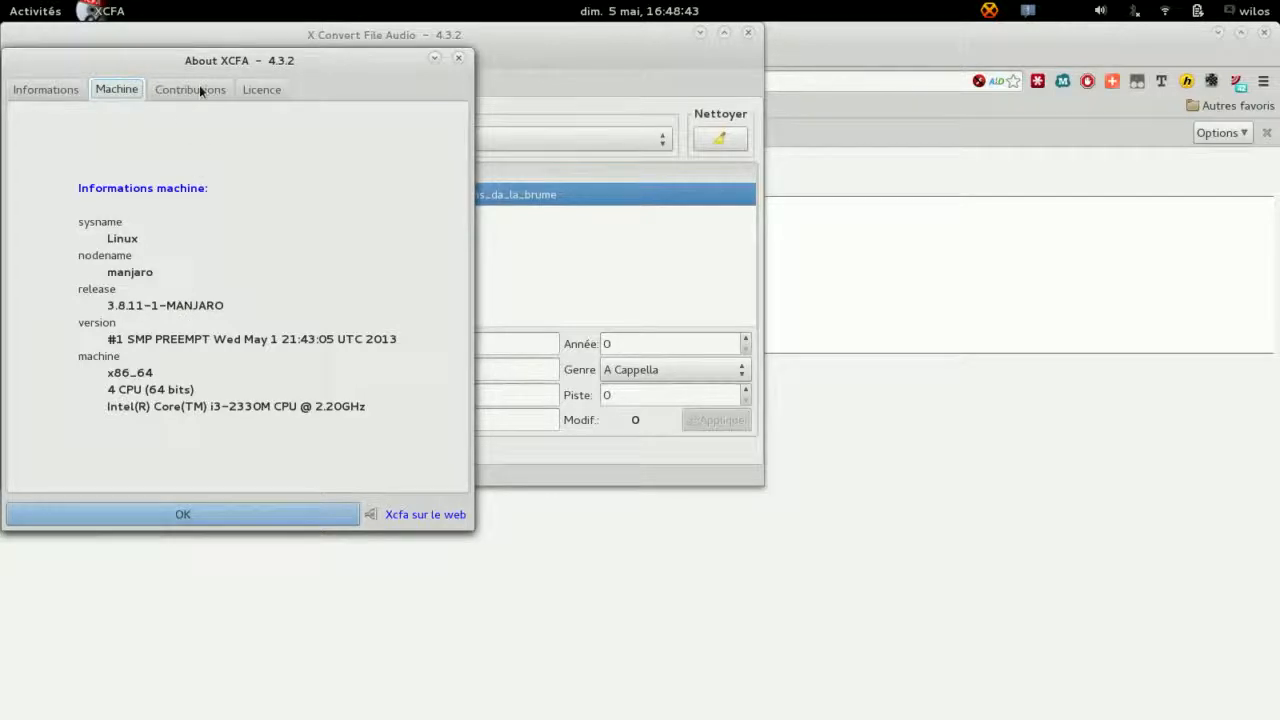
click(190, 89)
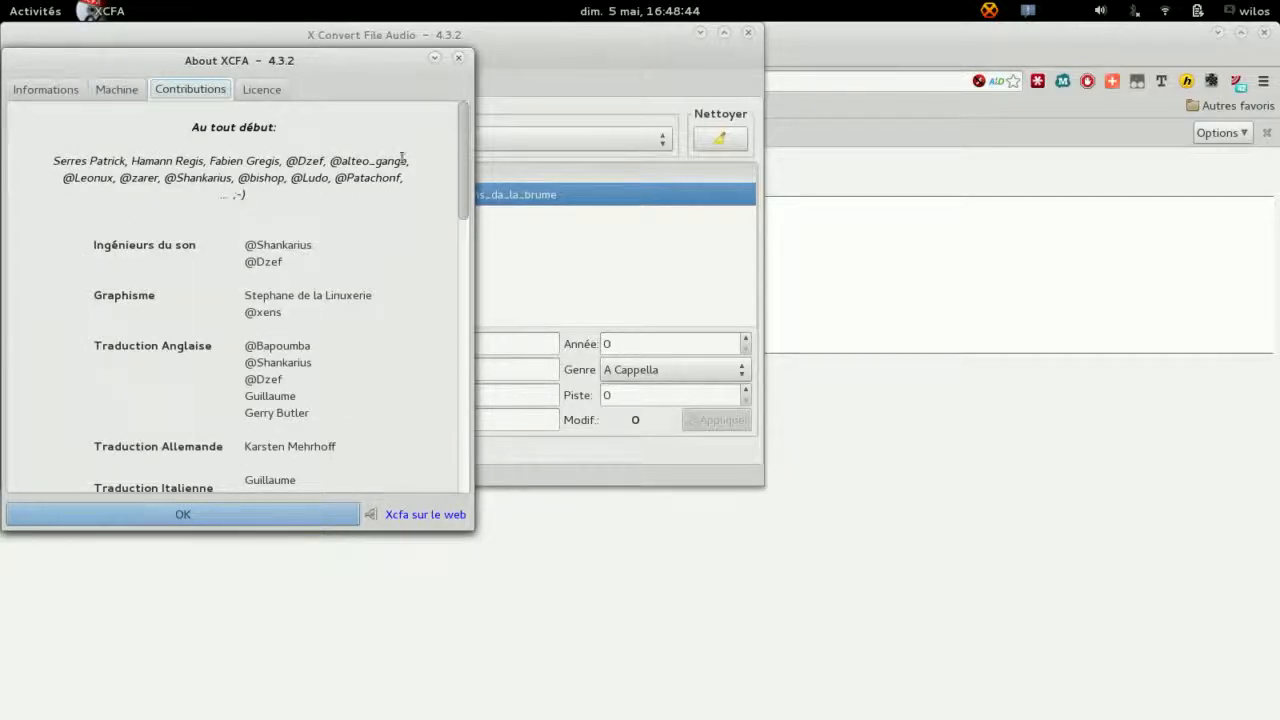
scroll(down, 3)
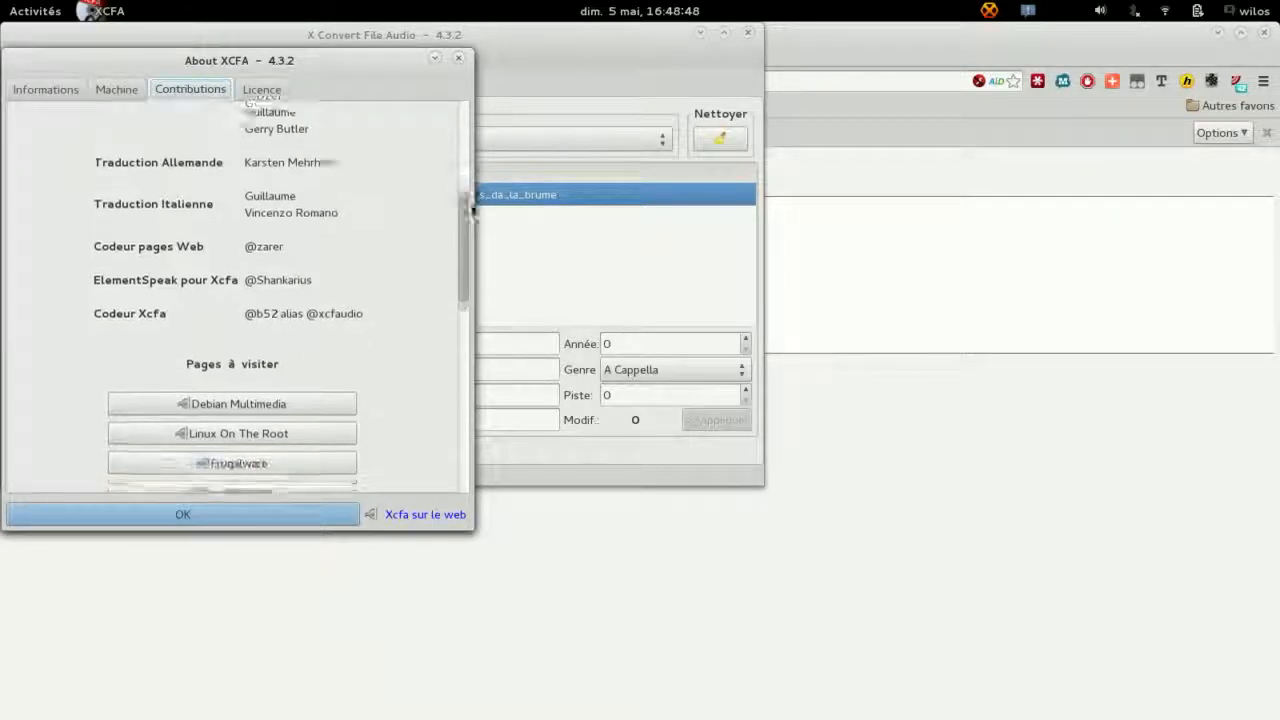
scroll(down, 3)
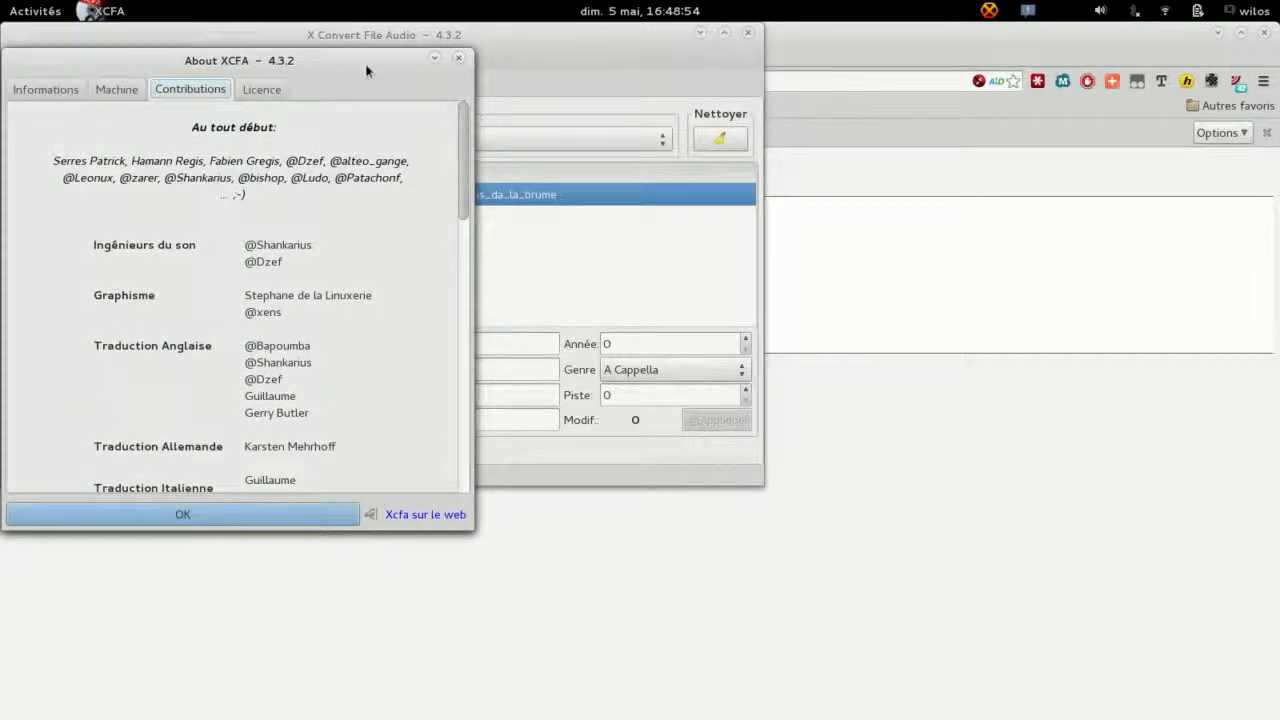
click(261, 89)
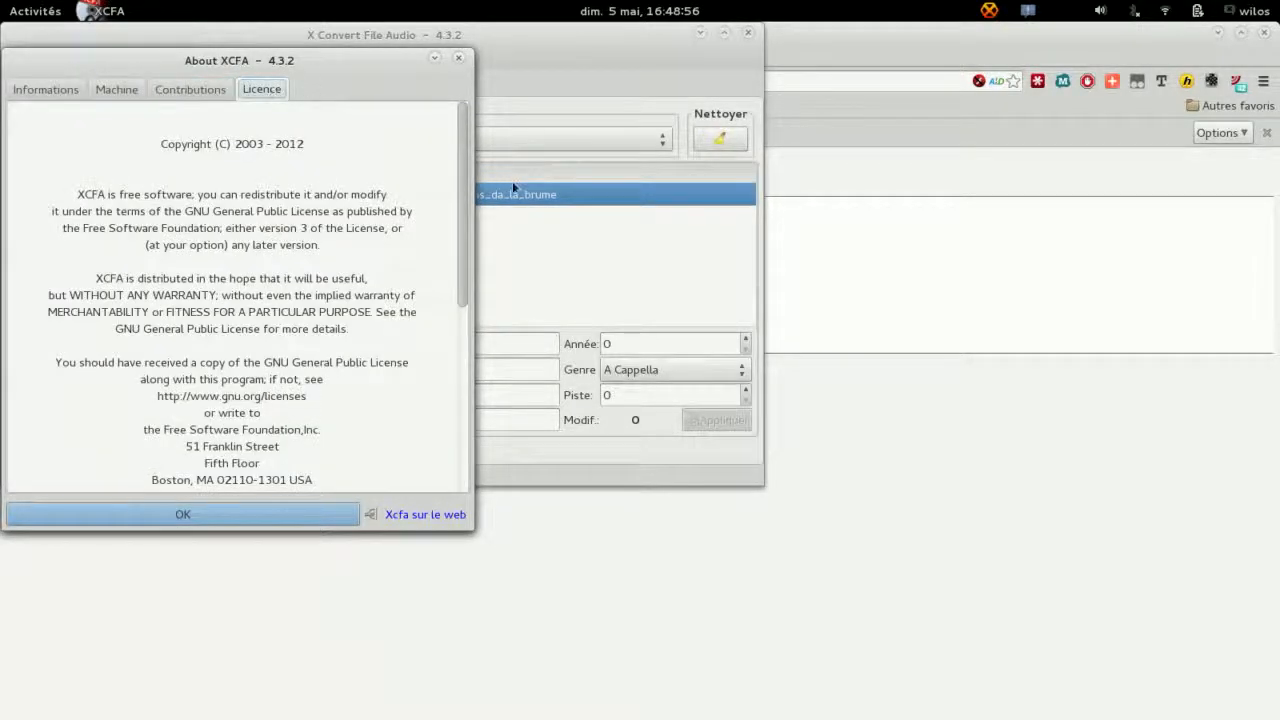